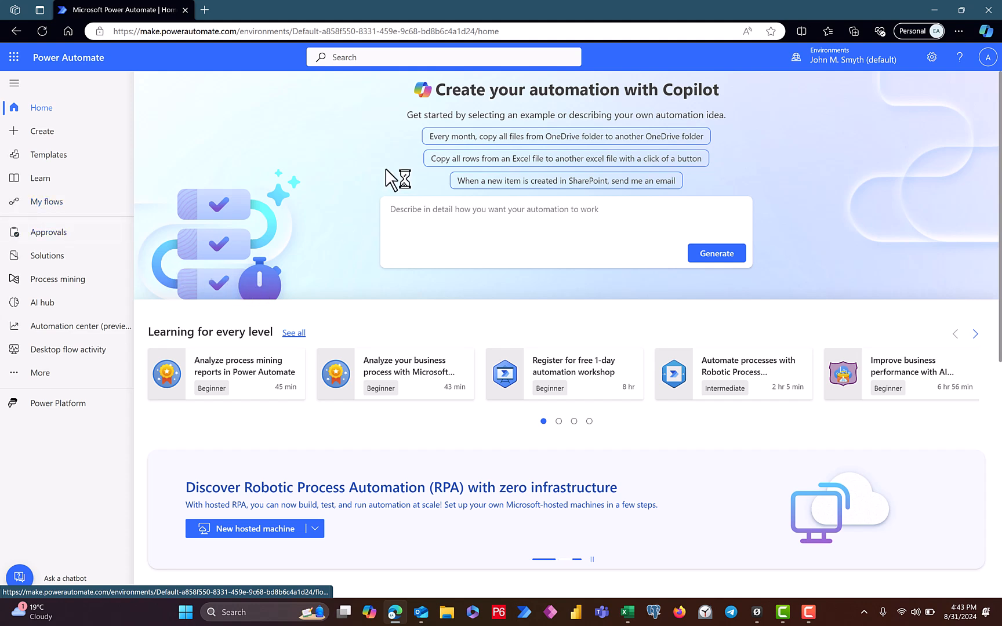
mouse_move(286, 148)
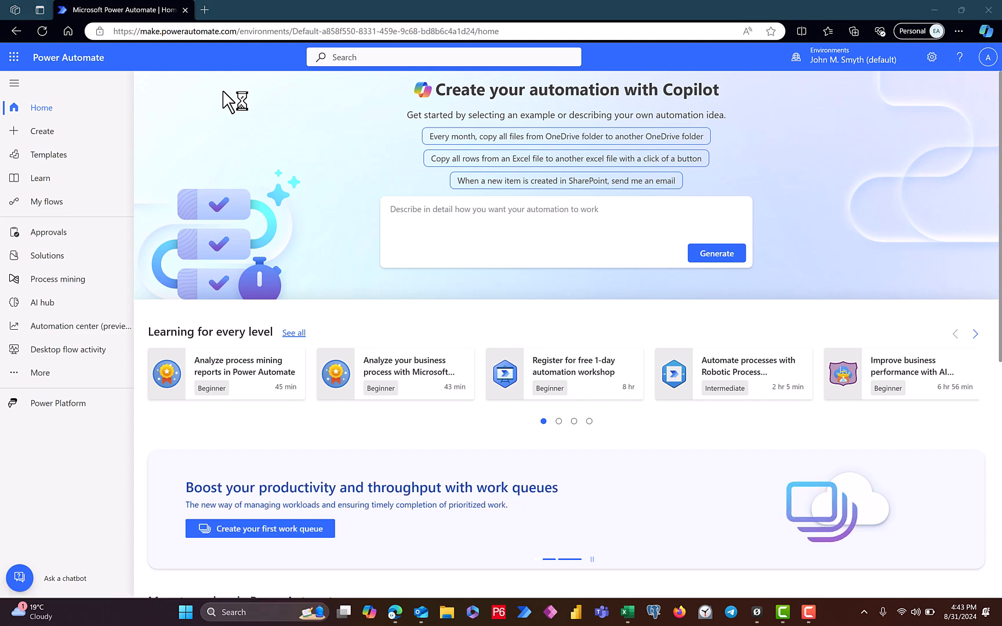
mouse_move(228, 100)
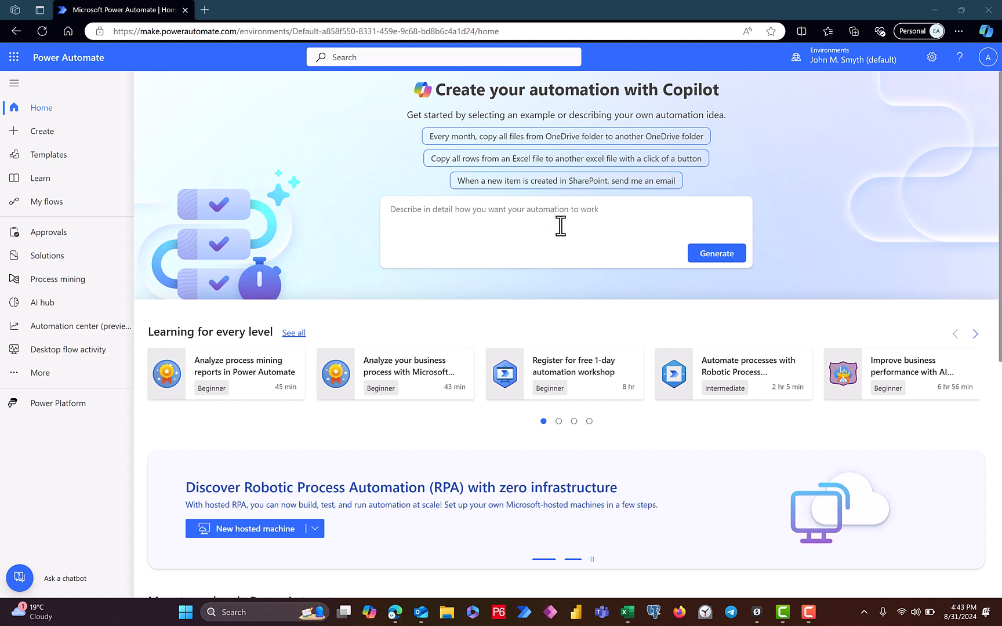
mouse_move(46, 154)
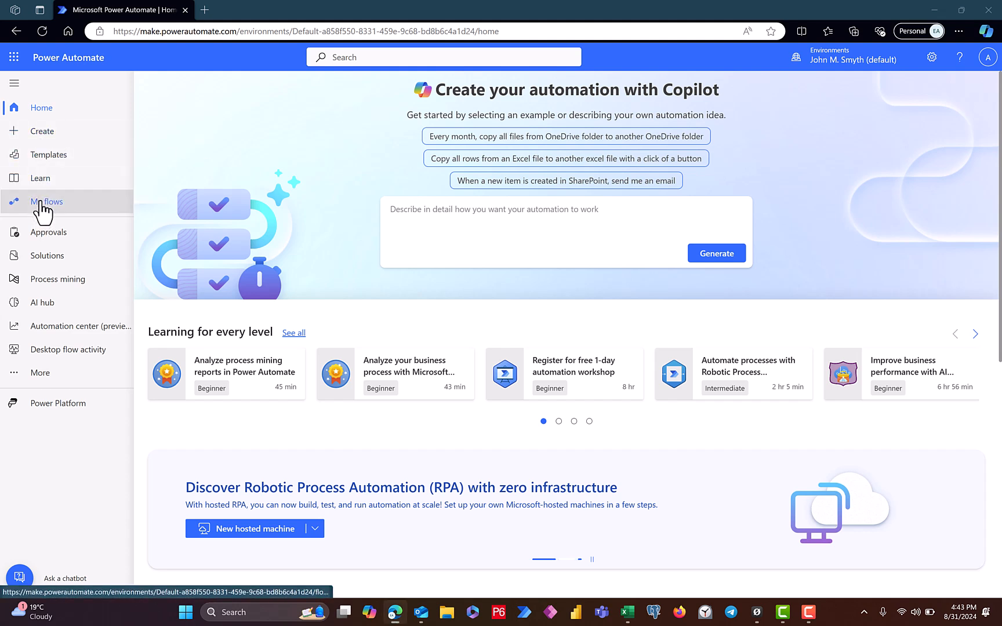
Go to My flows and select the 'Send an email reminder' flow.
click(47, 202)
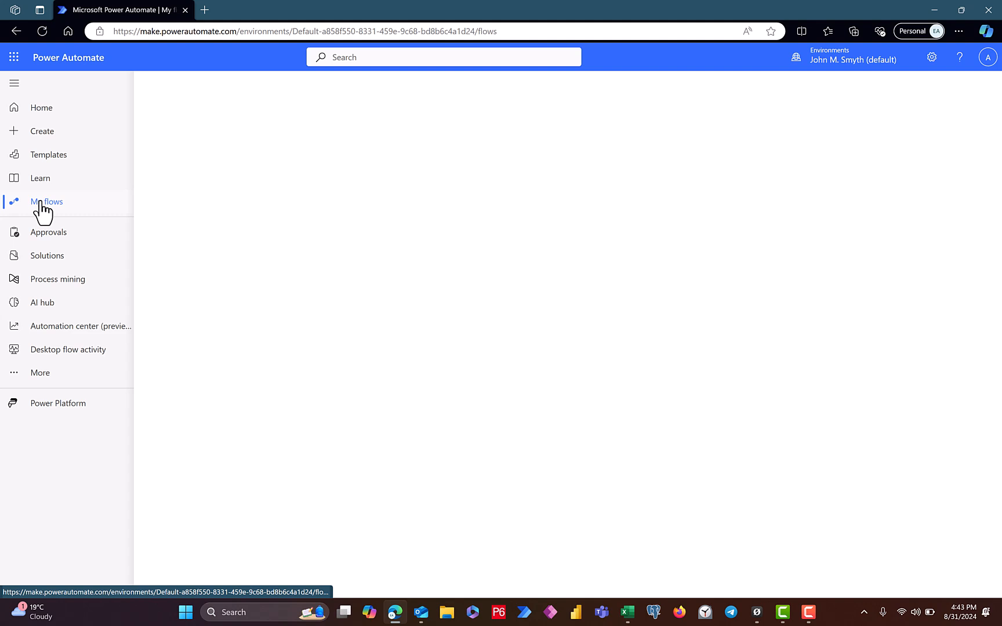
click(46, 202)
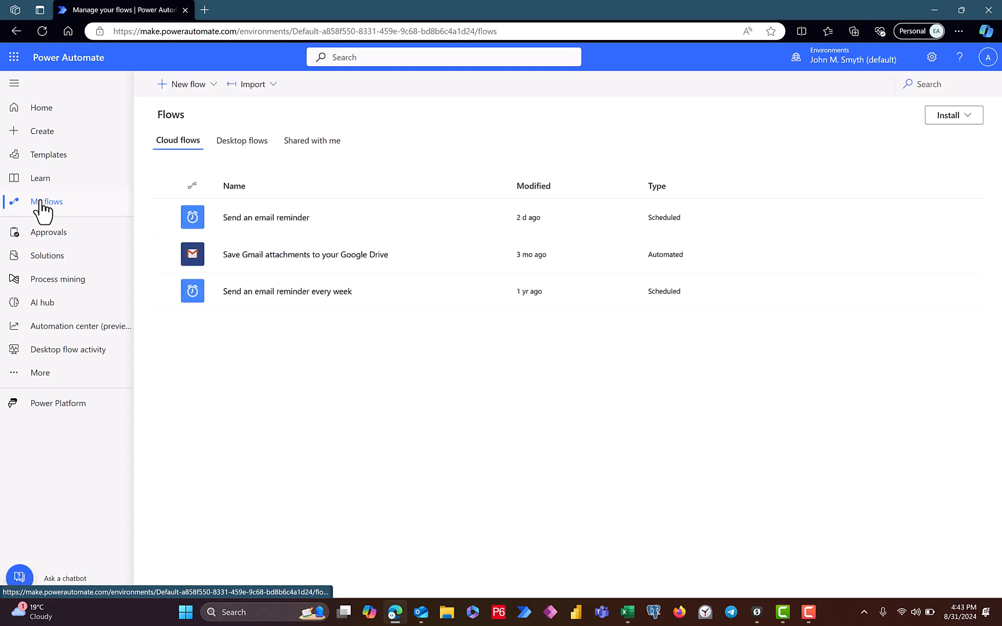
click(266, 217)
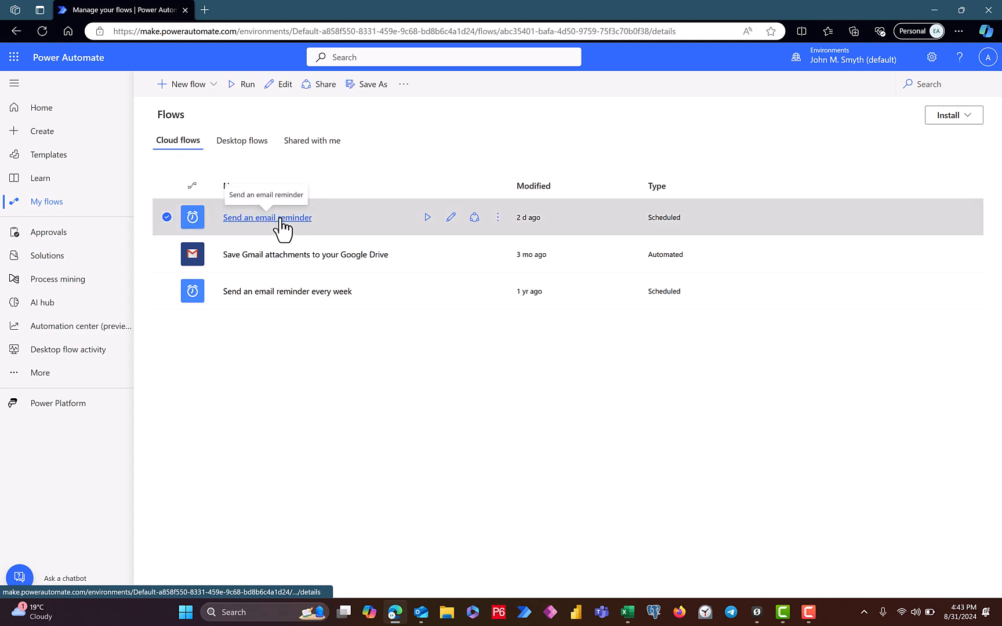
Open the 'Send an email reminder' flow's details page with status and run history.
click(266, 217)
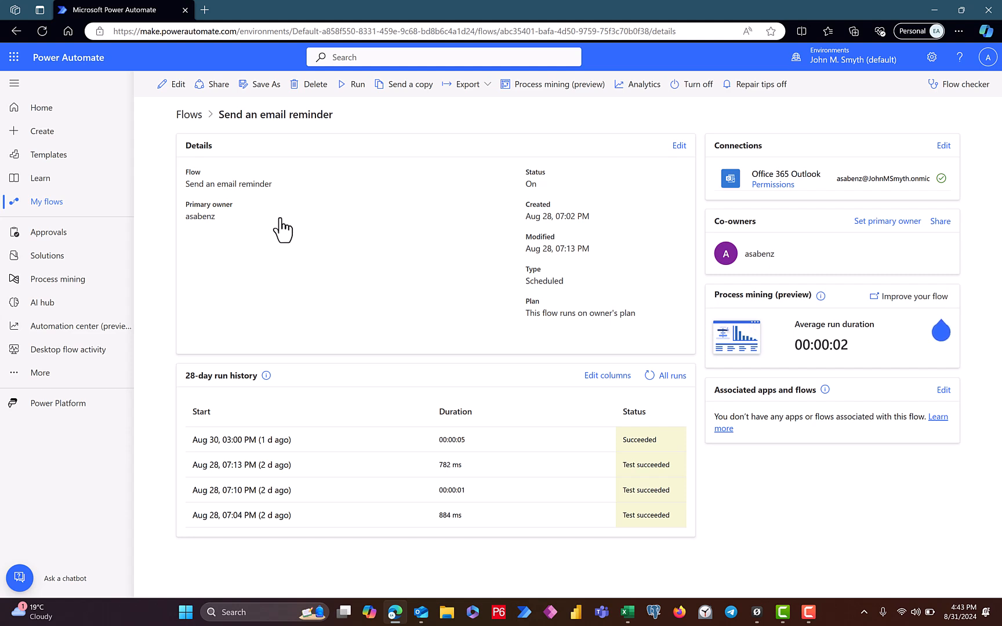
mouse_move(173, 202)
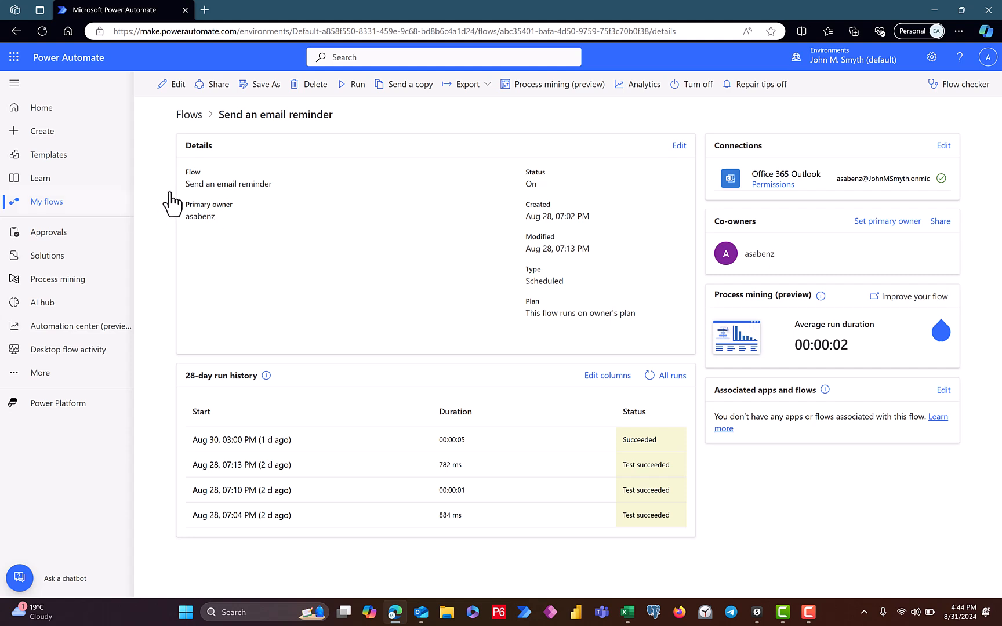
mouse_move(77, 185)
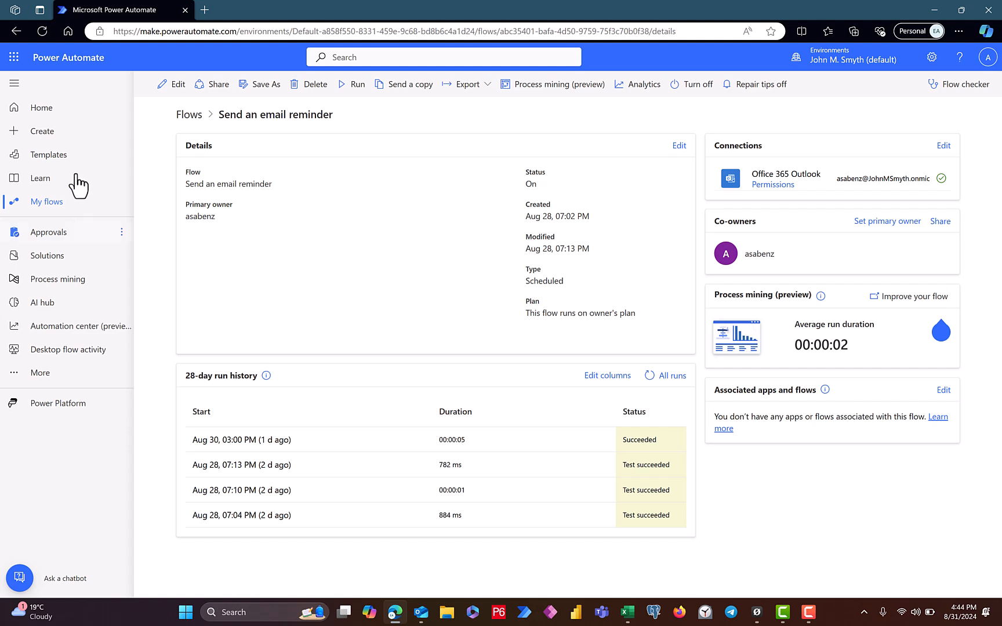
mouse_move(273, 168)
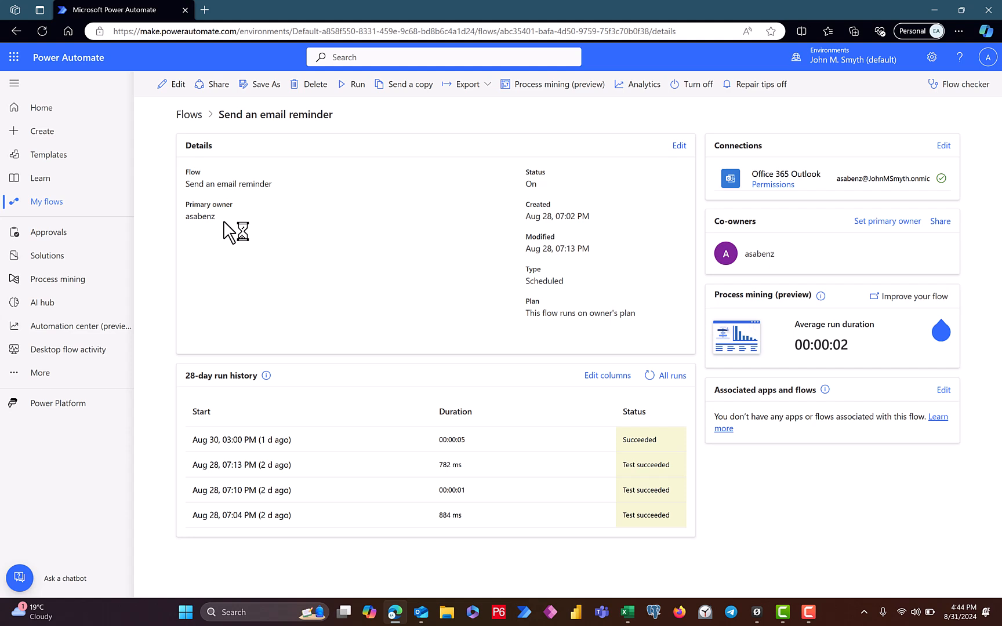
mouse_move(148, 115)
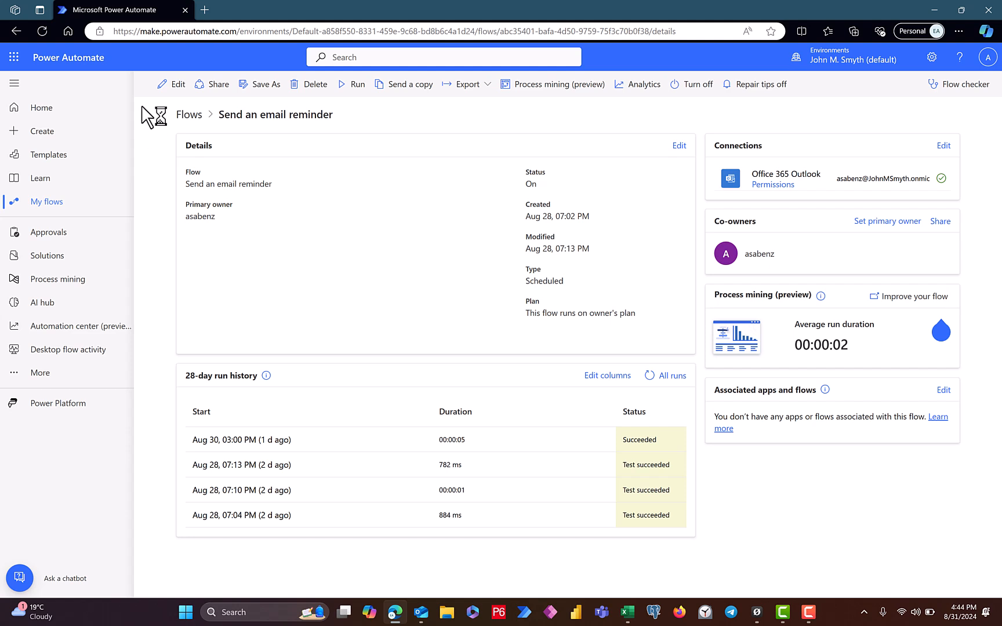
mouse_move(203, 214)
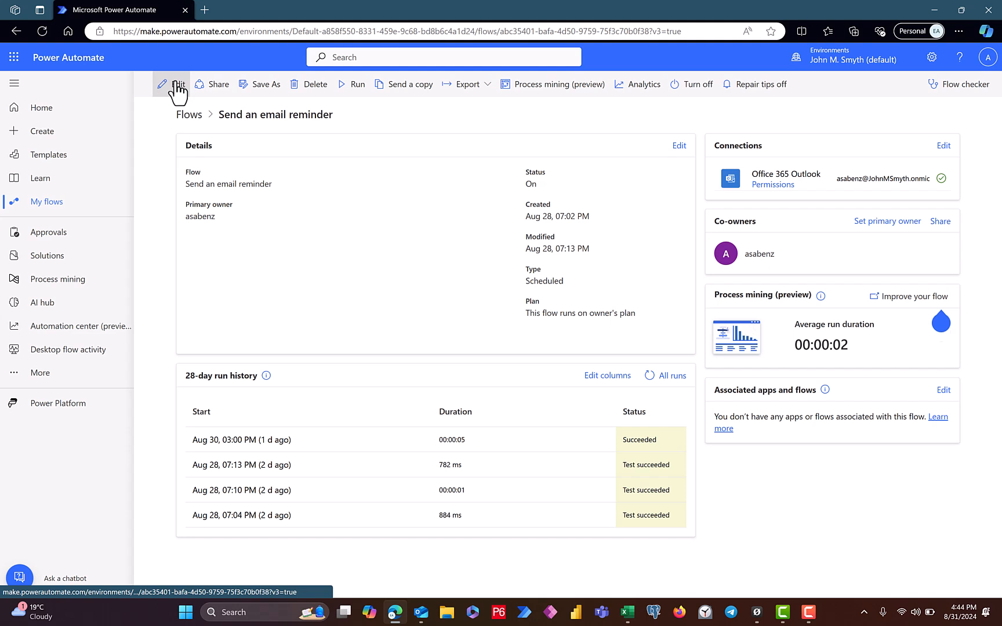
Edit the flow in the designer showing Recurrence and Send an email (V2).
click(174, 83)
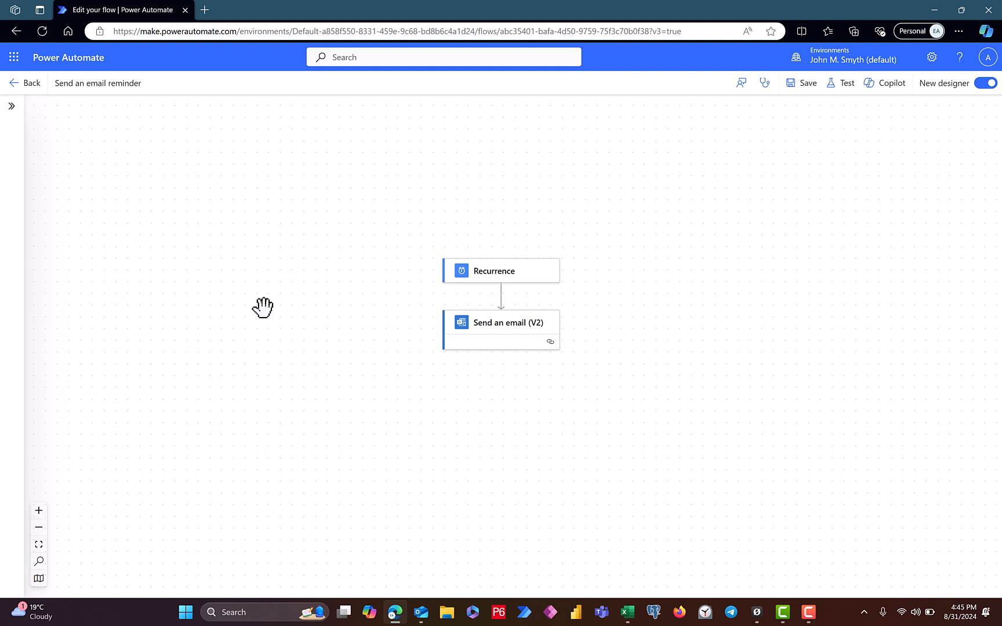
click(884, 82)
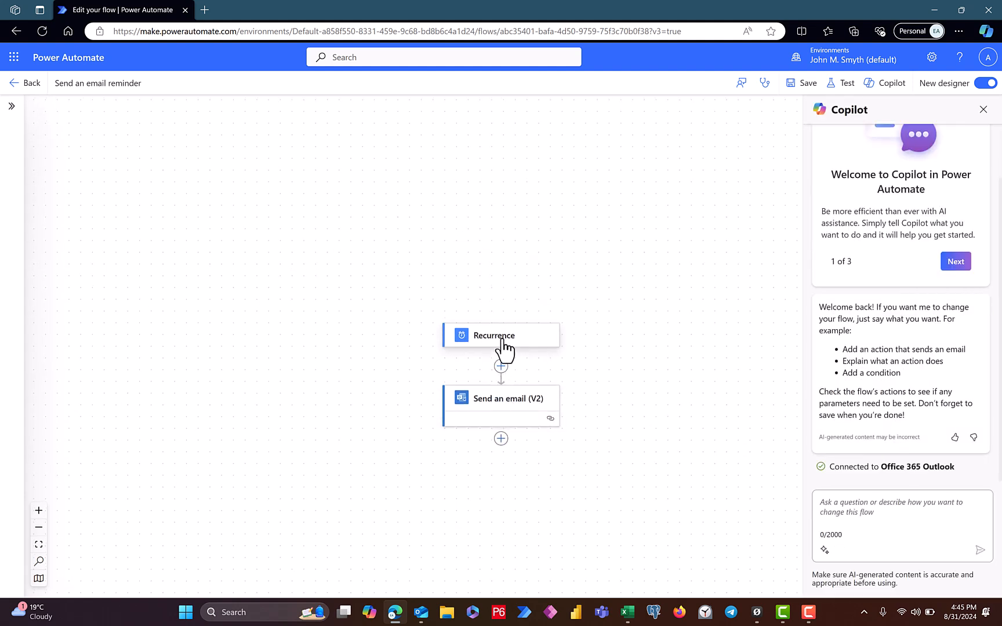
mouse_move(523, 370)
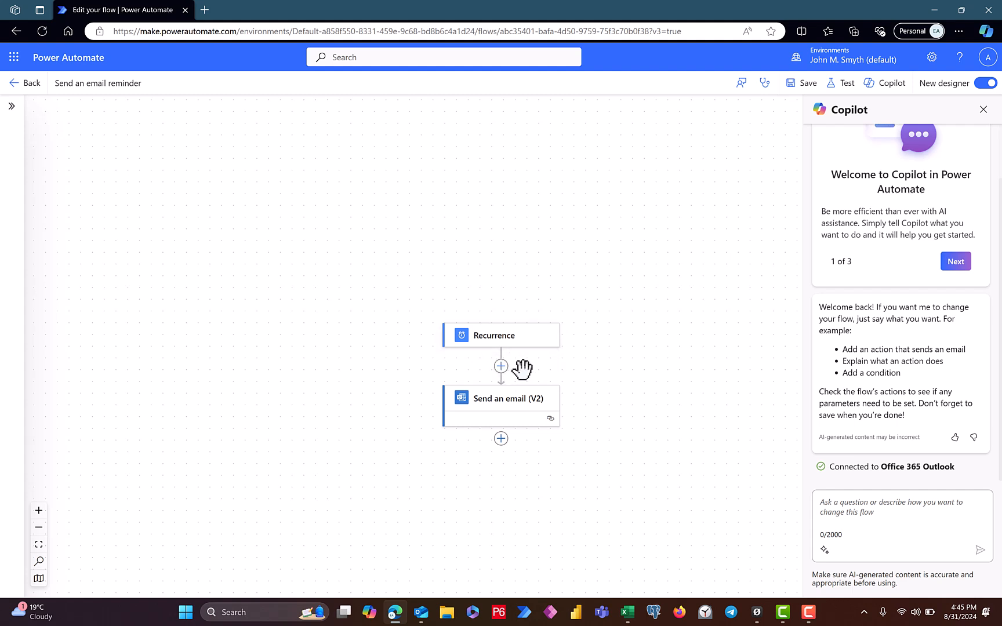
mouse_move(465, 374)
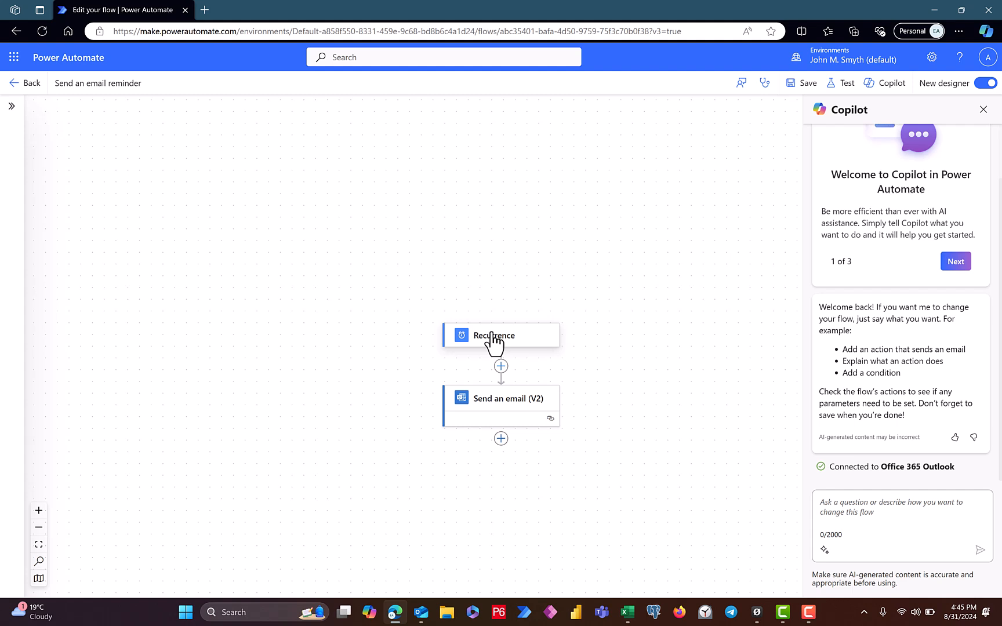
Set the Recurrence trigger to run Fridays at hour 15, minutes 00.
click(493, 335)
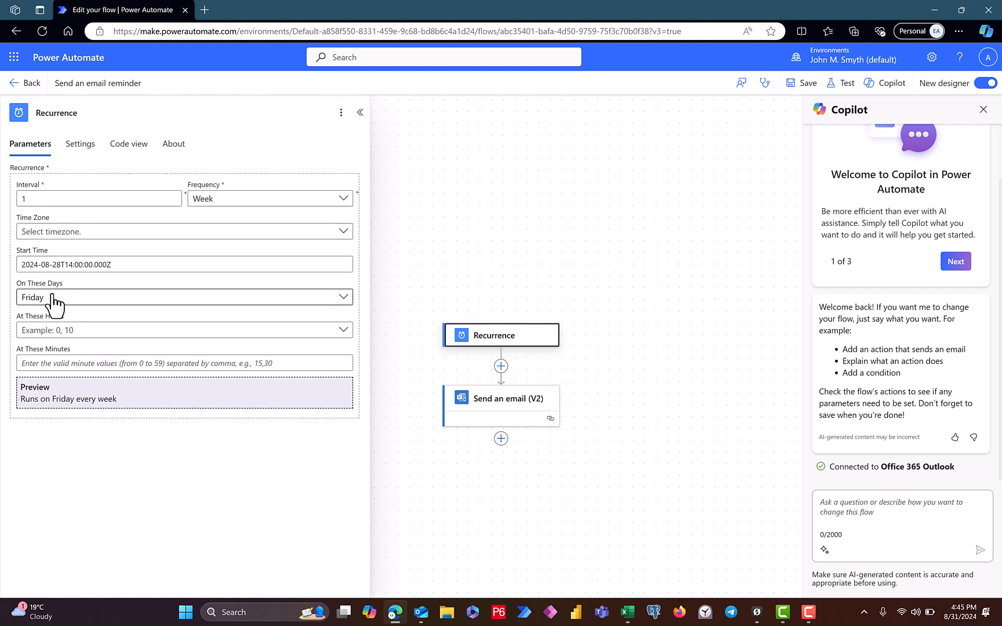
mouse_move(47, 307)
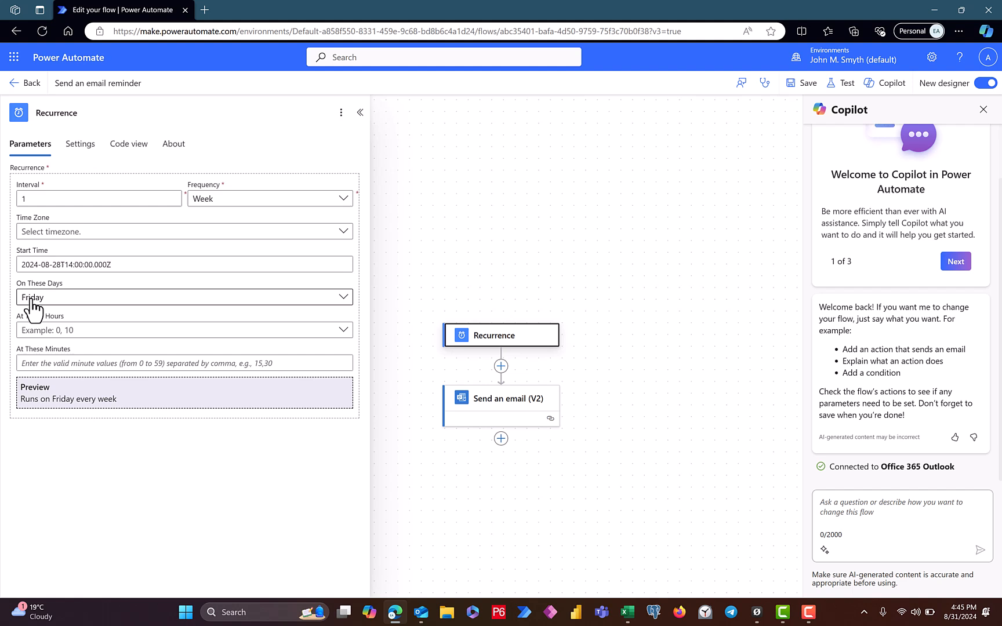
mouse_move(43, 305)
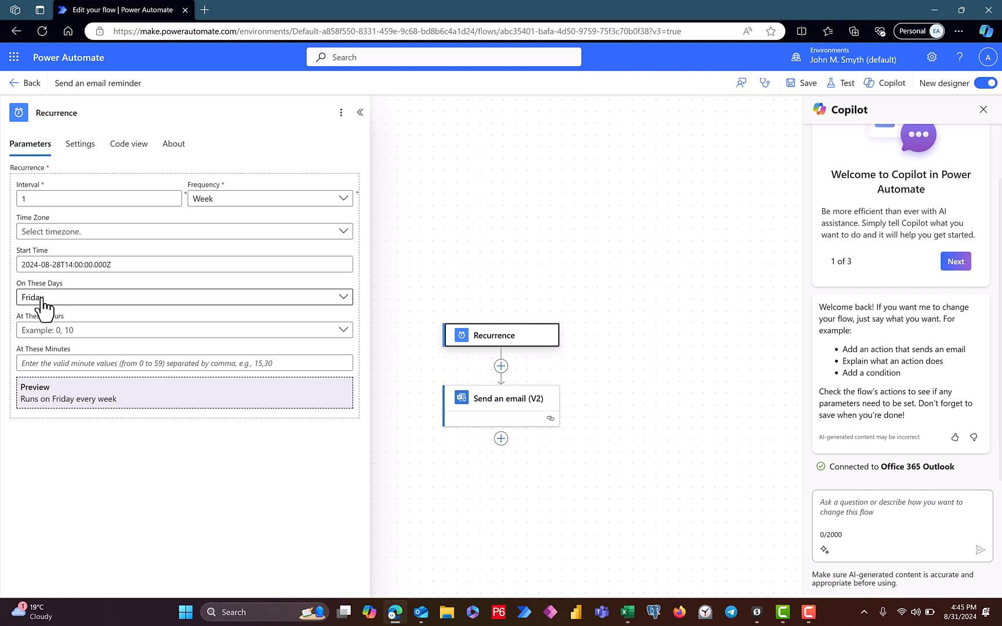
mouse_move(58, 336)
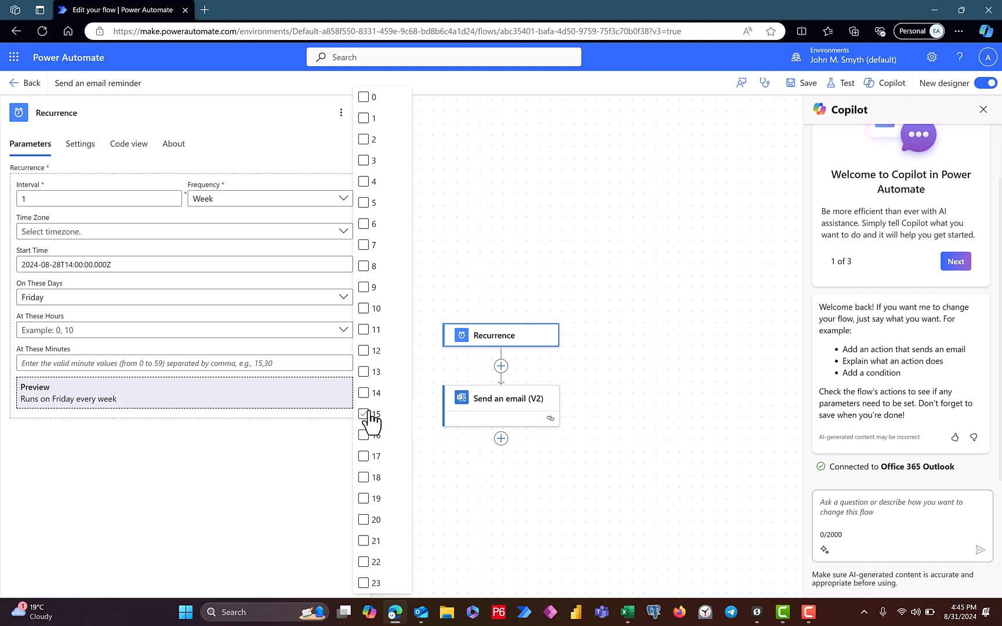
click(363, 414)
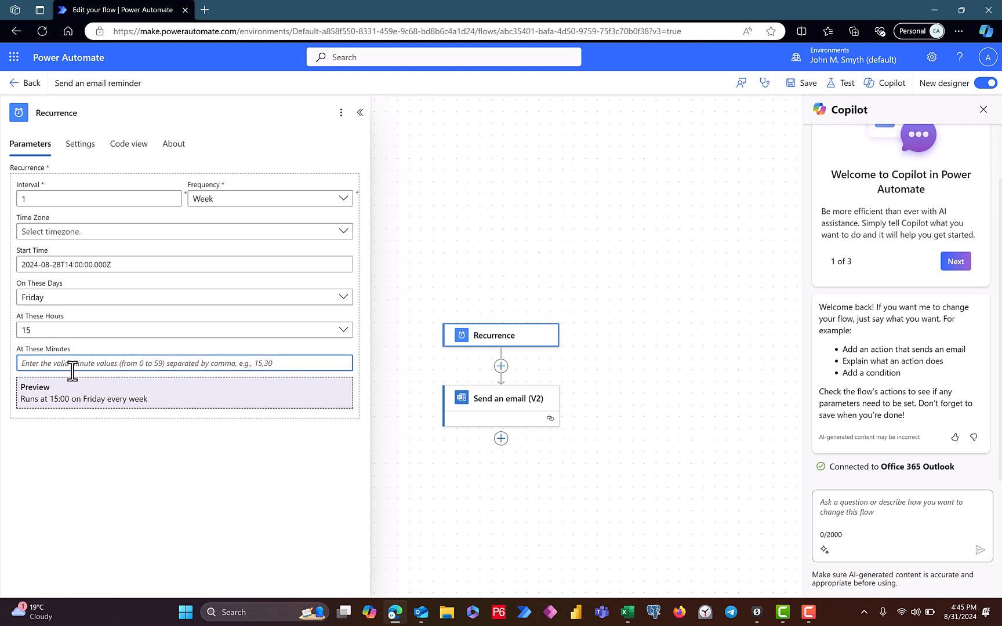
text(00)
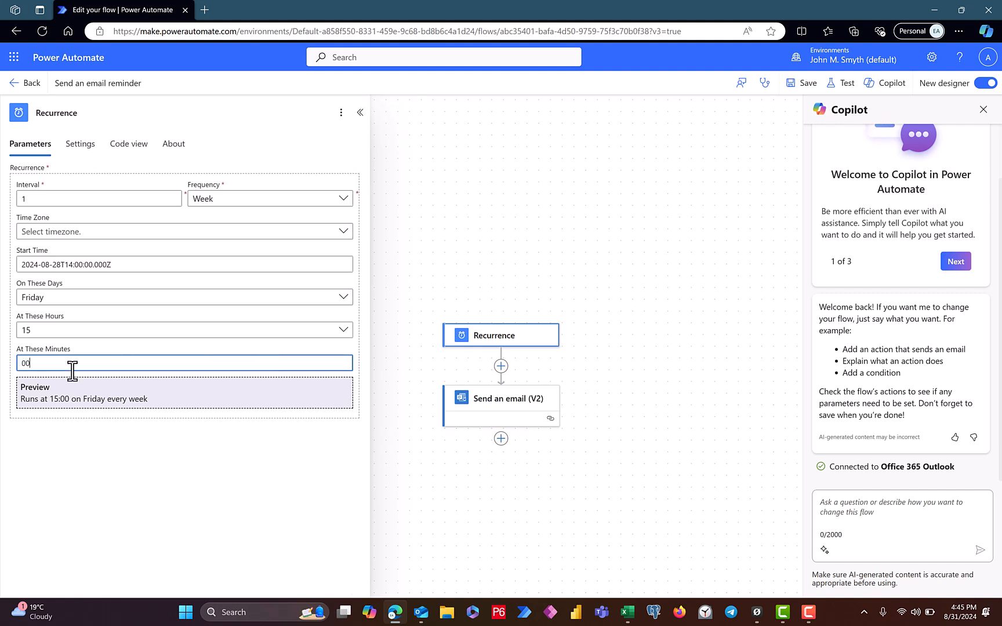
mouse_move(38, 419)
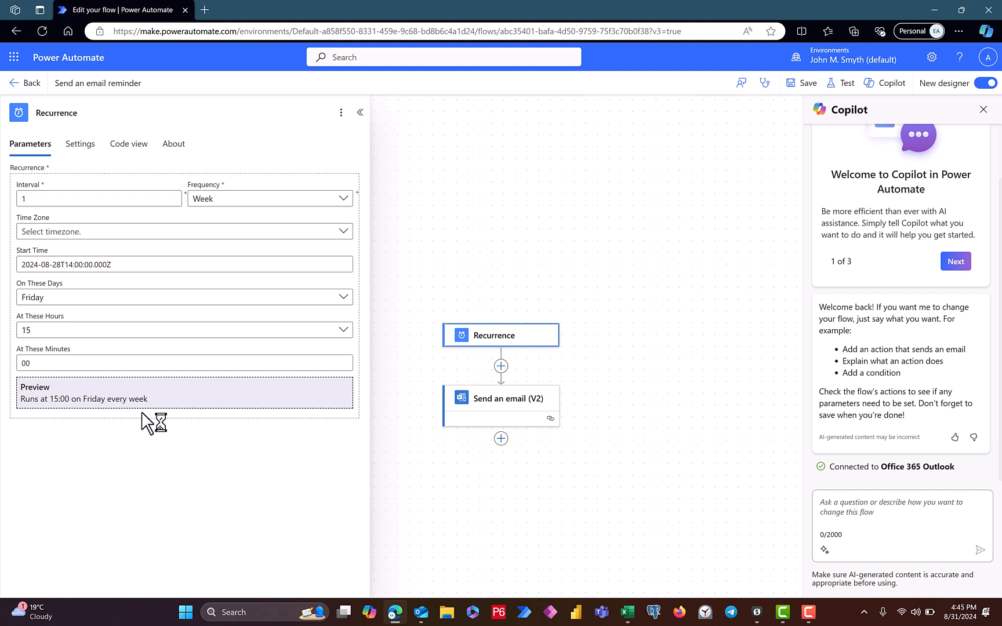
mouse_move(438, 239)
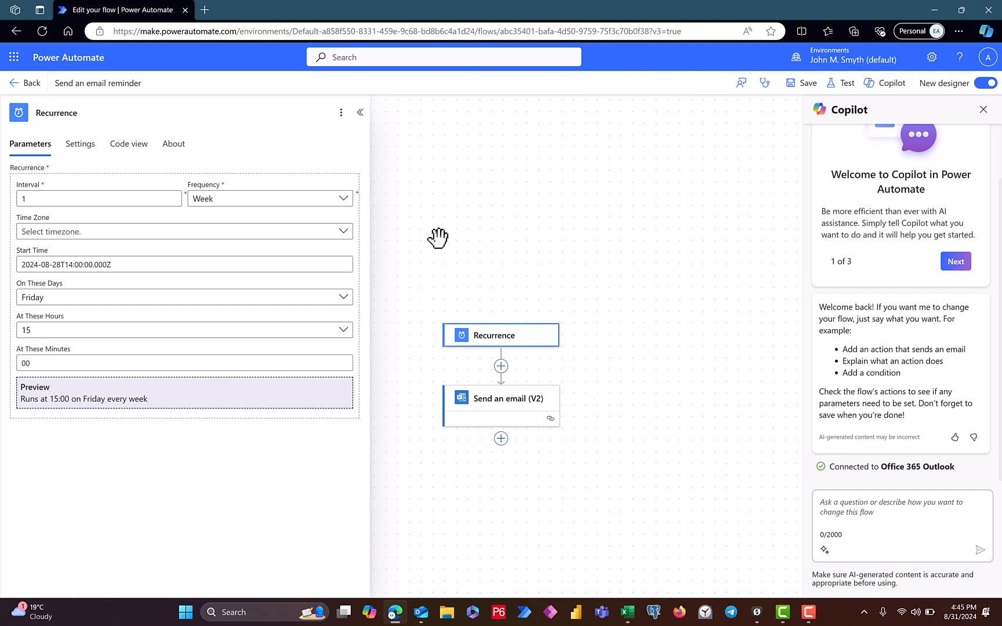
mouse_move(358, 156)
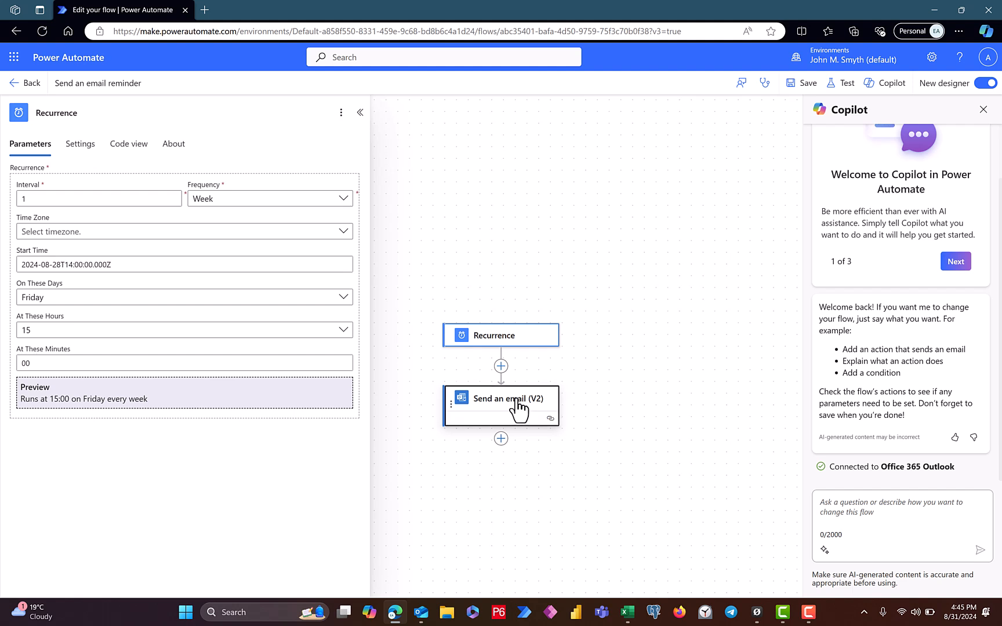
Review the Send an email (V2) recipient, subject and body after 'Eben', then switch to Outlook.
click(499, 398)
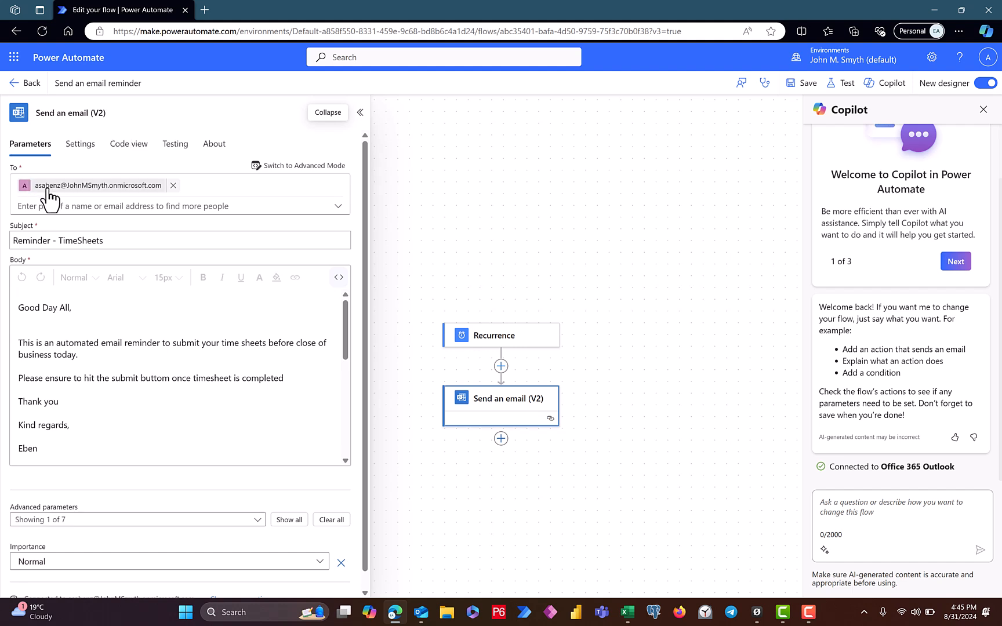
mouse_move(122, 192)
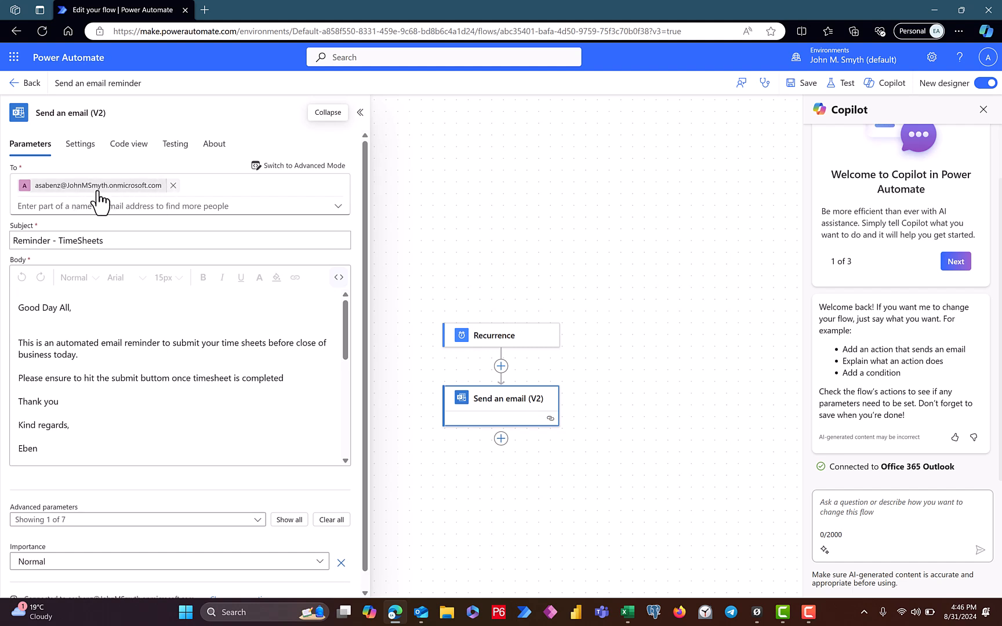
mouse_move(165, 191)
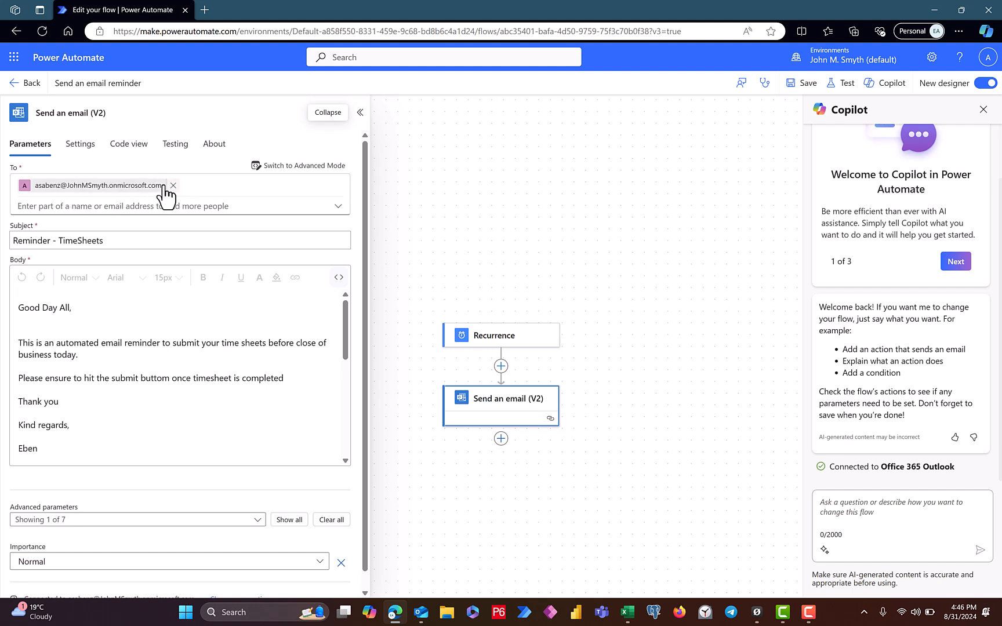
mouse_move(108, 199)
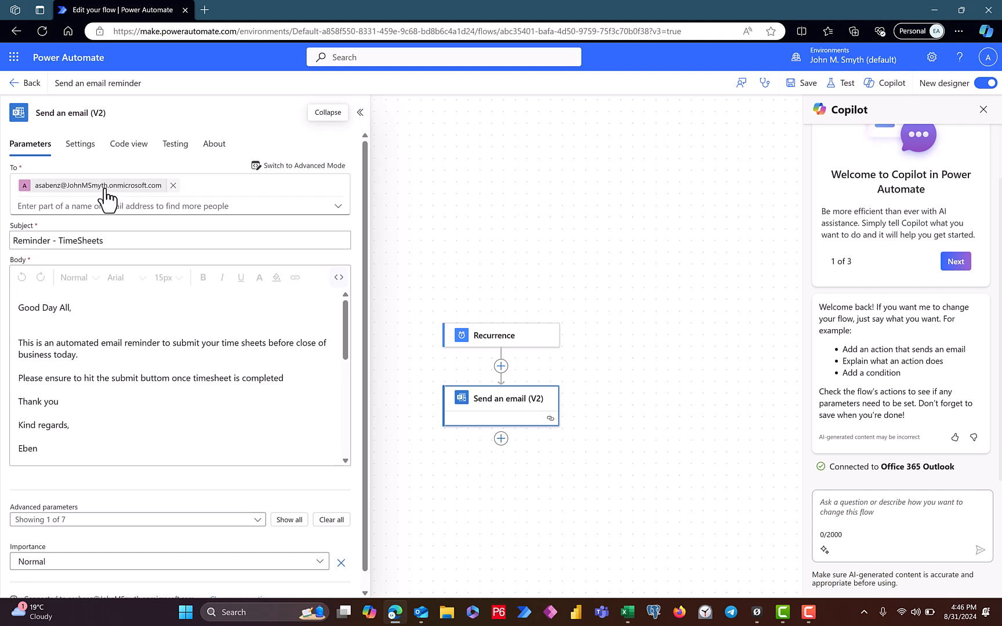
mouse_move(181, 205)
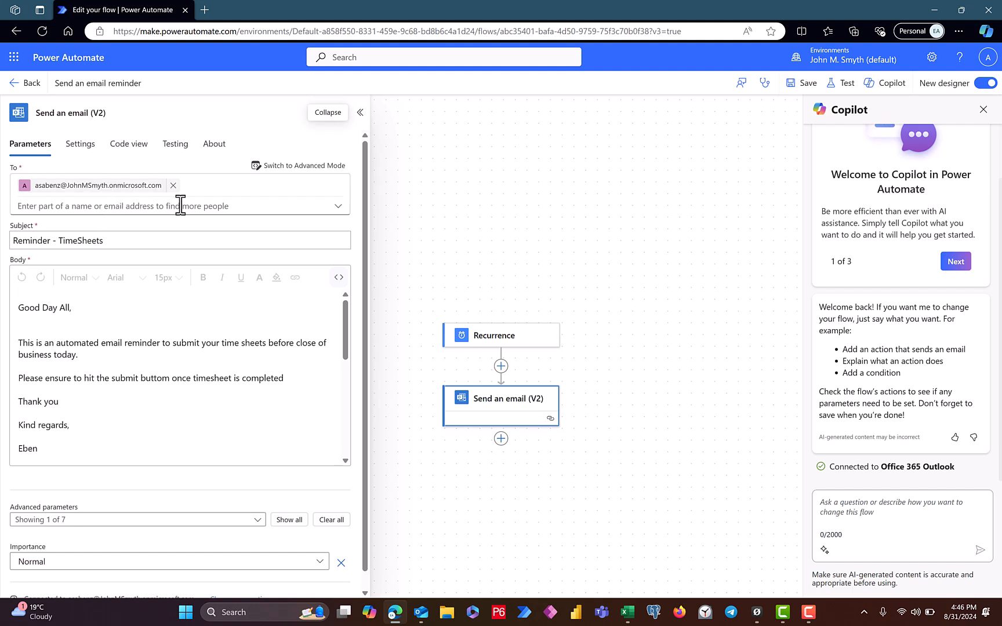
mouse_move(111, 242)
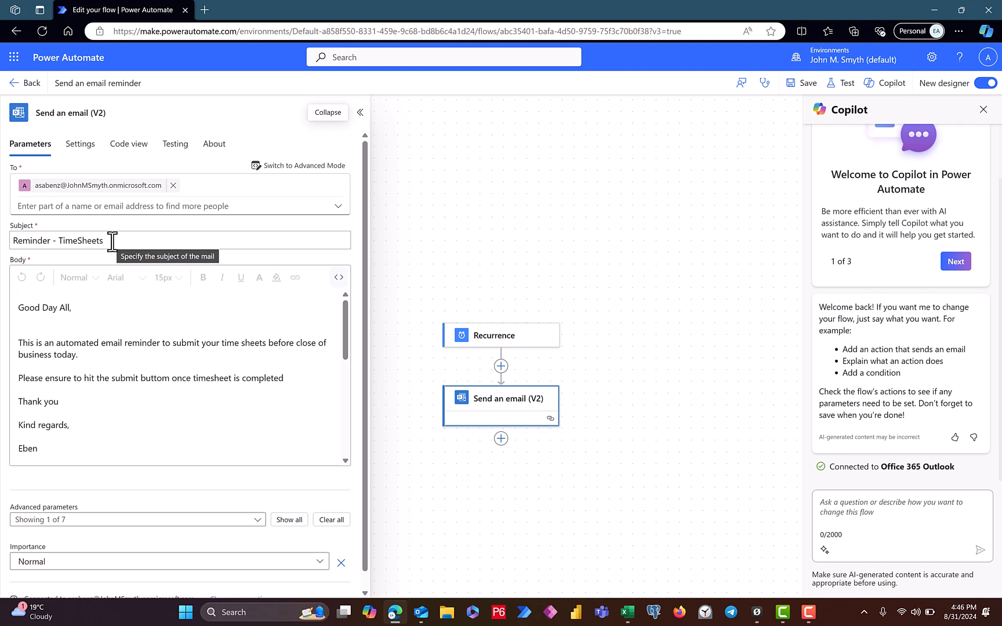
mouse_move(29, 249)
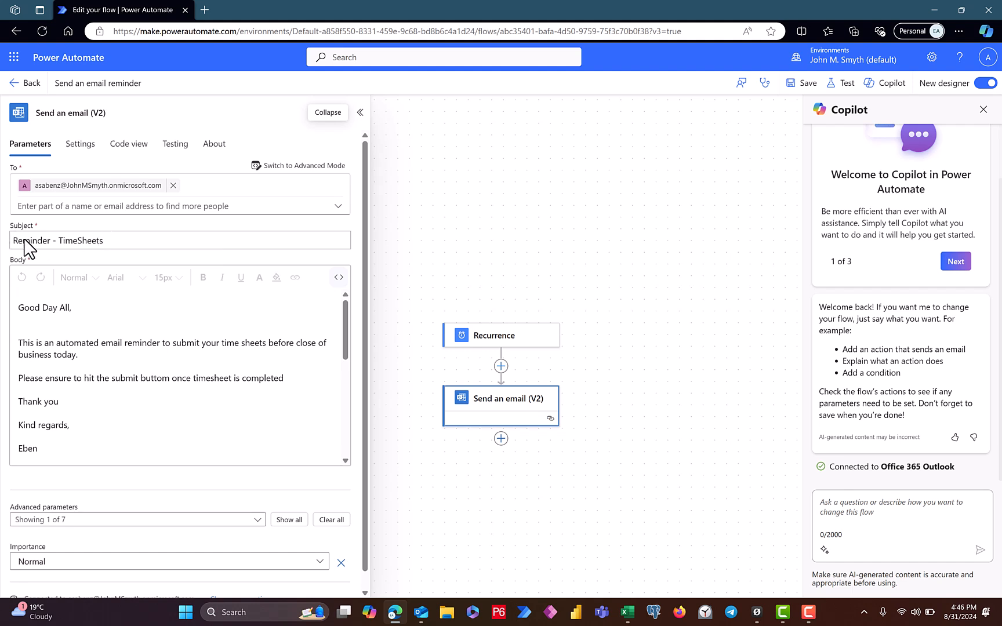
mouse_move(95, 260)
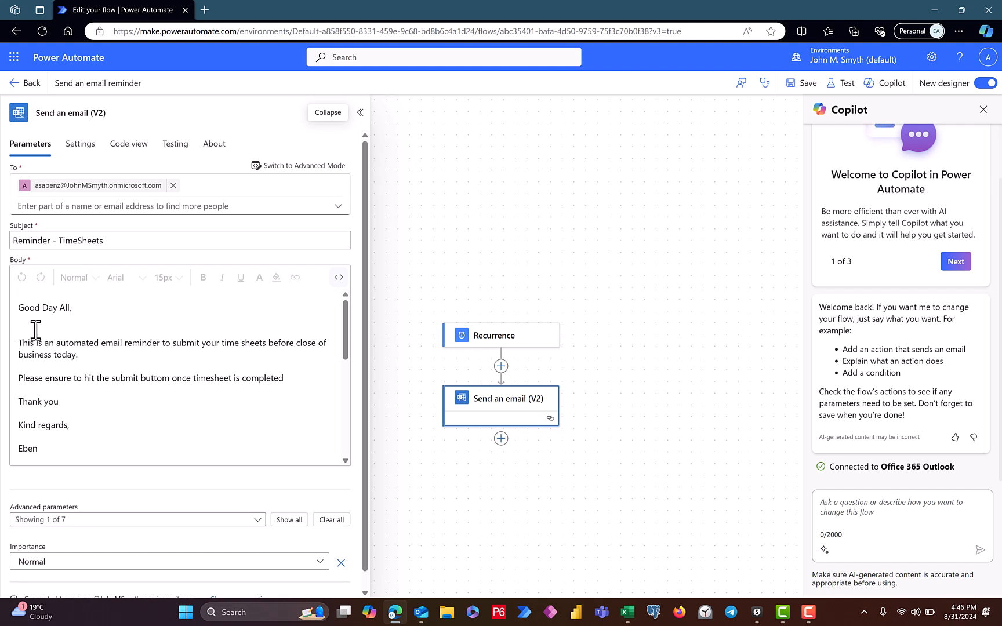
click(38, 330)
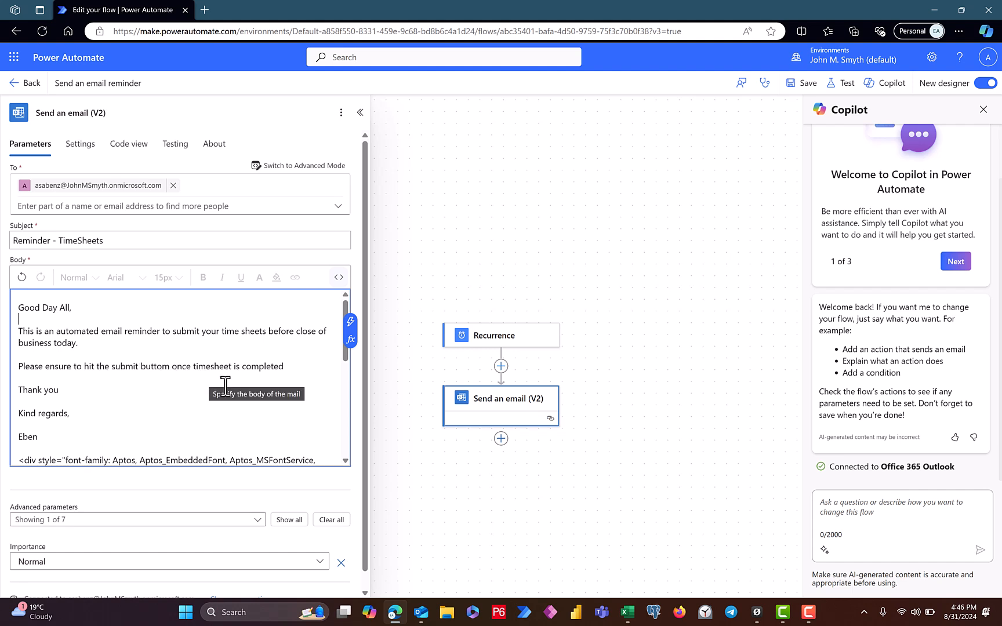
mouse_move(61, 391)
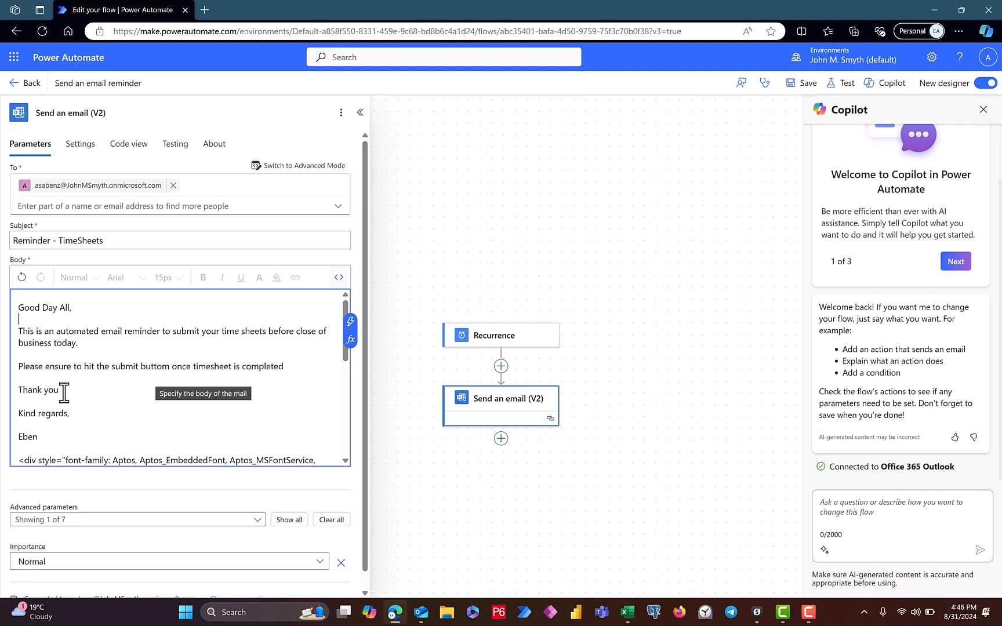
mouse_move(43, 387)
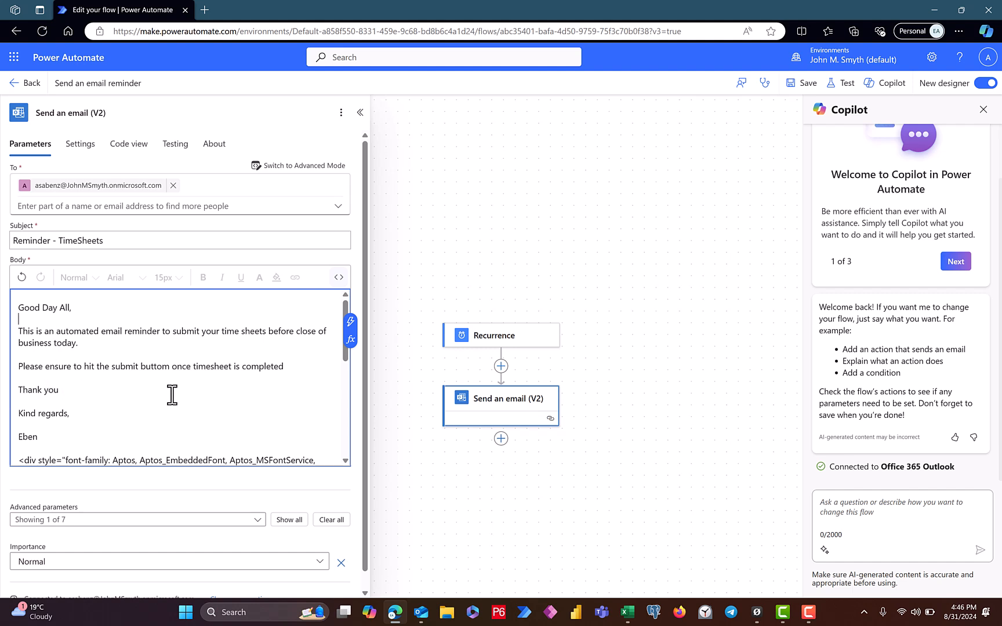
mouse_move(95, 375)
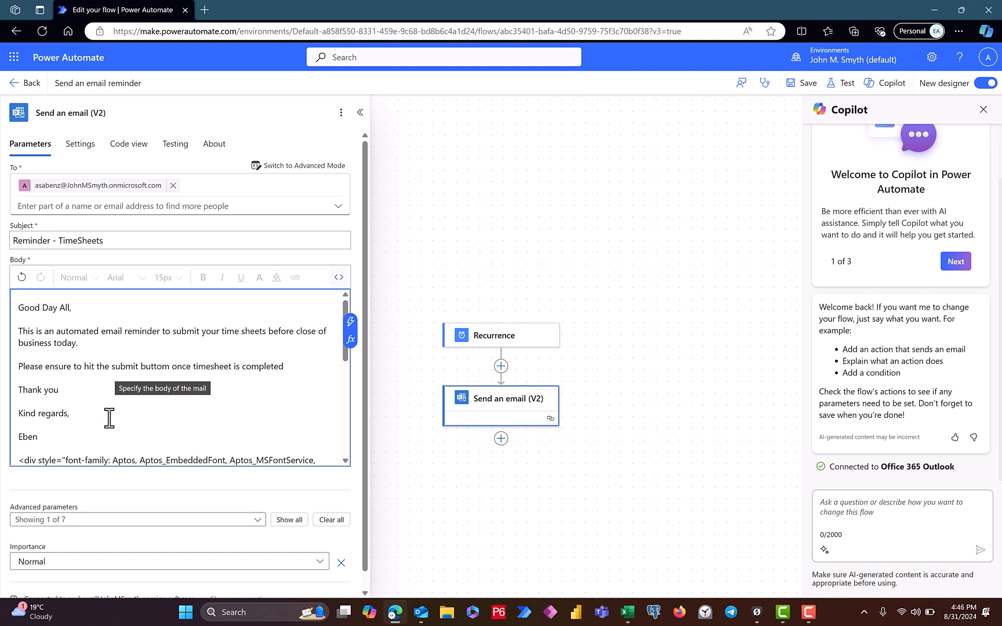
mouse_move(516, 518)
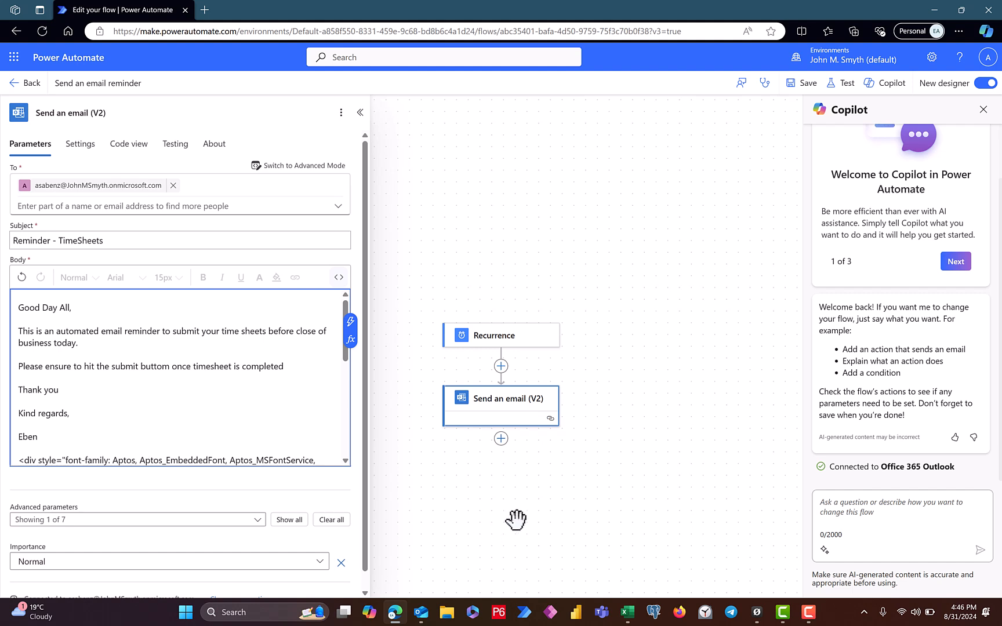
mouse_move(423, 483)
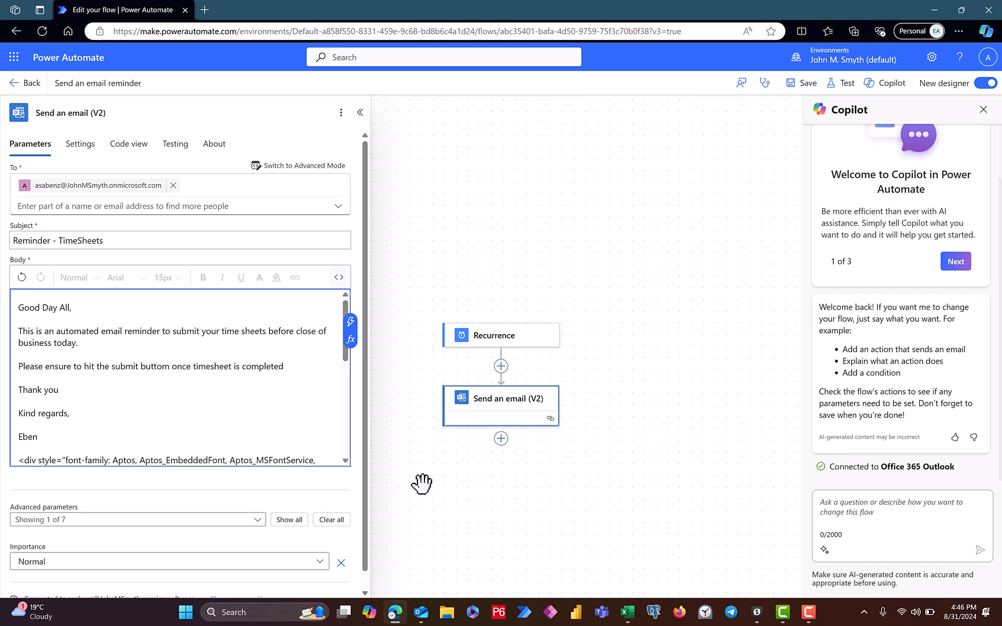
scroll(down, 3)
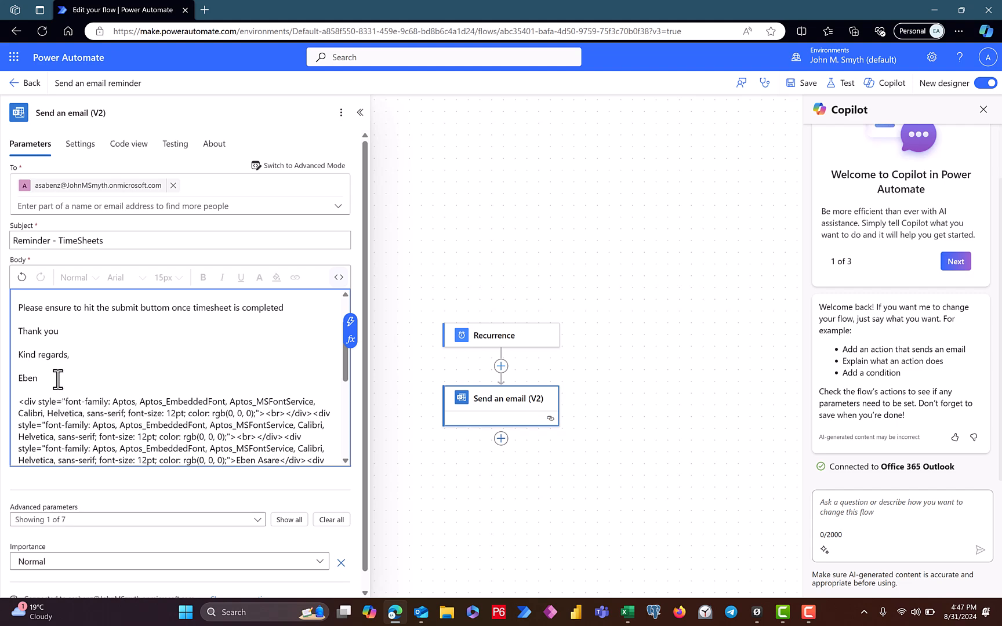
mouse_move(73, 408)
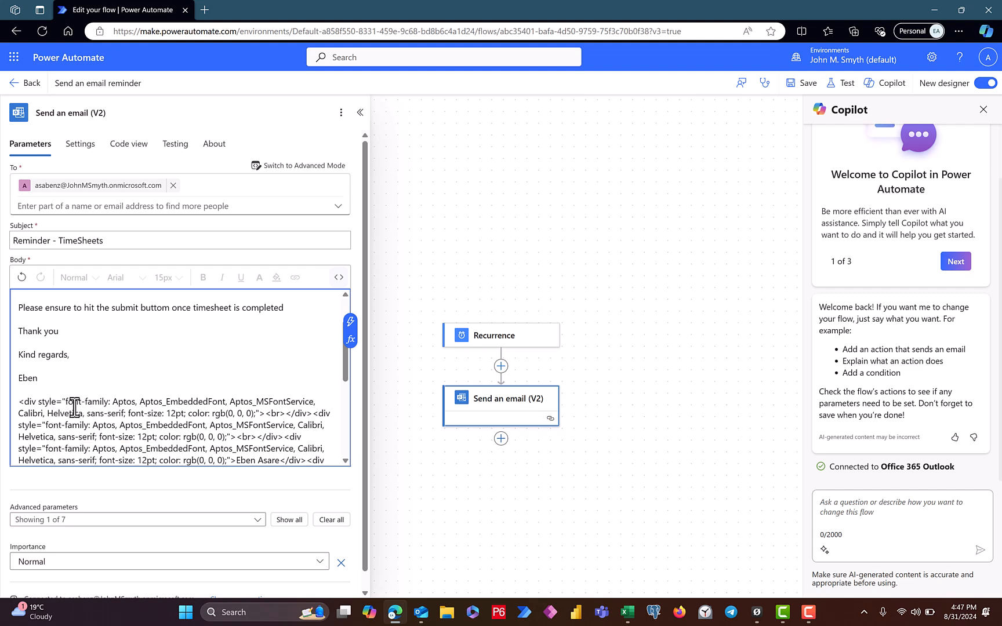
scroll(down, 3)
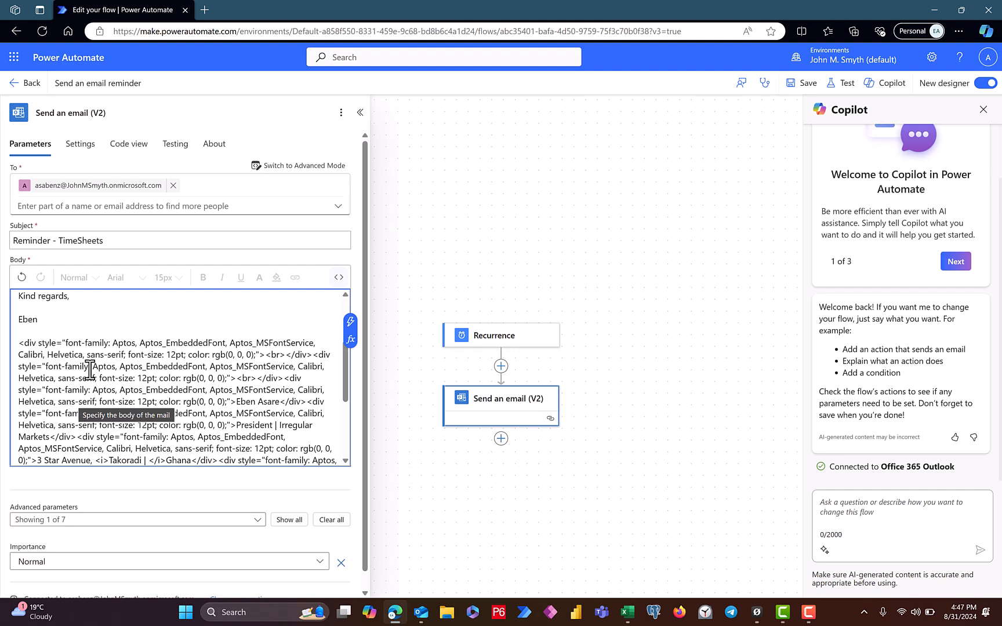
scroll(down, 3)
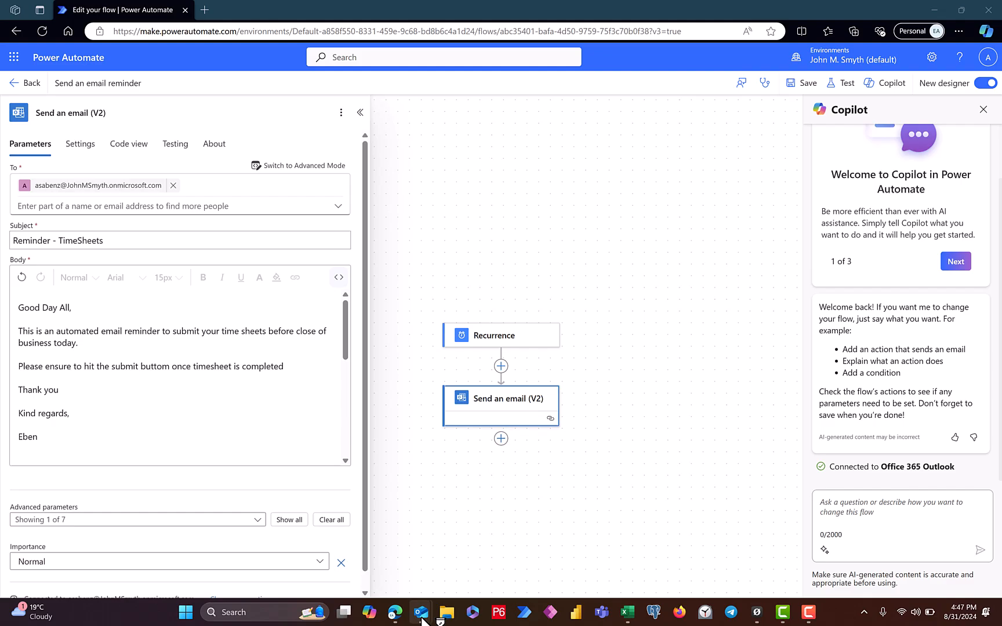
click(421, 612)
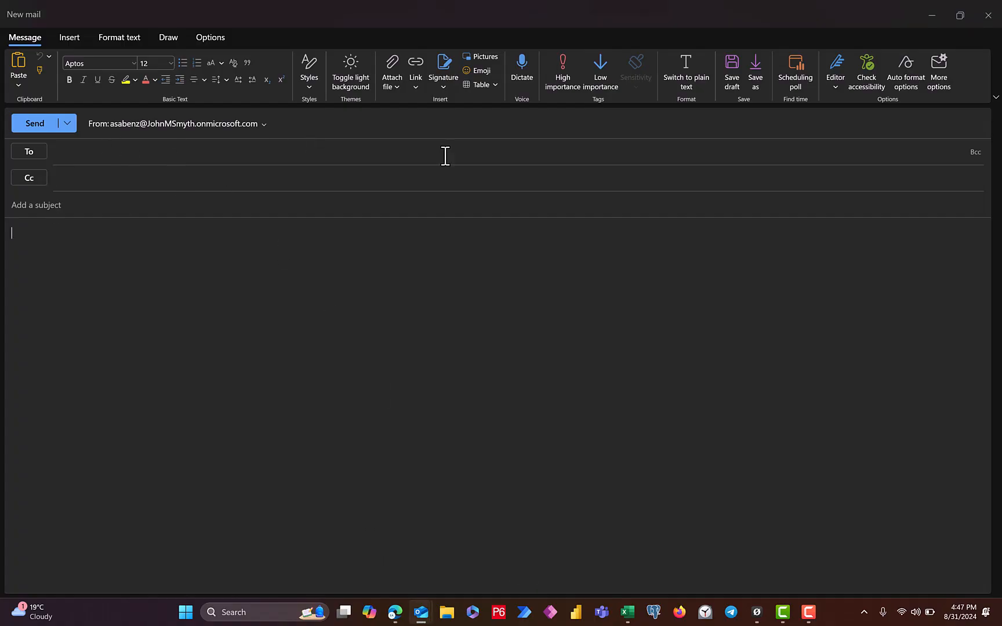
Open Outlook's Signatures settings from the new message's Signature menu.
click(443, 70)
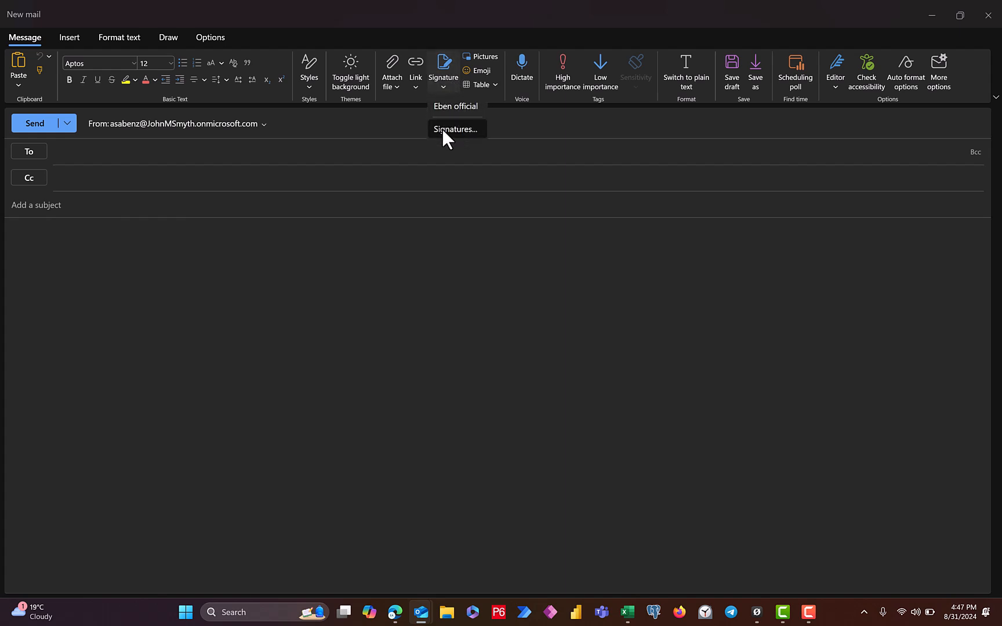
click(455, 106)
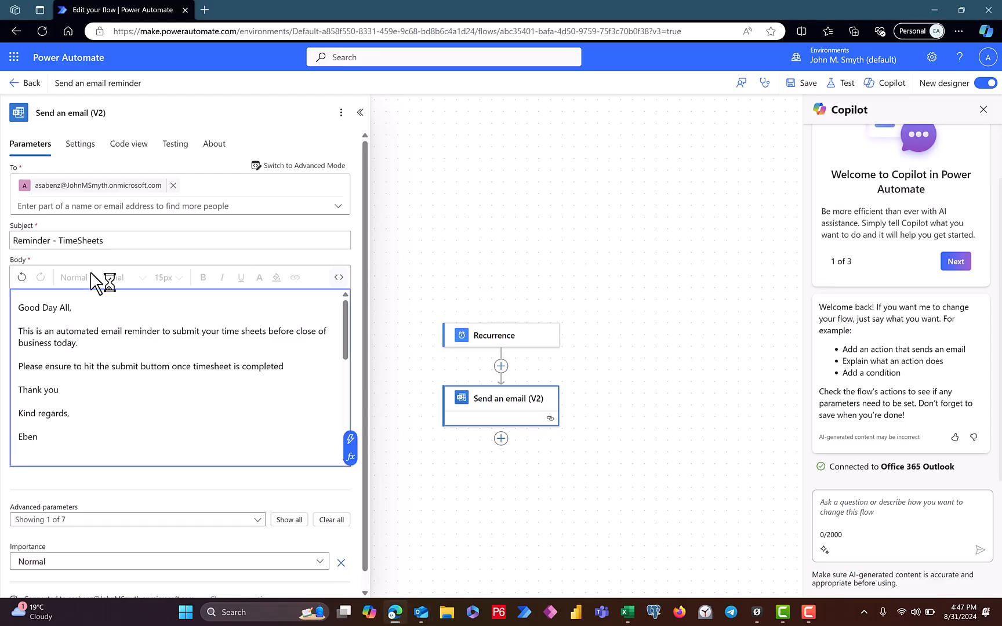
mouse_move(94, 367)
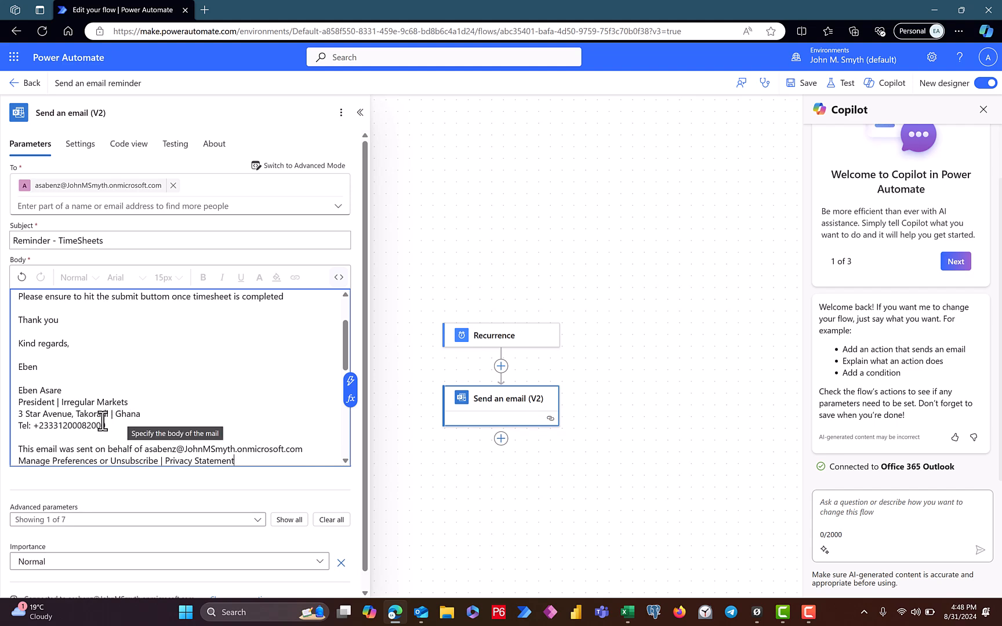
scroll(down, 3)
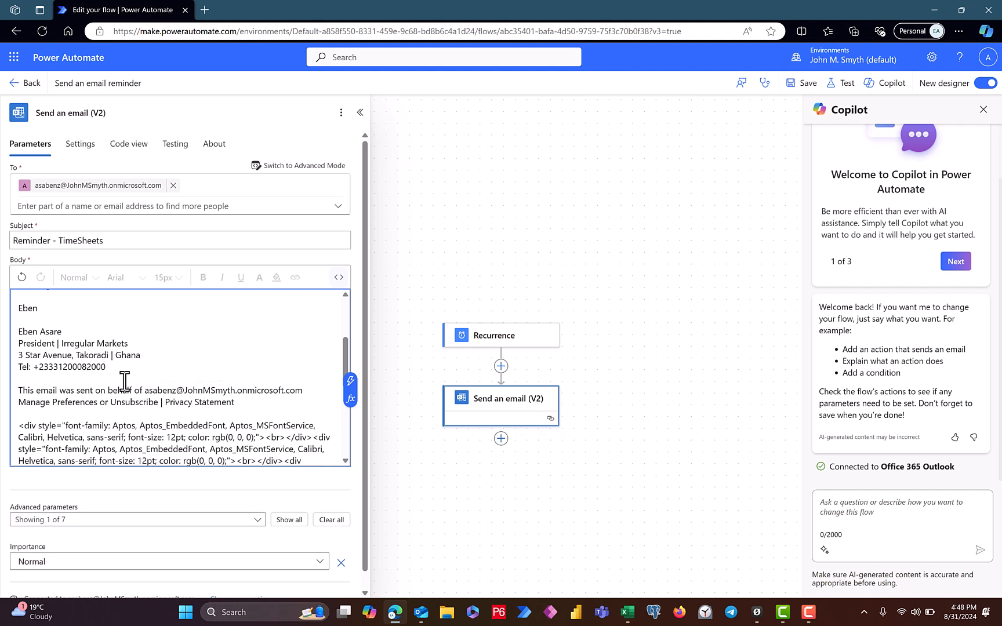
mouse_move(24, 339)
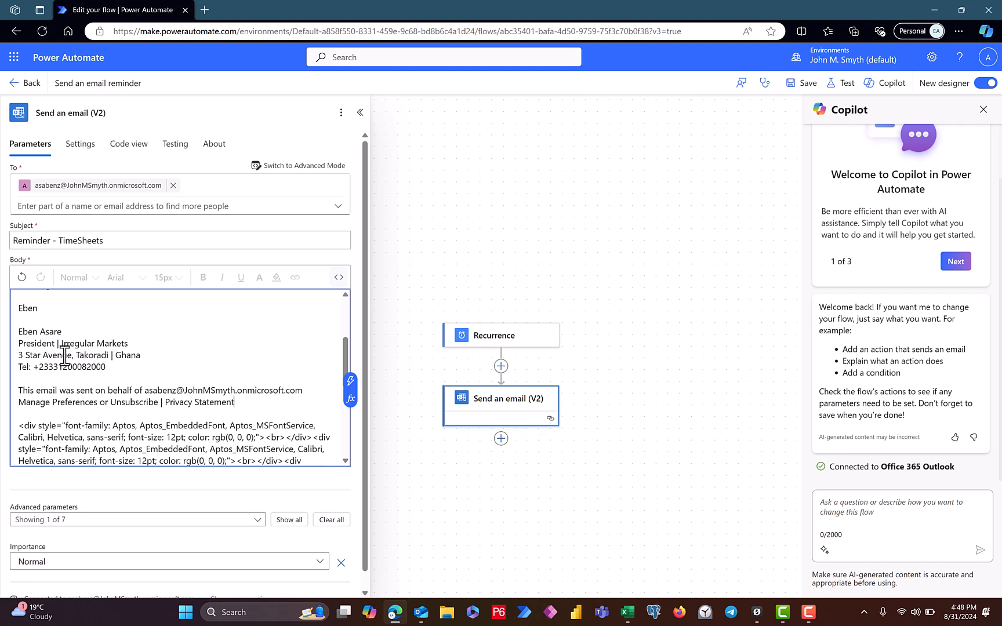
mouse_move(95, 375)
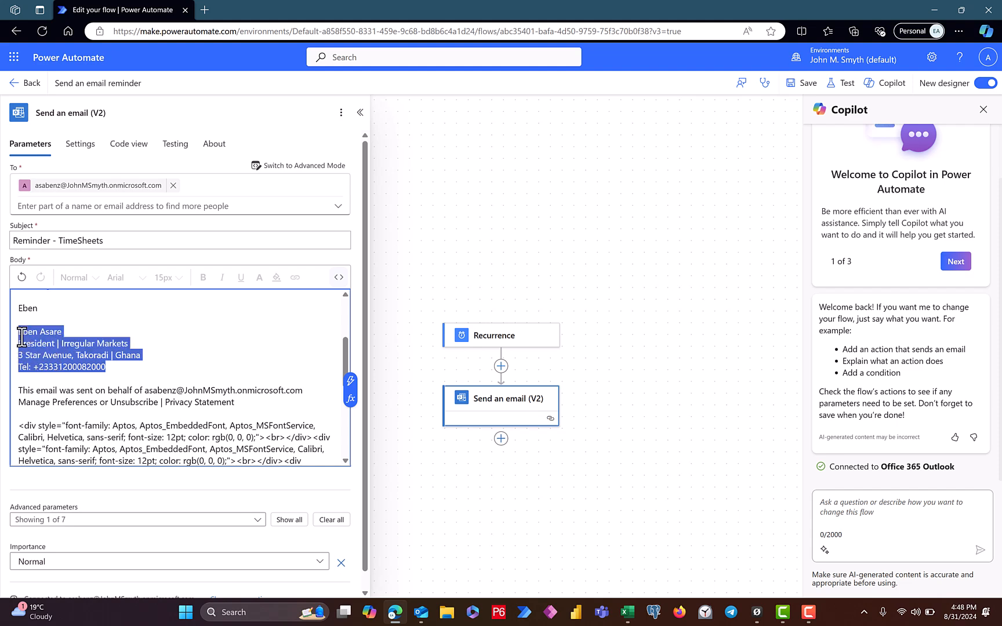
mouse_move(29, 347)
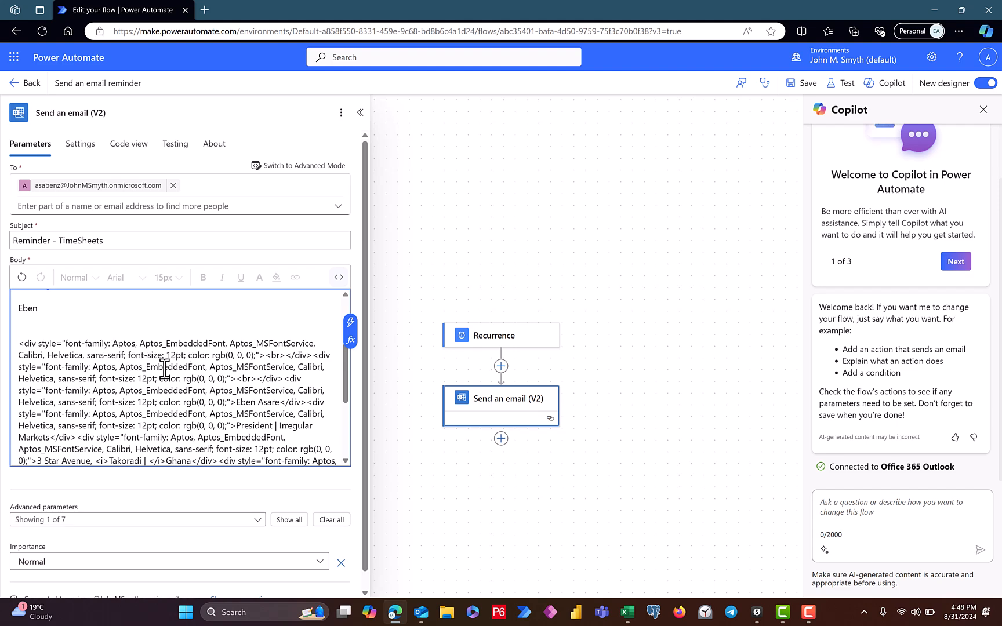
Check the signature HTML code beneath the Kind regards sign-off, then bring up Windows Run.
scroll(down, 3)
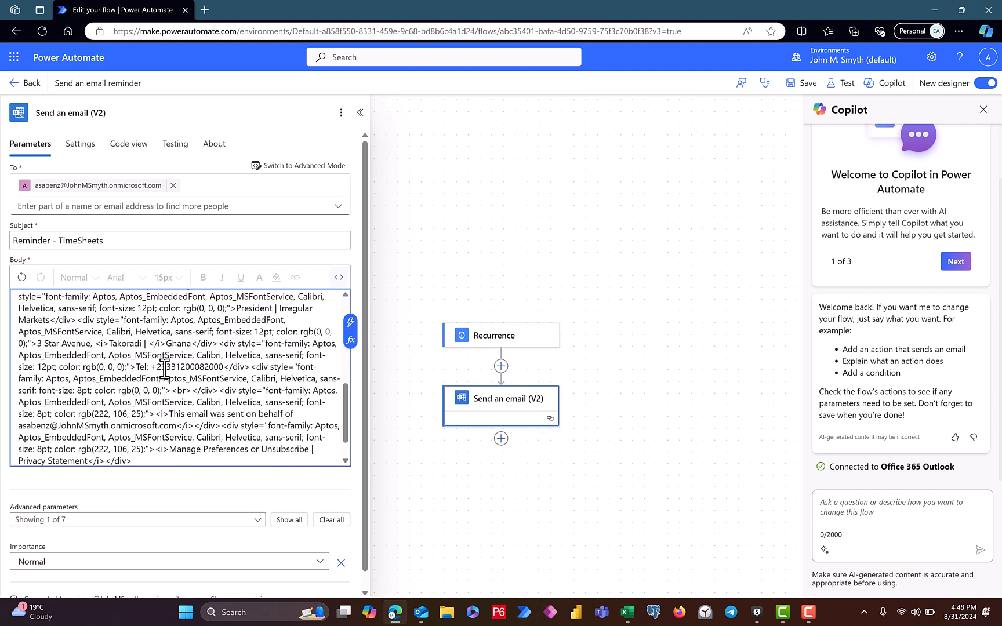
scroll(down, 3)
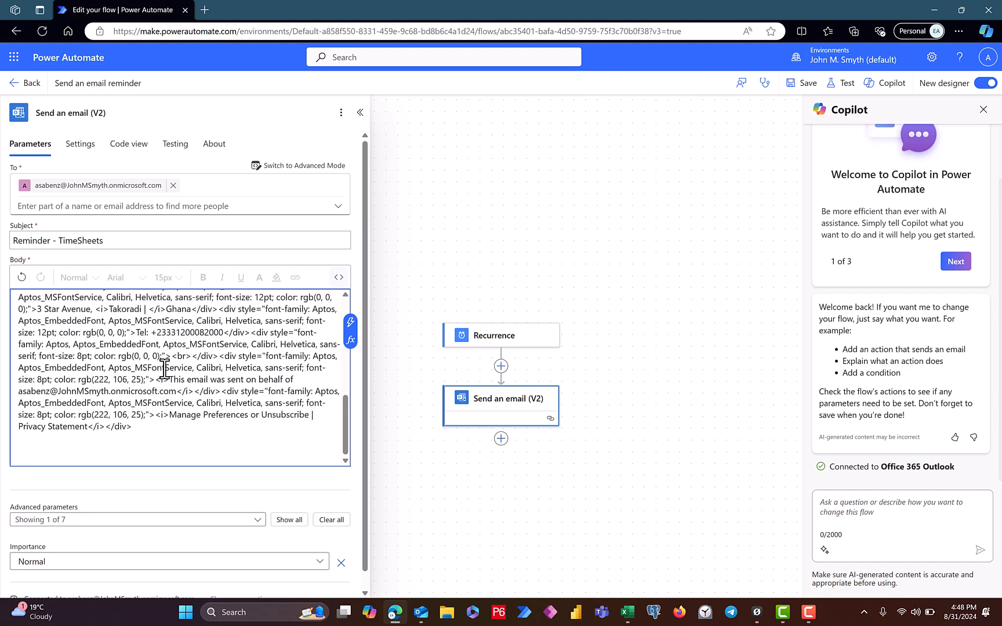
scroll(up, 3)
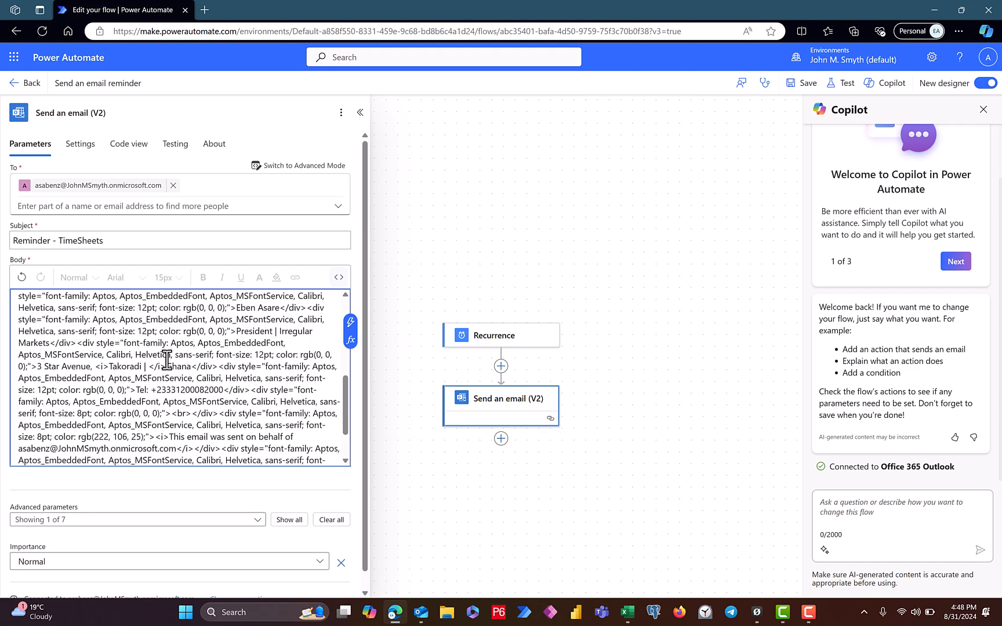
scroll(down, 3)
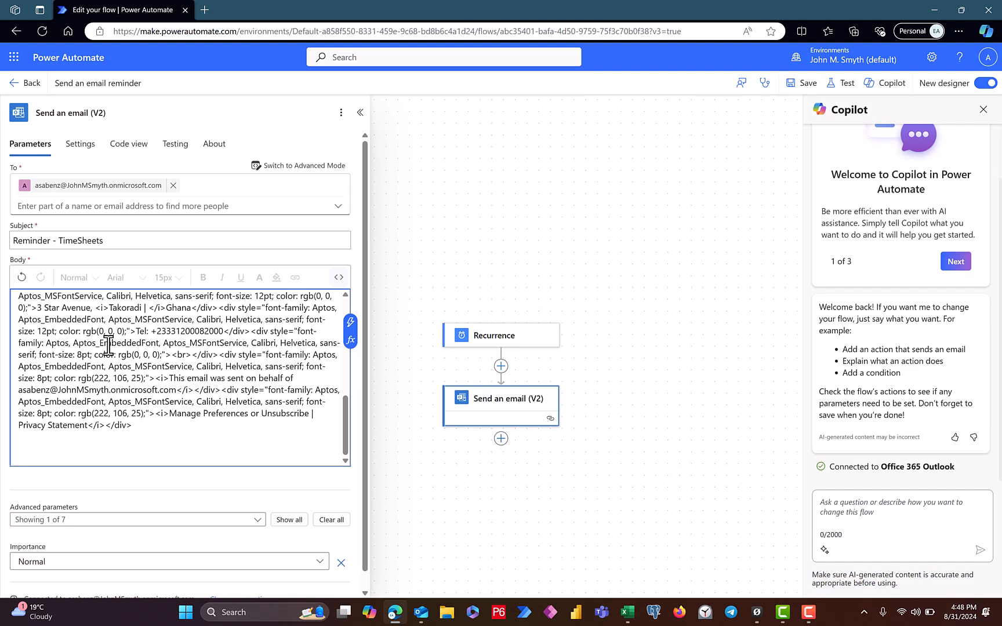
scroll(up, 3)
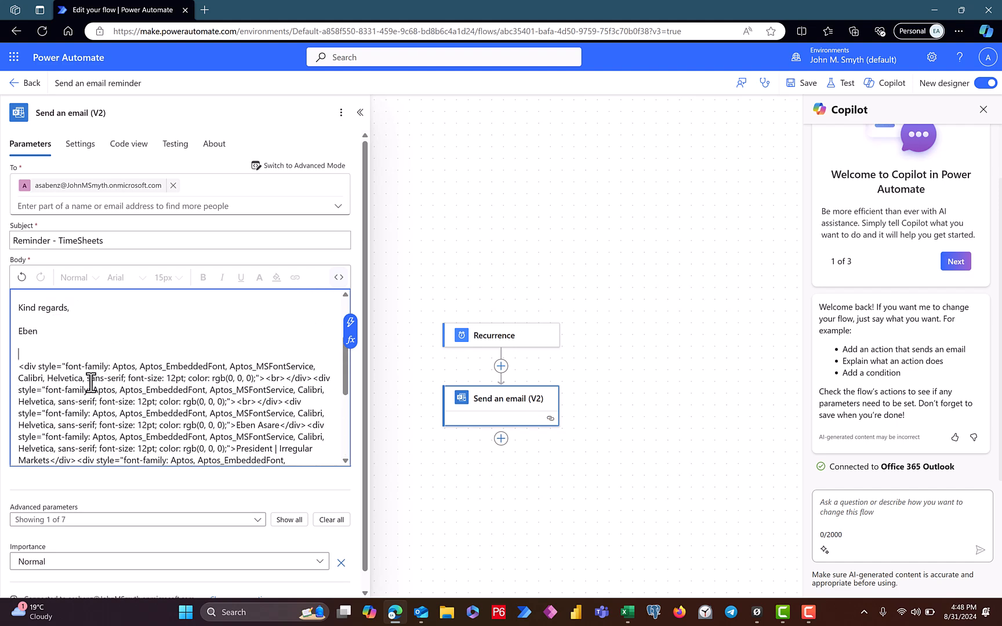
mouse_move(55, 364)
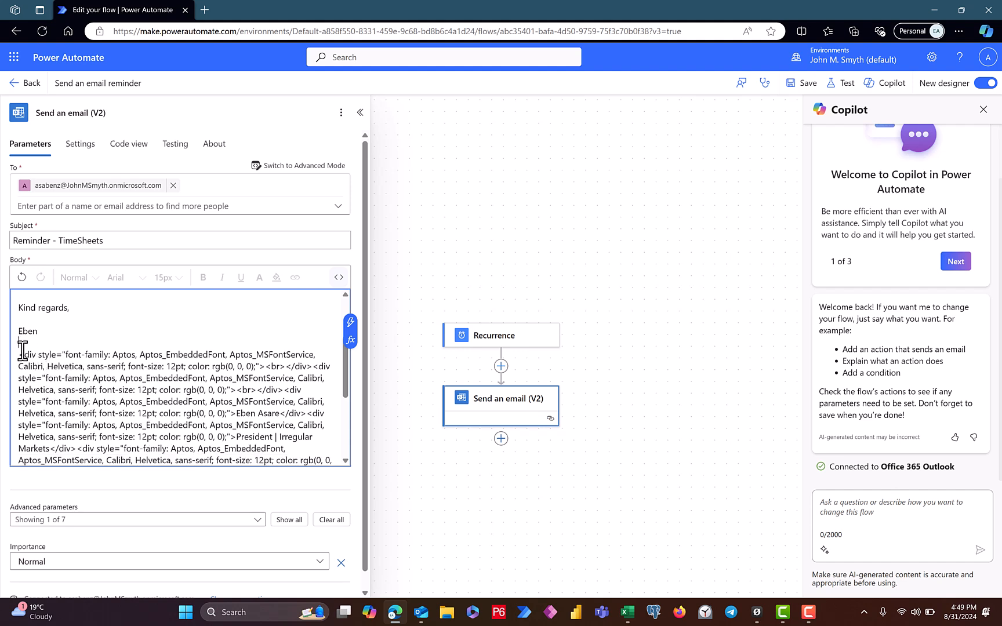
mouse_move(58, 355)
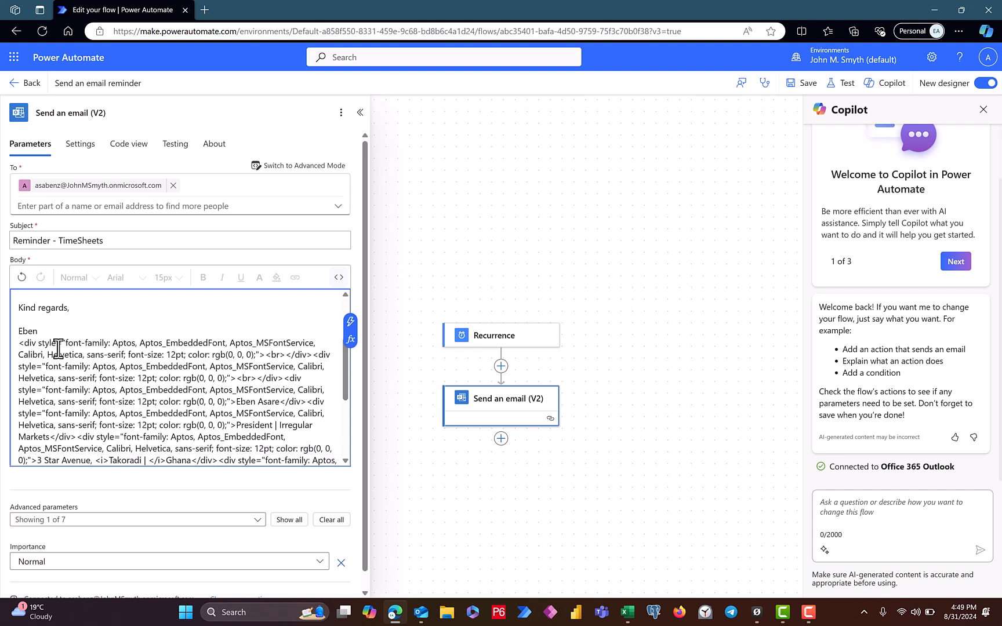
mouse_move(337, 411)
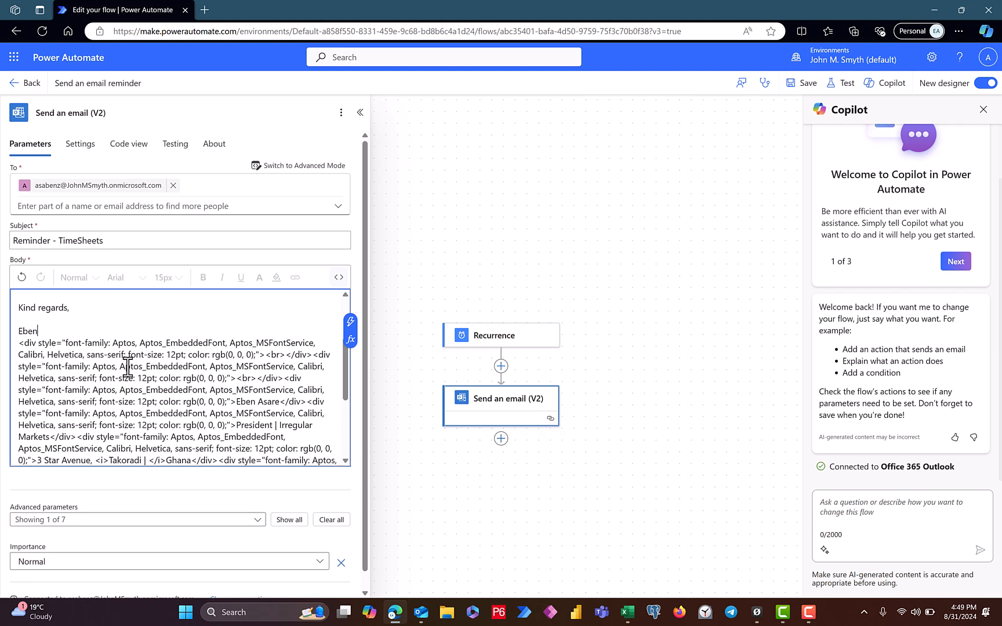
mouse_move(543, 519)
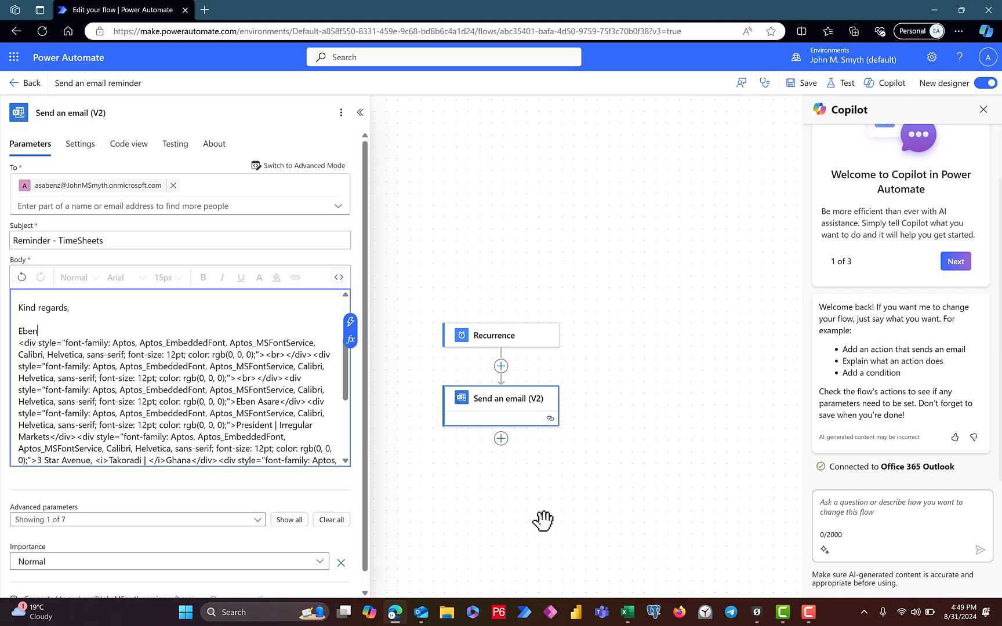
mouse_move(309, 403)
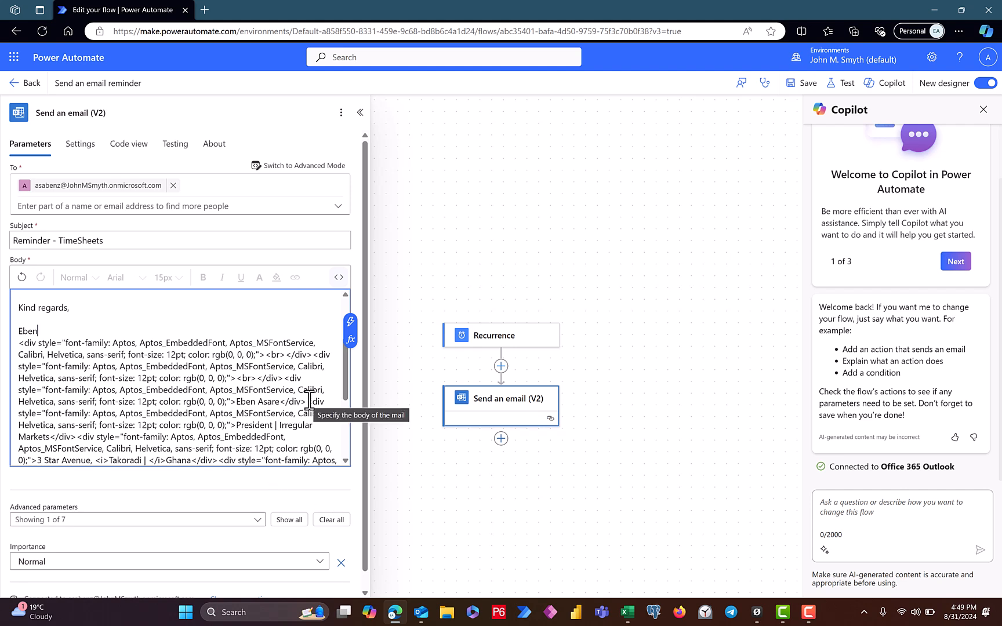
mouse_move(61, 609)
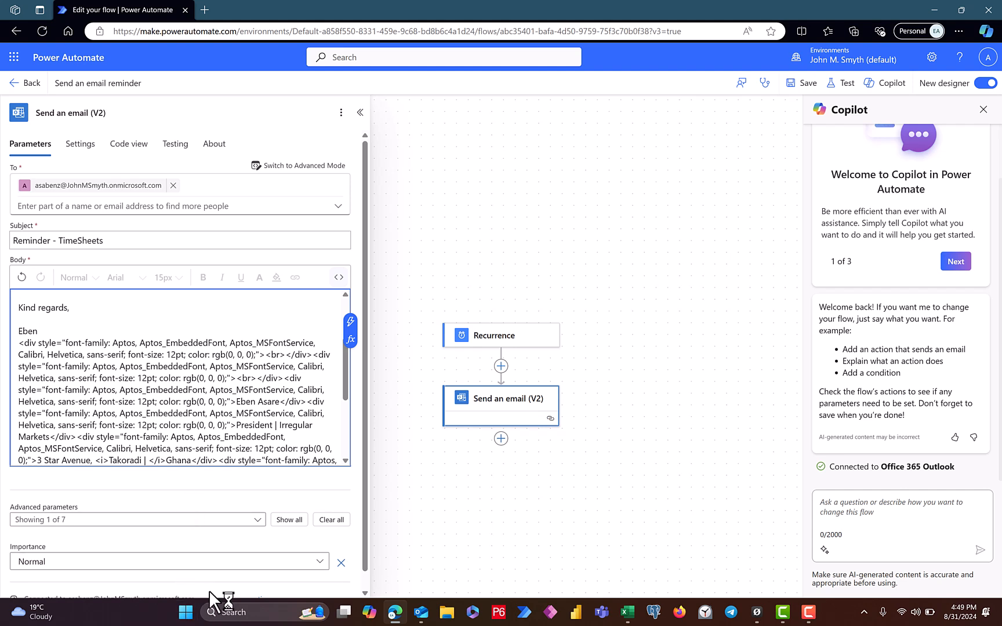
mouse_move(422, 612)
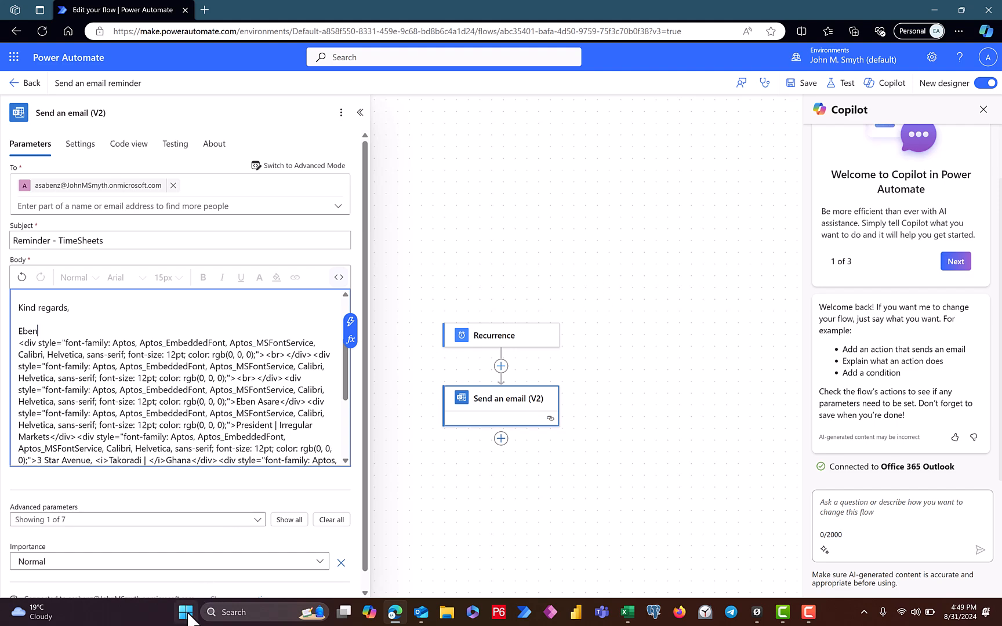
mouse_move(186, 612)
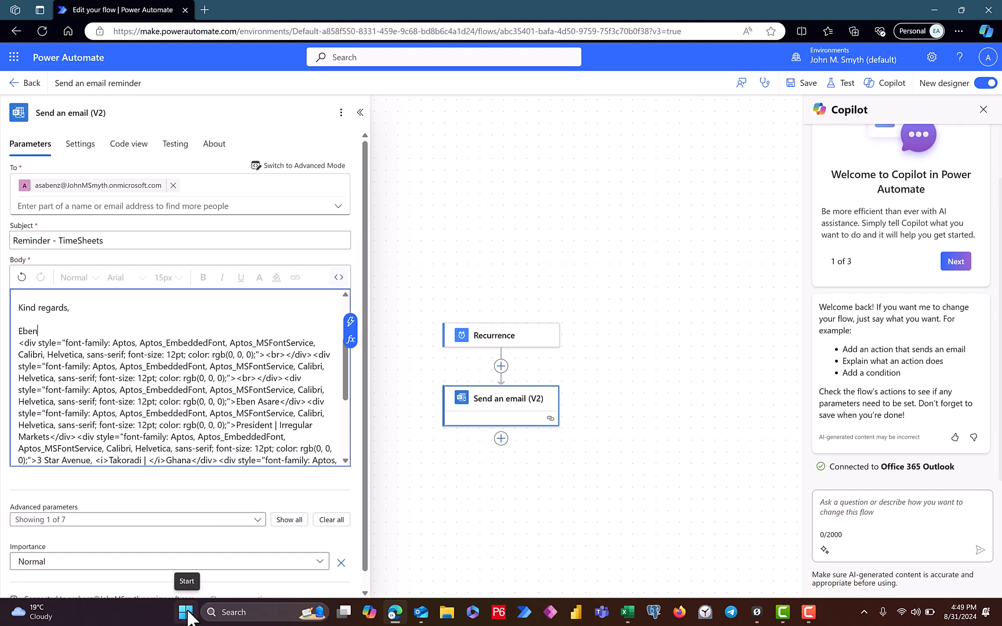
click(186, 612)
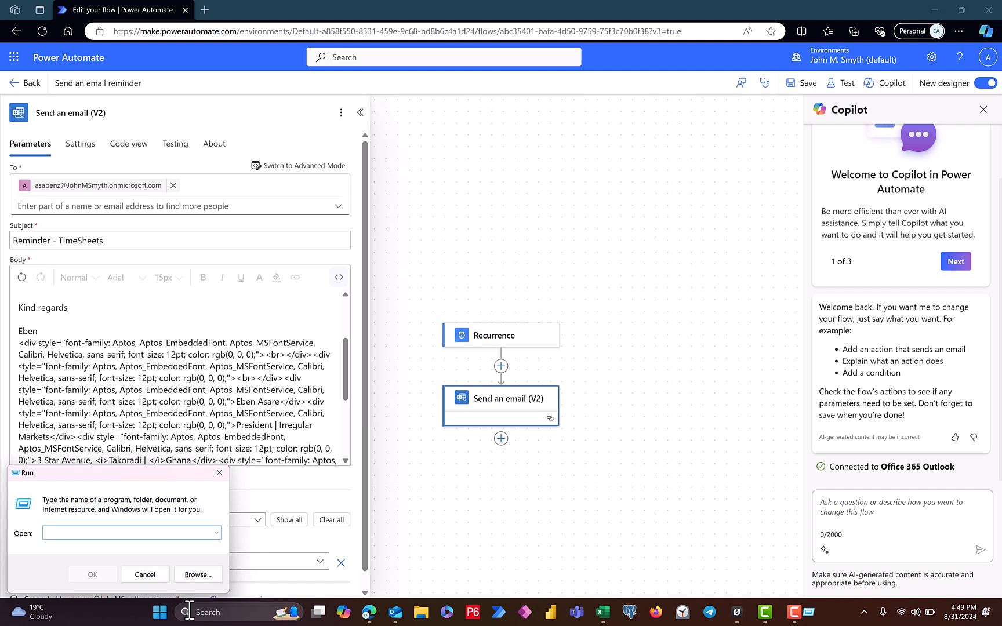
Run %userprofile%\AppData\Roaming\Microsoft\Signatures to open the Signatures folder.
click(215, 533)
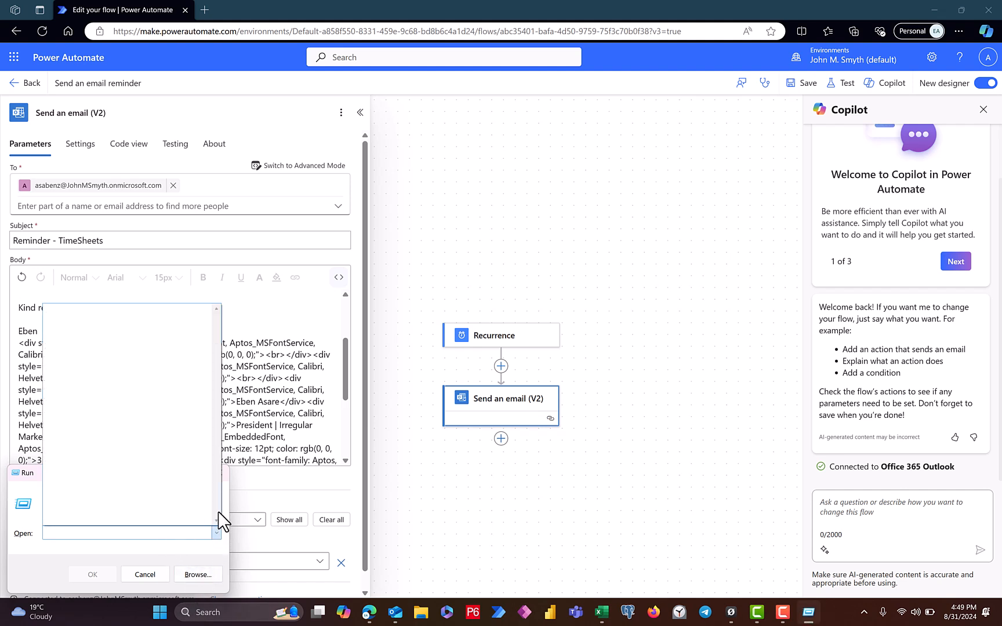
mouse_move(185, 466)
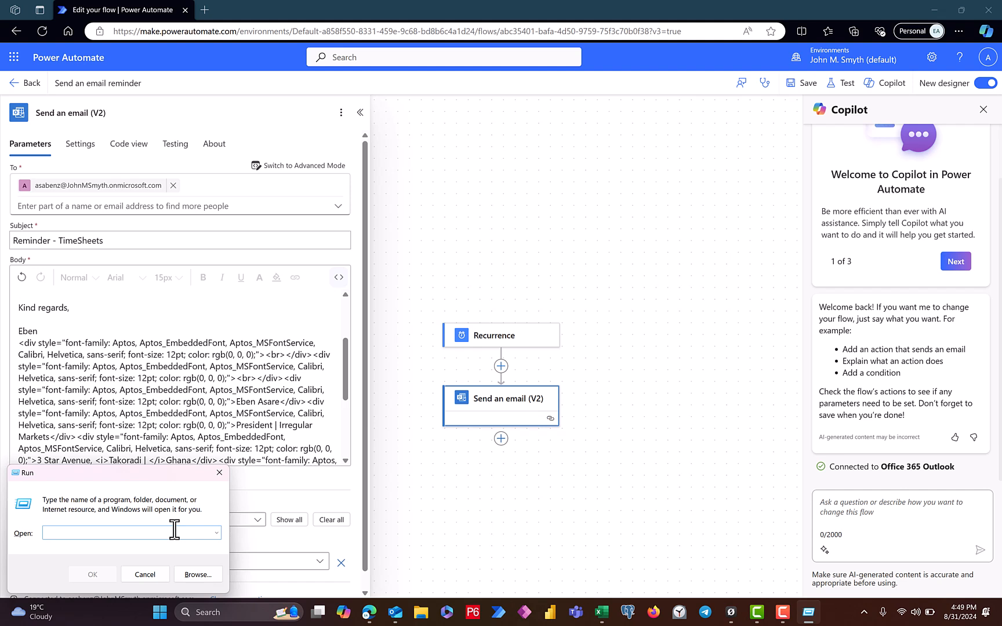
mouse_move(796, 385)
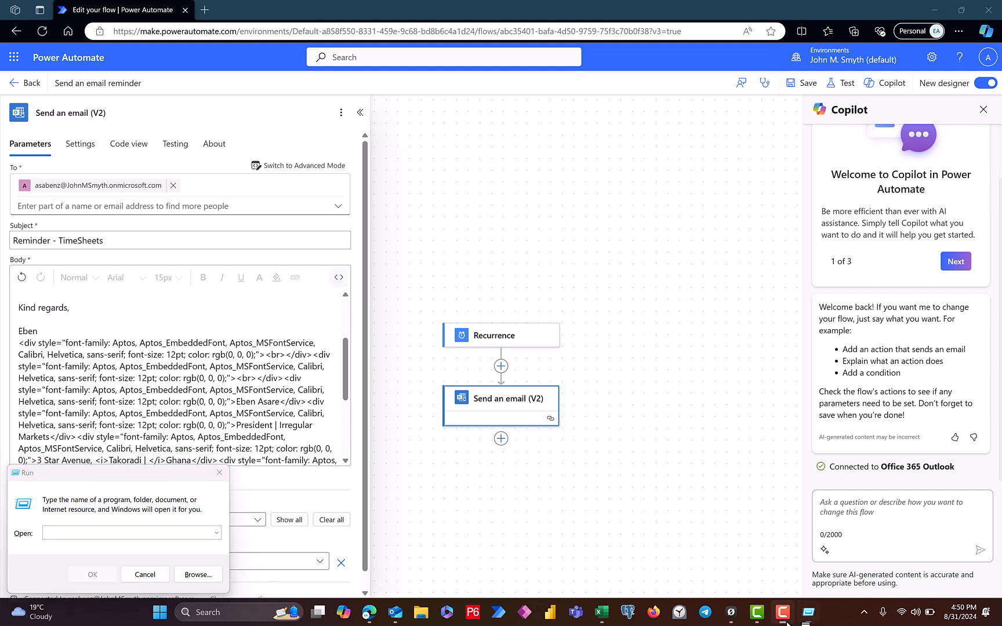
mouse_move(367, 106)
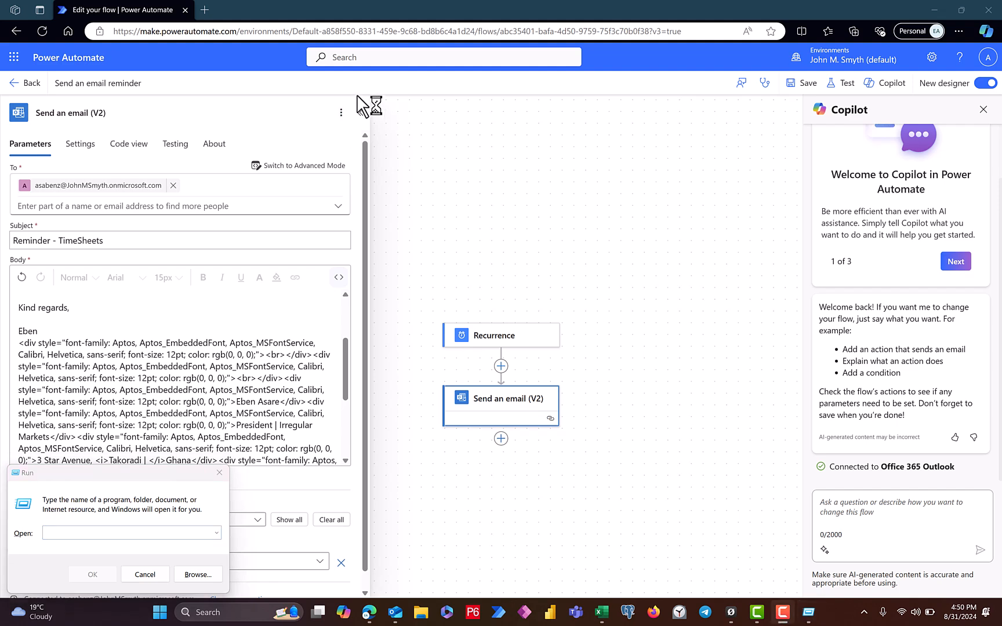
click(145, 574)
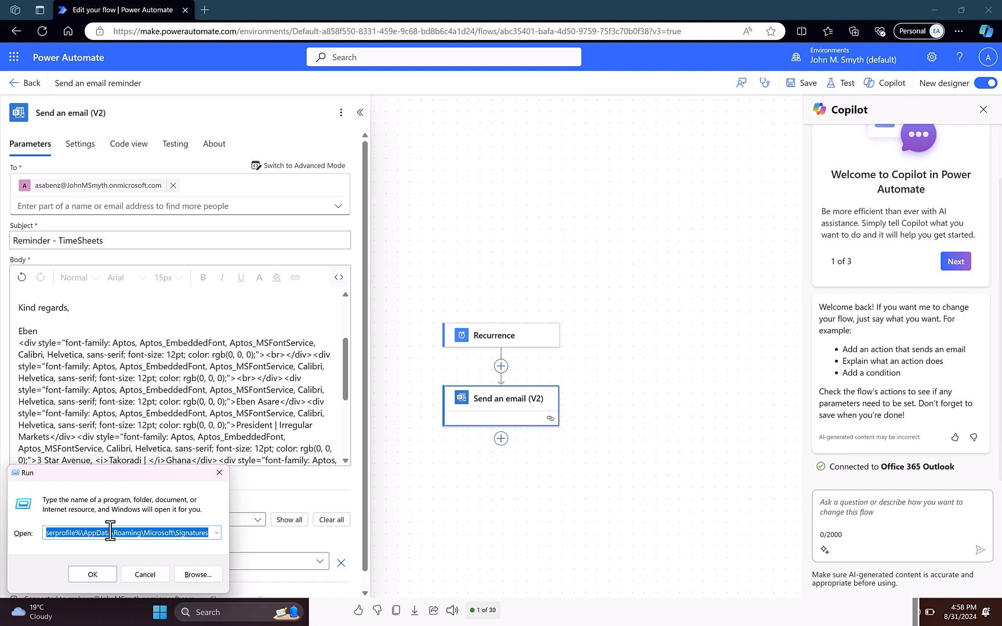
mouse_move(111, 531)
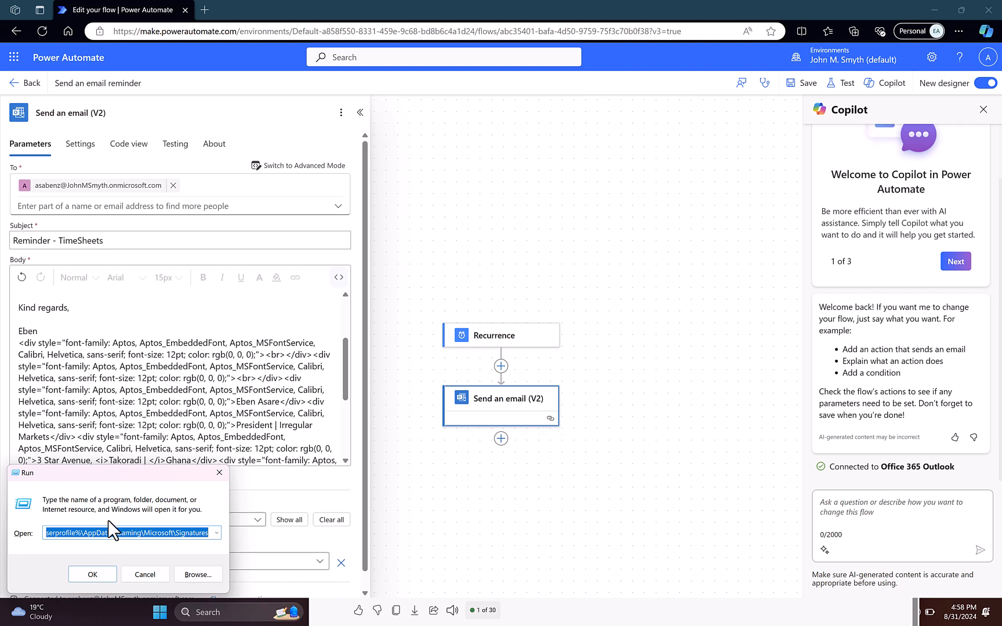
mouse_move(84, 554)
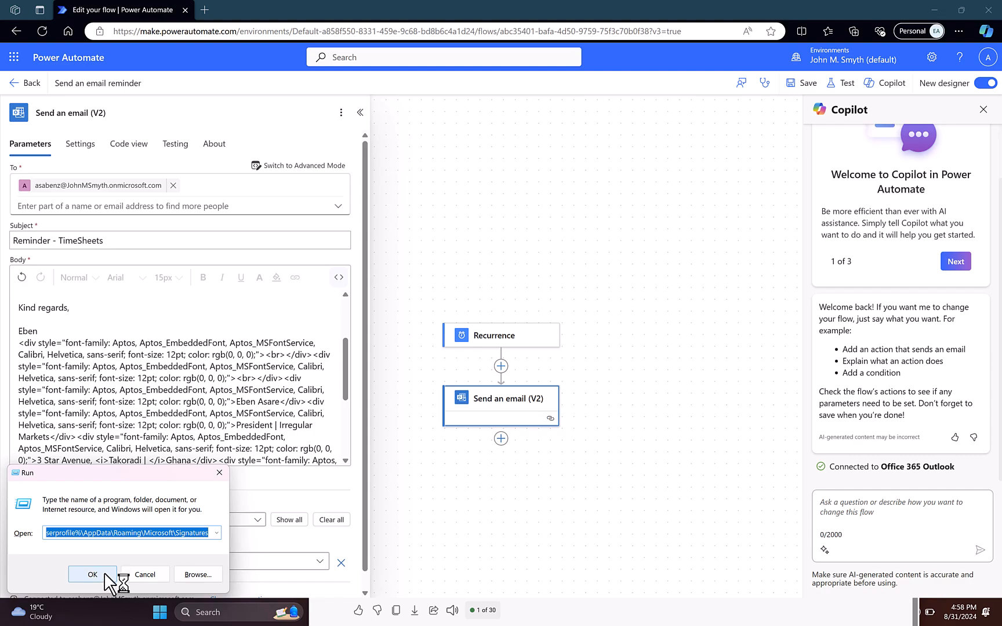
click(92, 574)
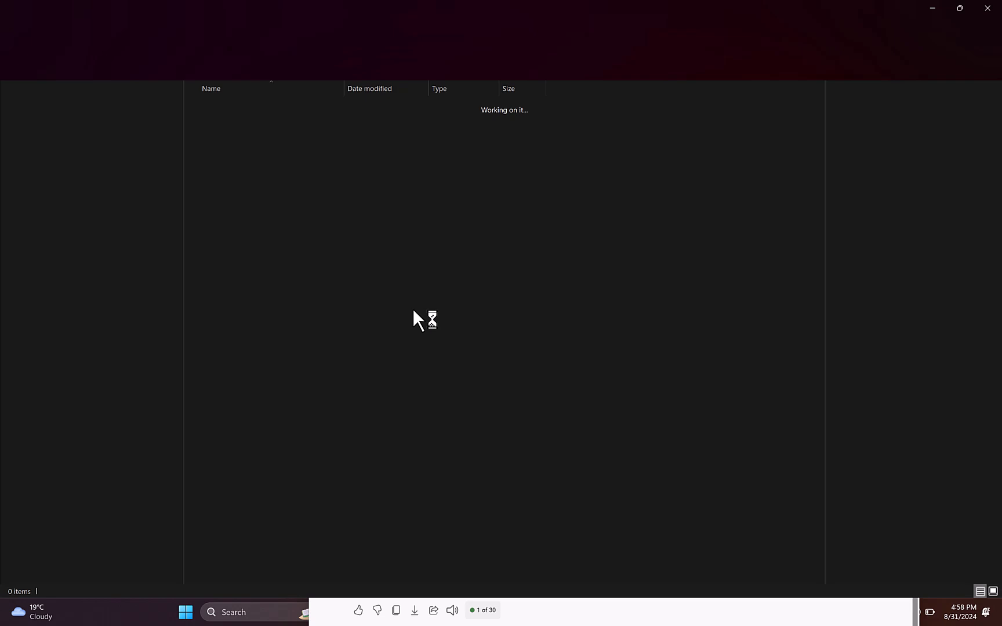
mouse_move(475, 156)
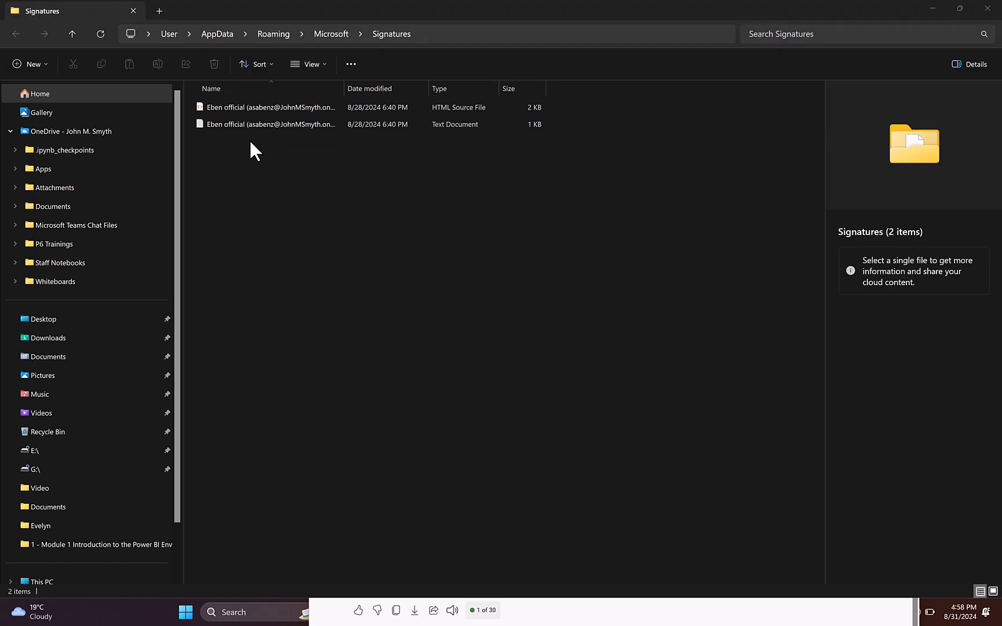
Open the HTML signature file from the Signatures folder in Notepad.
click(271, 124)
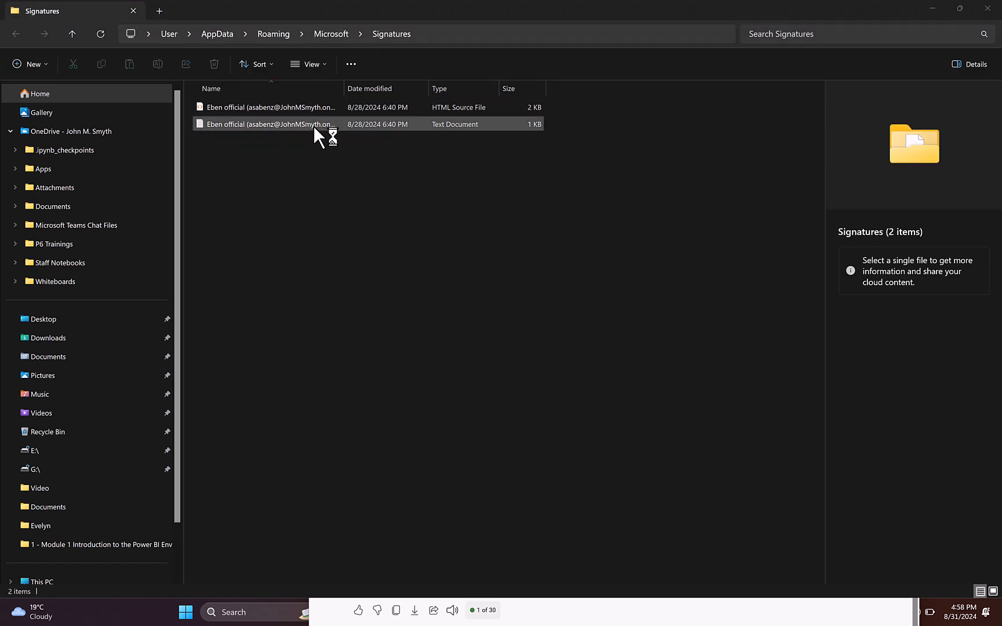
click(271, 107)
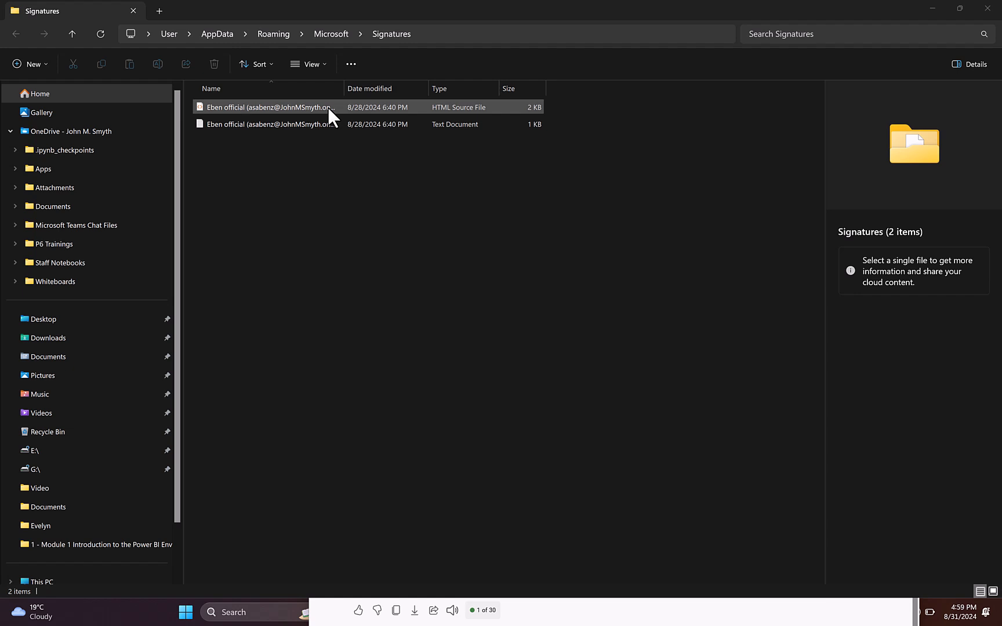
mouse_move(436, 124)
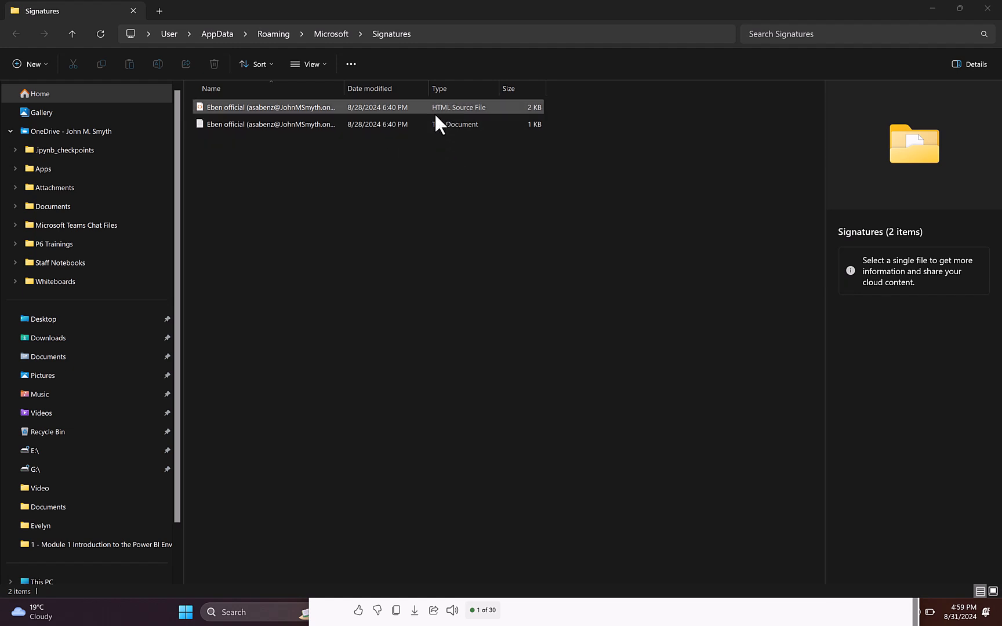
mouse_move(445, 106)
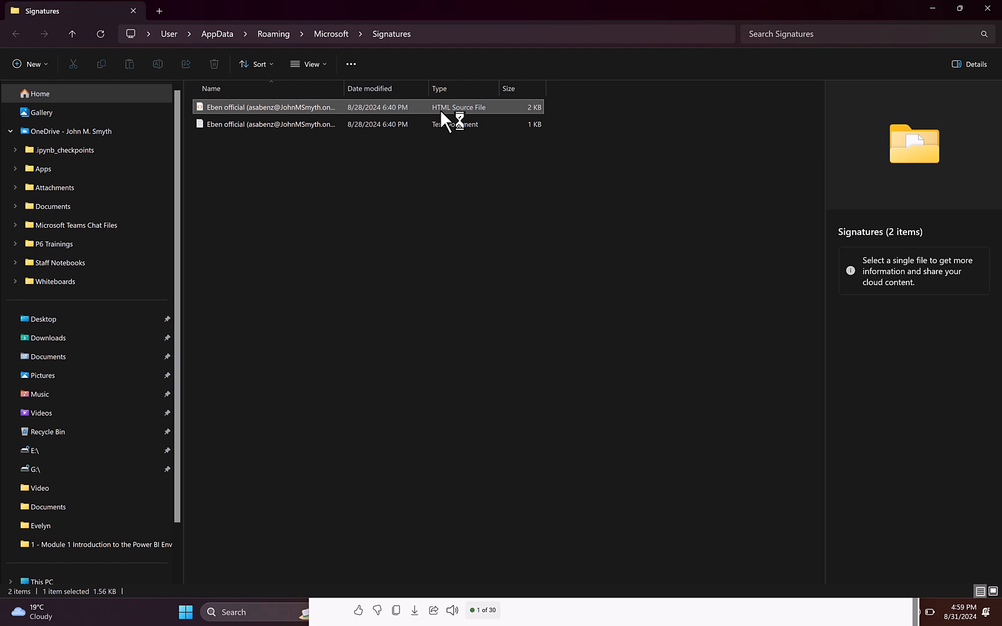
right_click(268, 107)
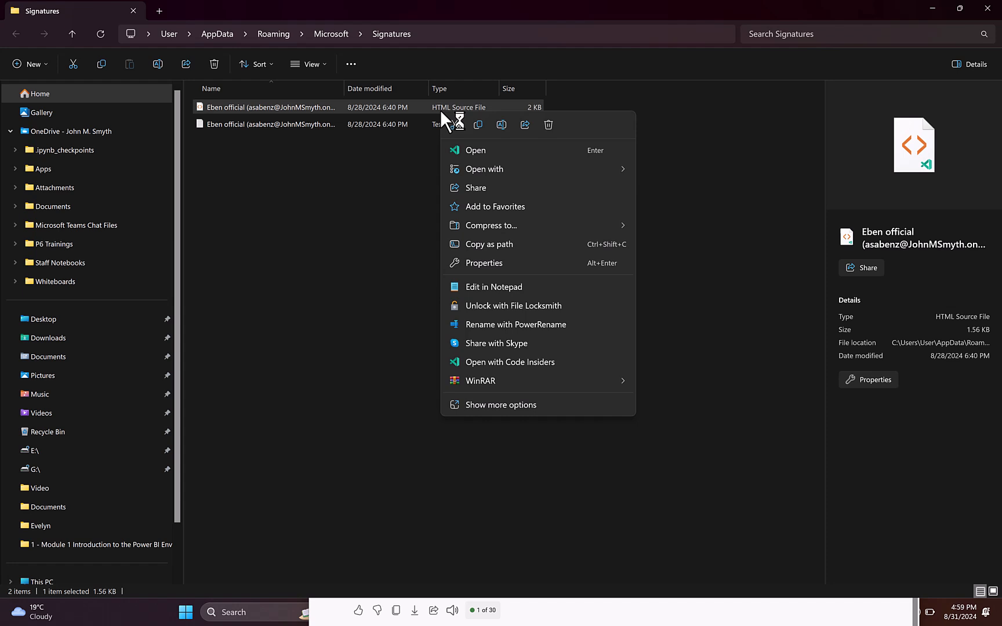
mouse_move(478, 159)
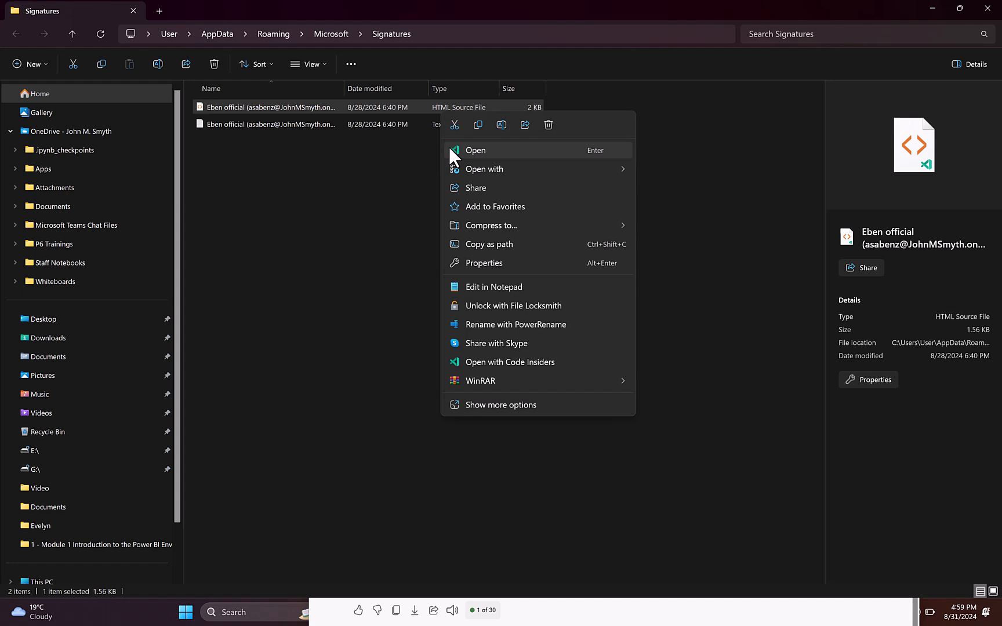
mouse_move(478, 164)
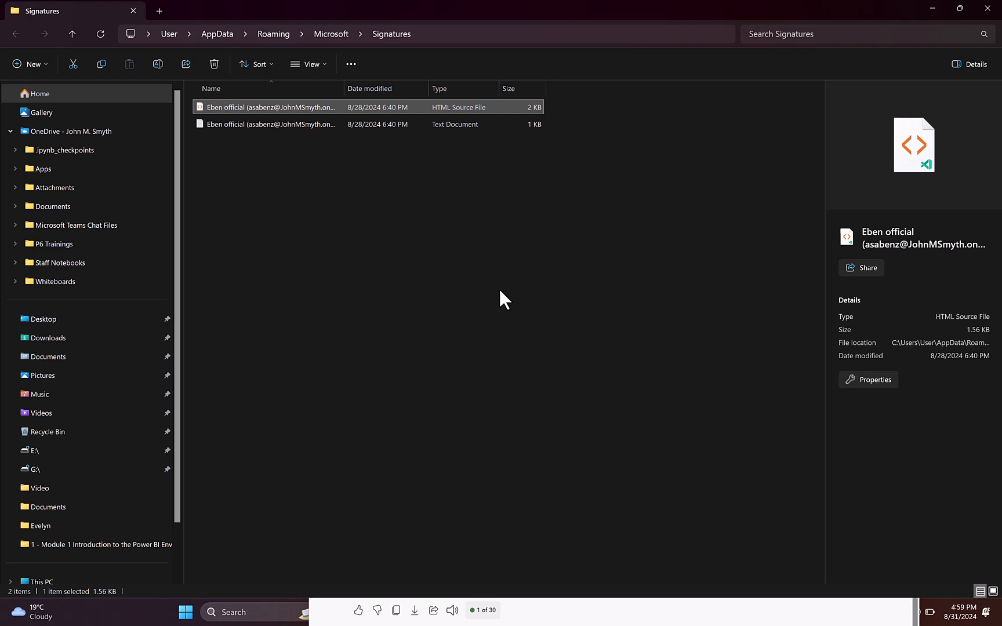
double_click(268, 106)
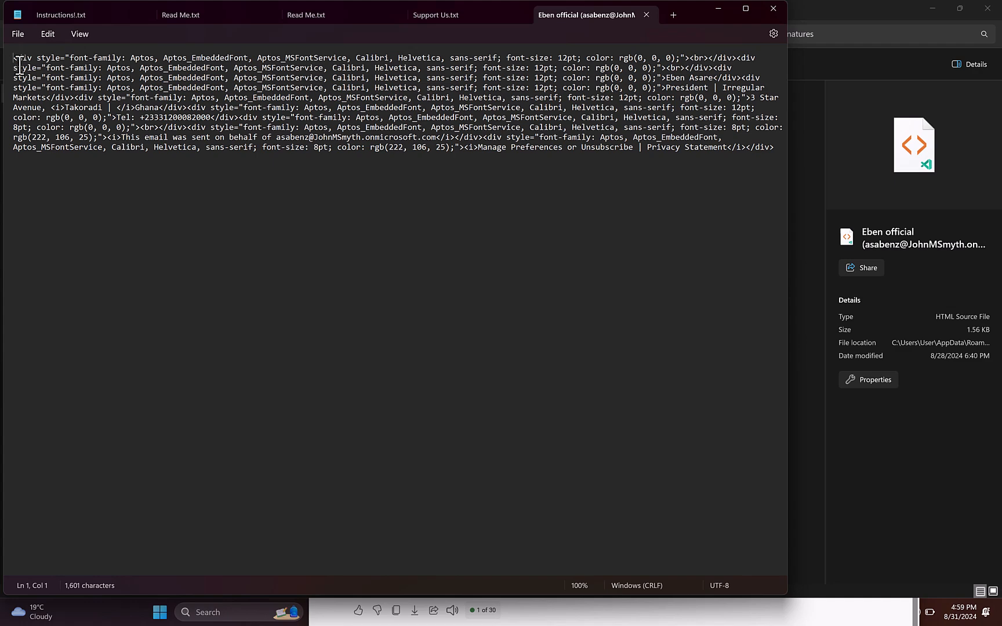
Select all of the signature HTML in Notepad and copy it.
key(ctrl+a)
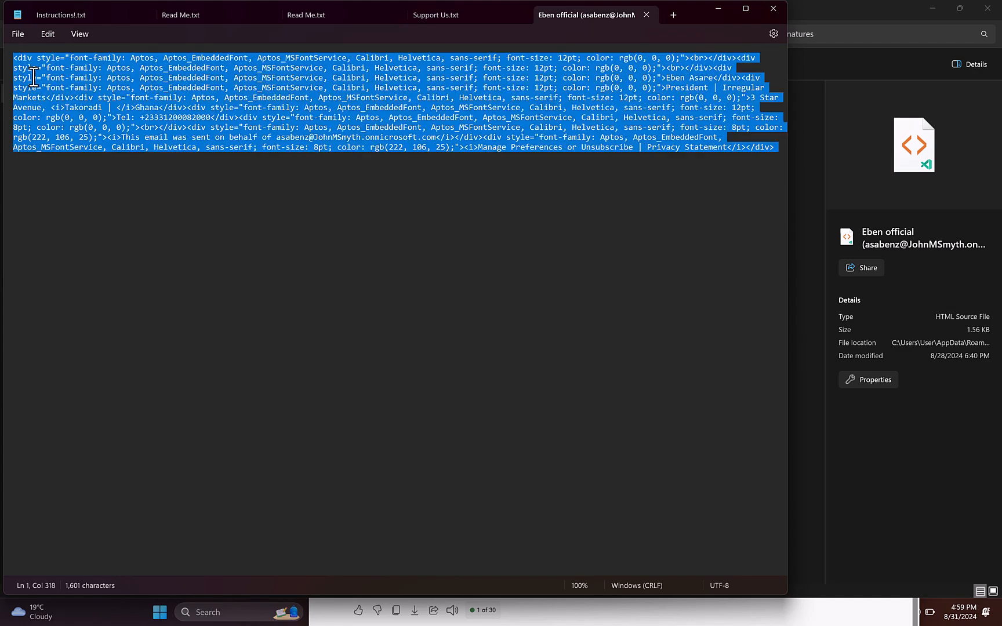
right_click(34, 85)
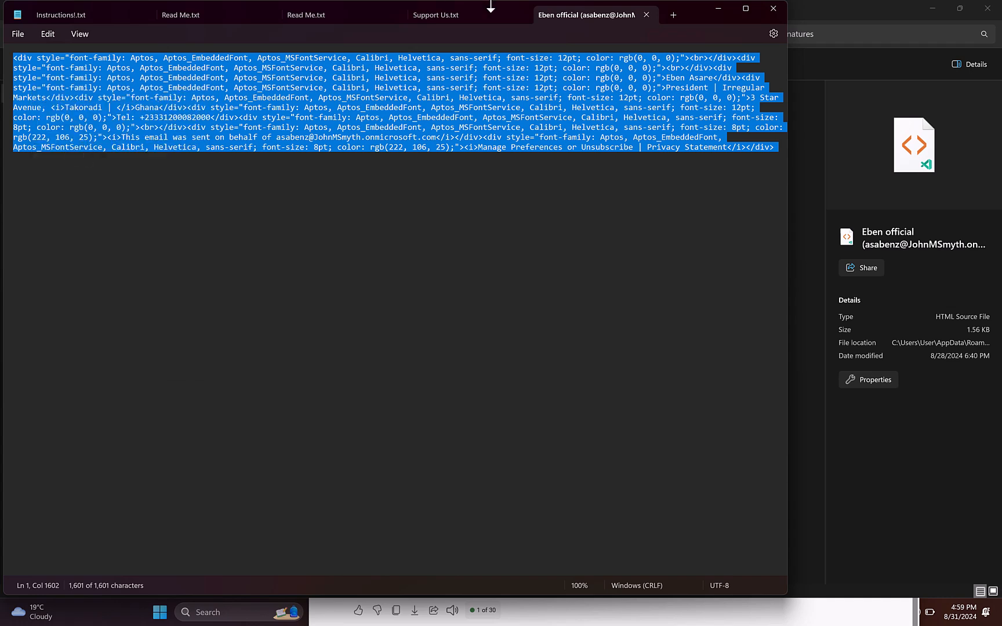
mouse_move(781, 17)
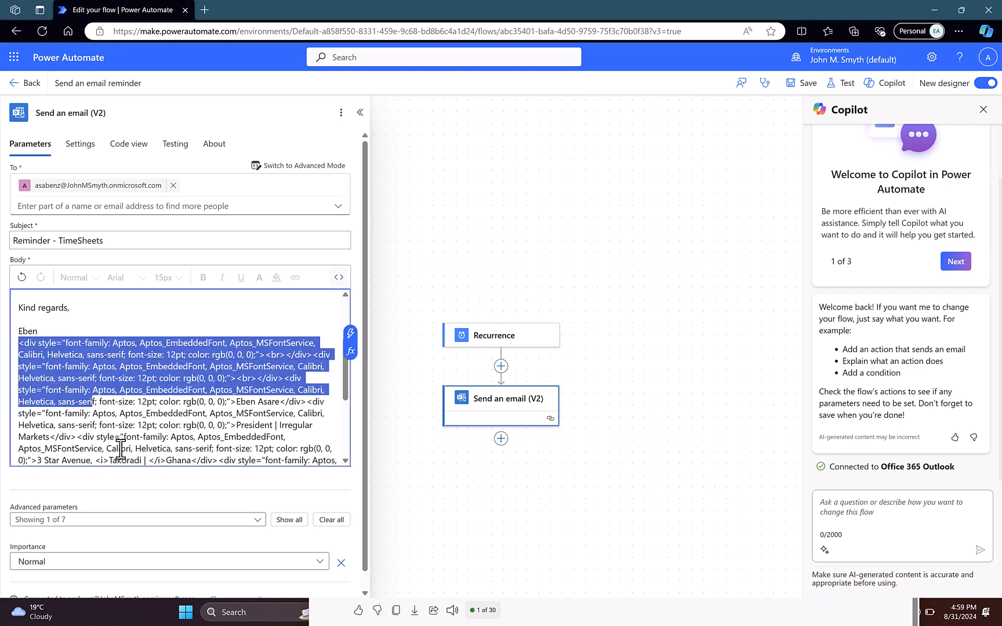
Paste the signature HTML into the email Body beneath the sign-off and review it.
scroll(down, 3)
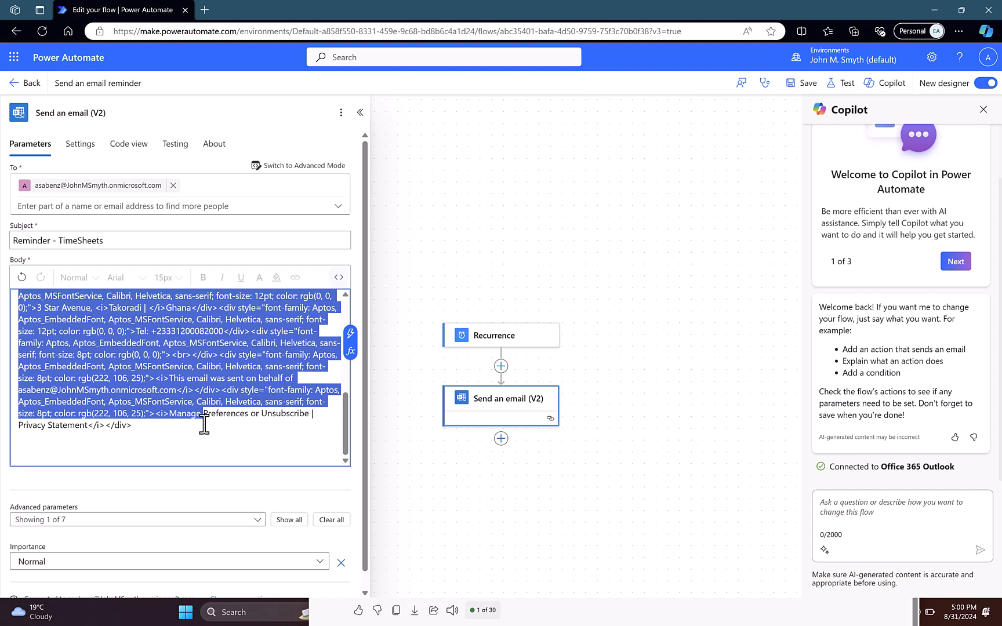
click(124, 424)
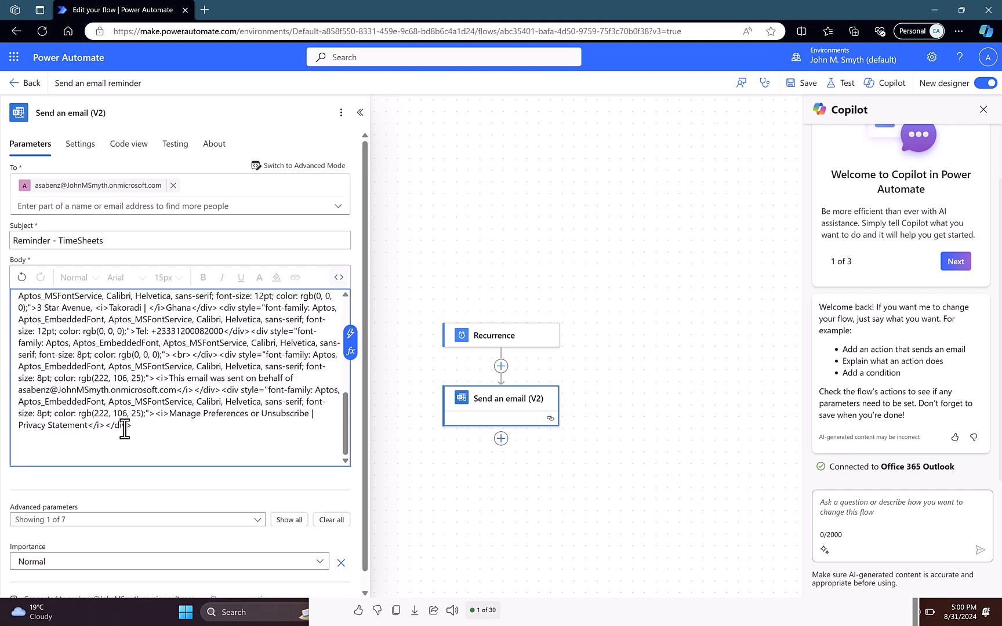
scroll(up, 3)
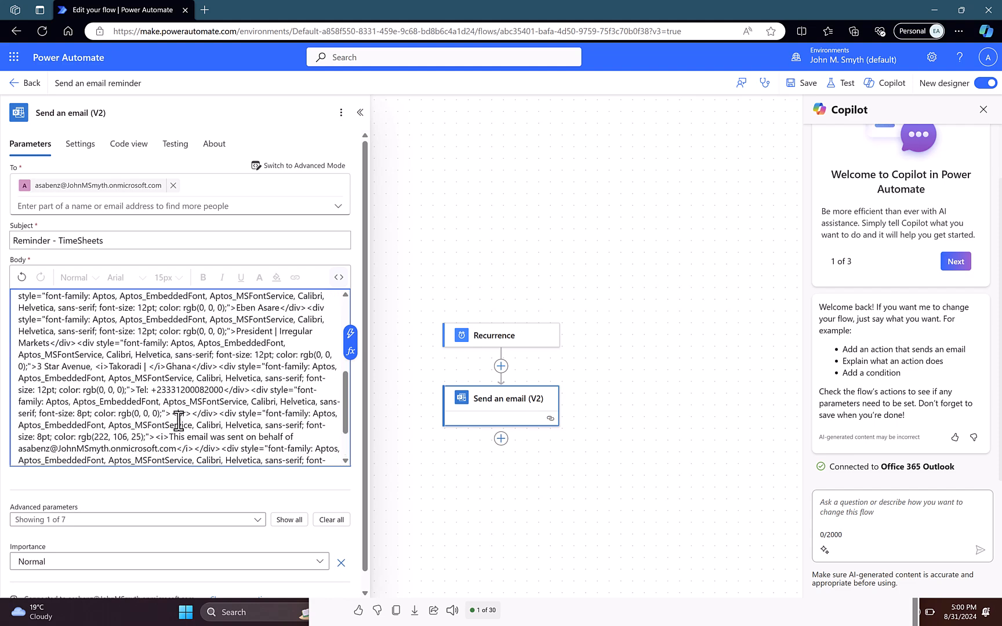
scroll(up, 3)
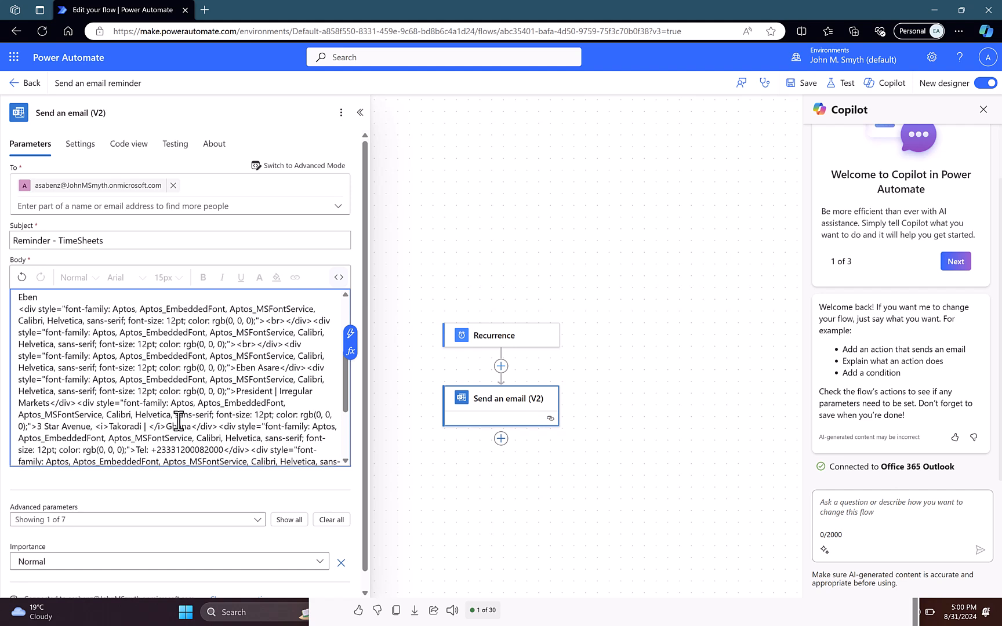
scroll(up, 3)
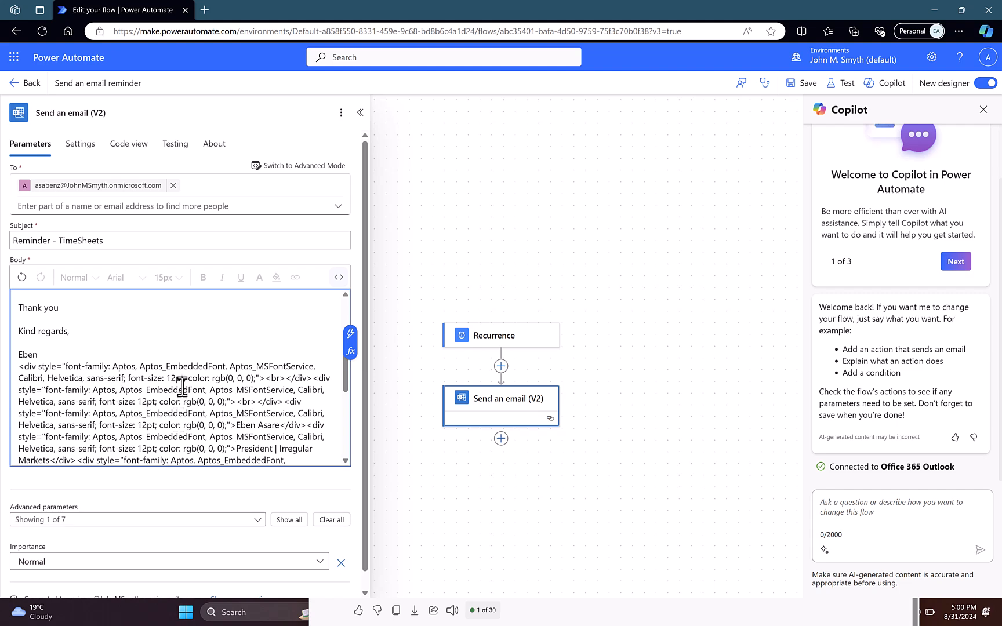
scroll(down, 3)
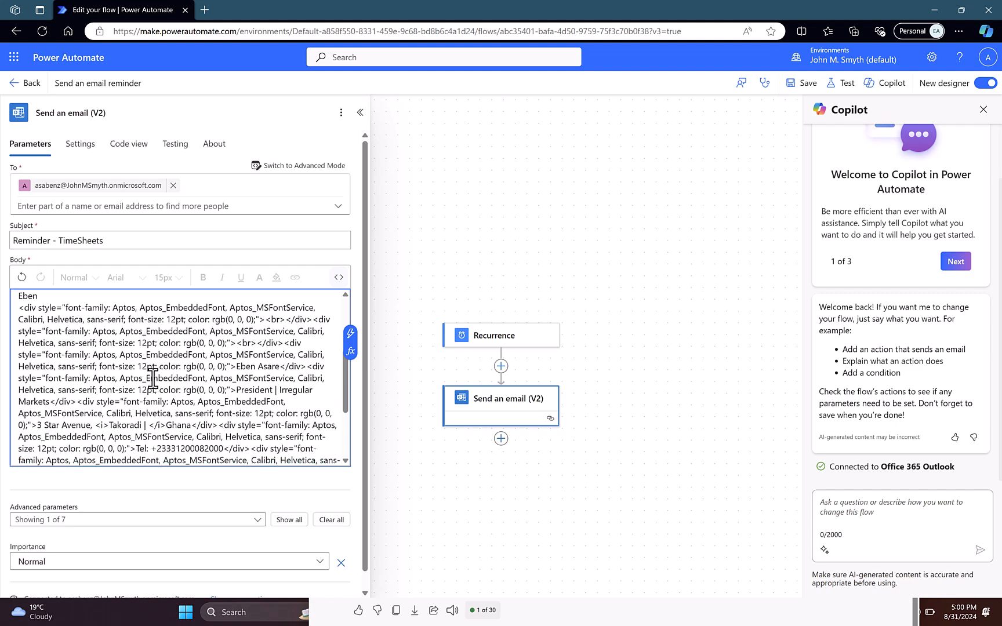
scroll(down, 3)
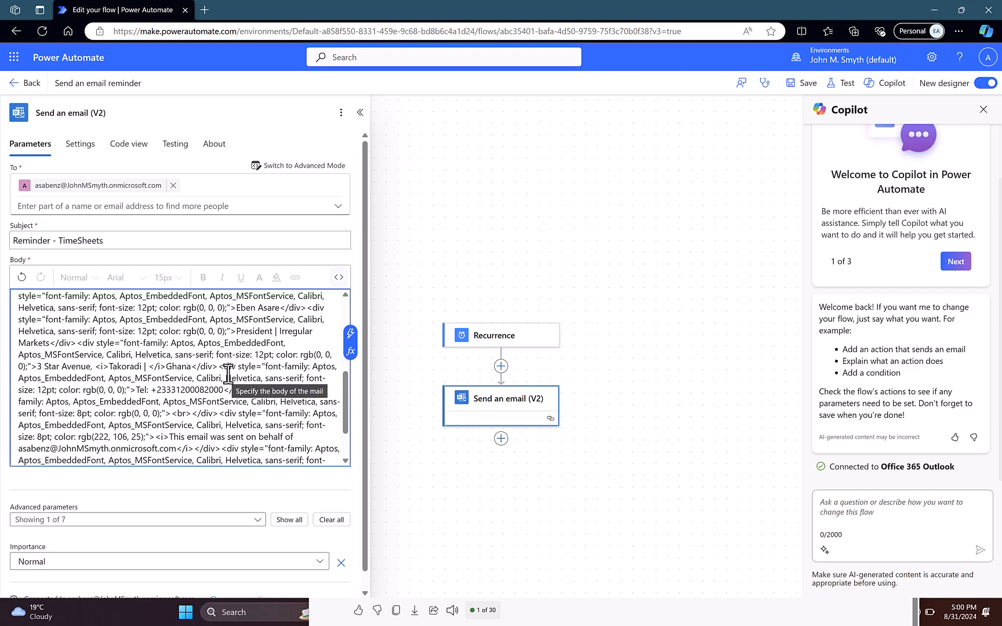
click(340, 278)
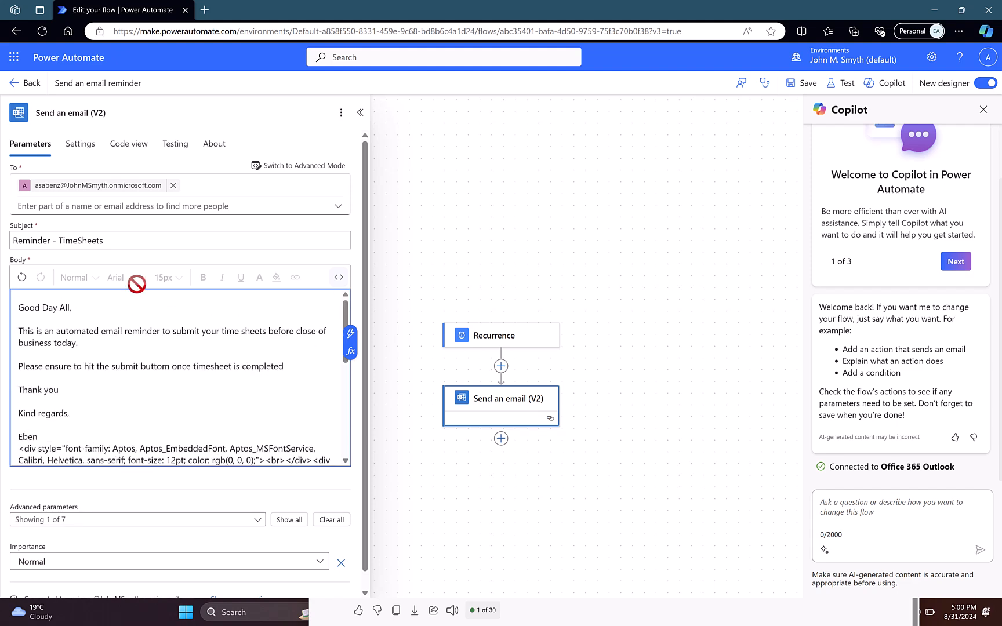
mouse_move(255, 186)
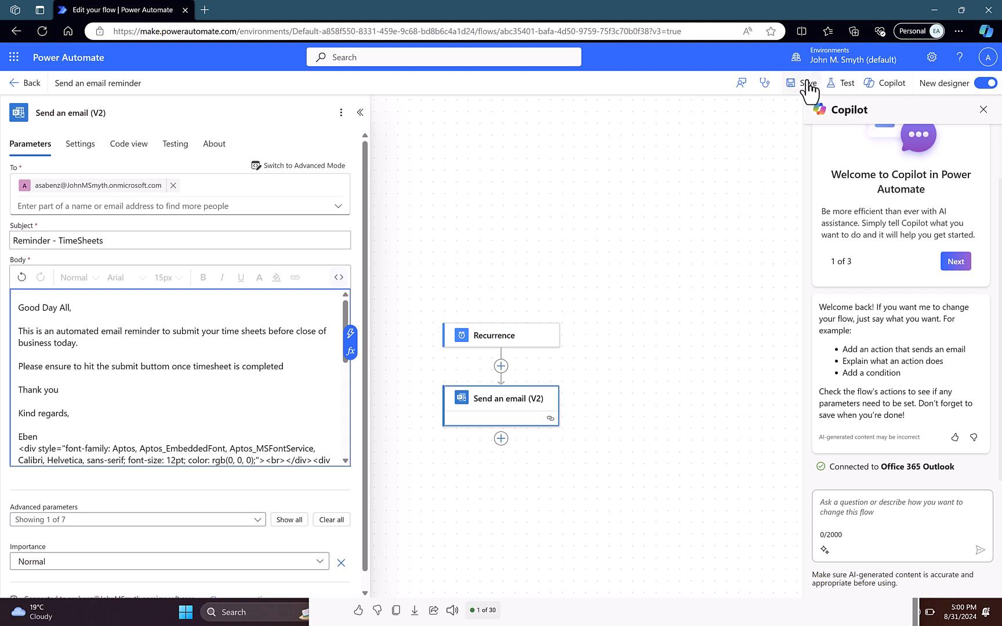
Save the reminder flow and wait for the 'Your flow is ready to go' banner.
click(806, 83)
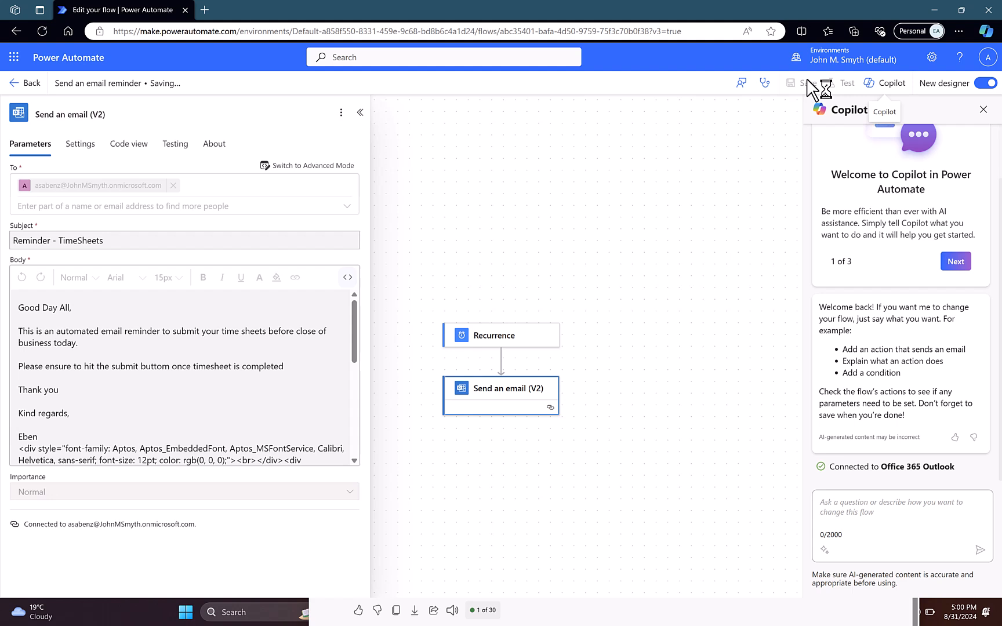
click(794, 82)
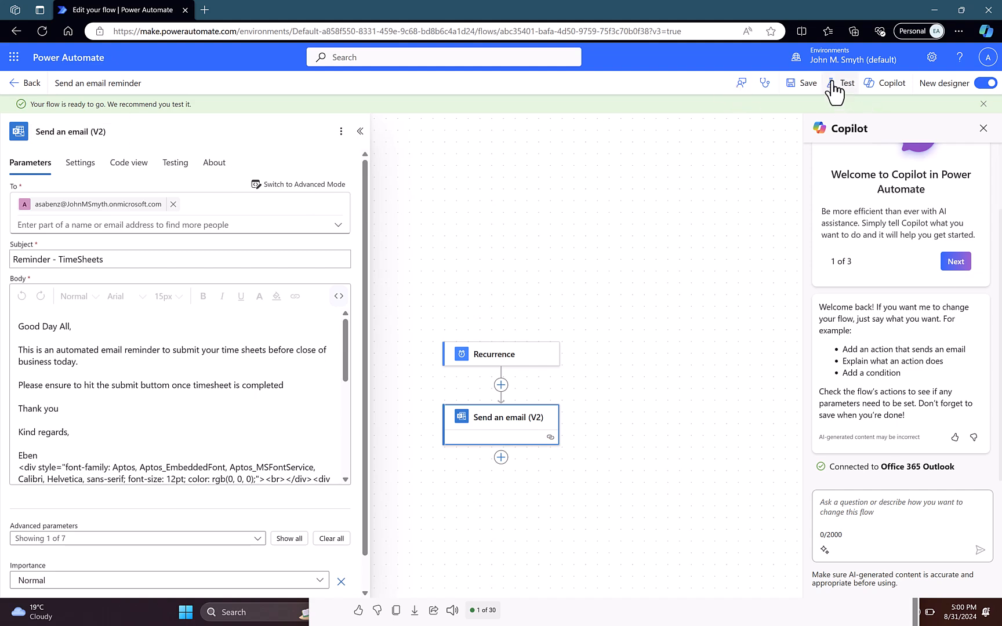
Start a manual test of the email reminder flow from the command bar.
click(847, 83)
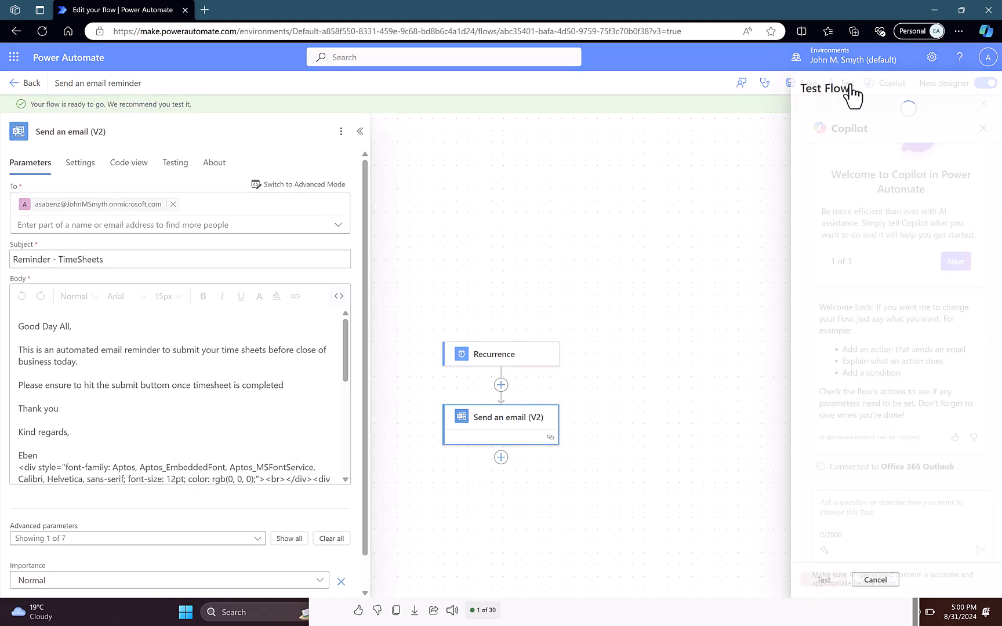
click(829, 83)
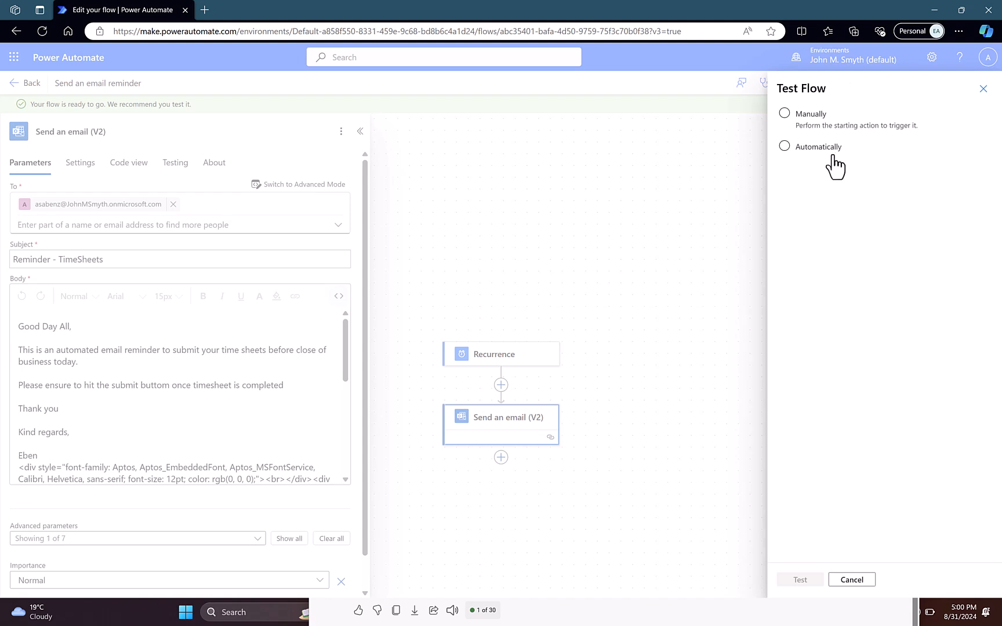
click(783, 114)
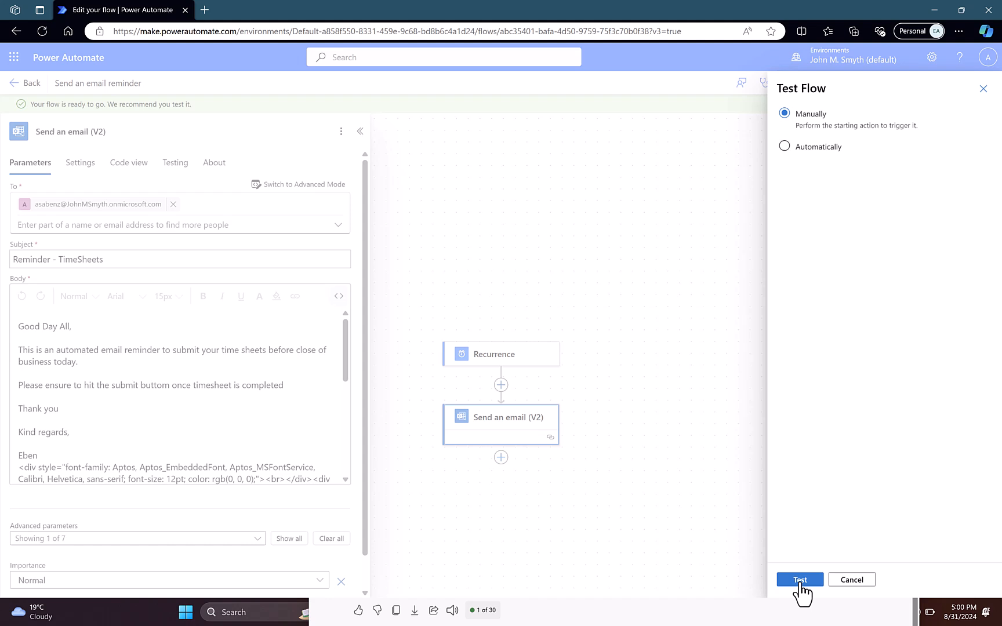
click(799, 579)
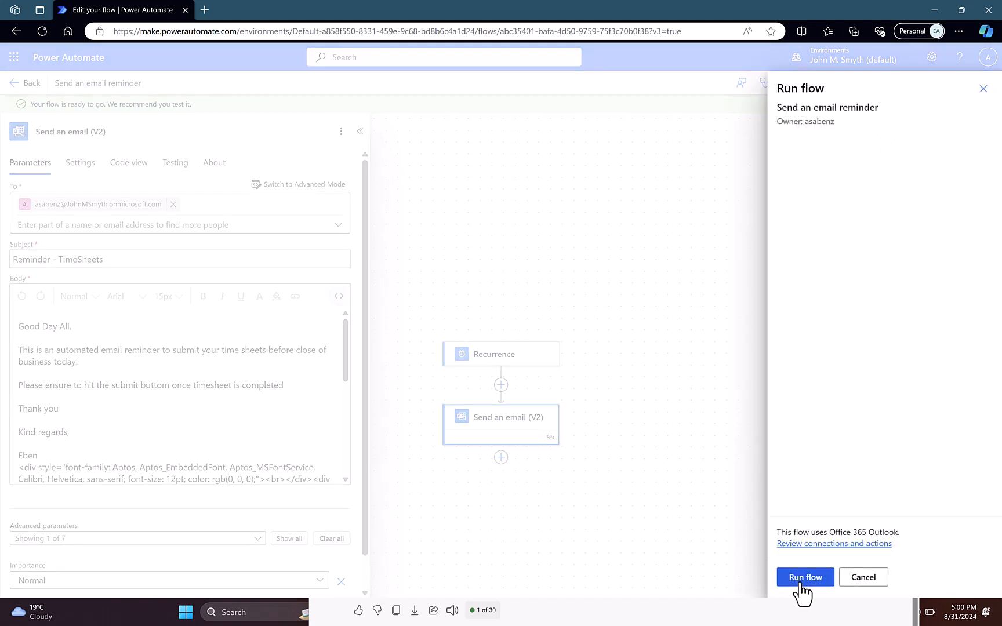
Run the flow now and view the results with Recurrence and Send an email succeeding.
click(804, 577)
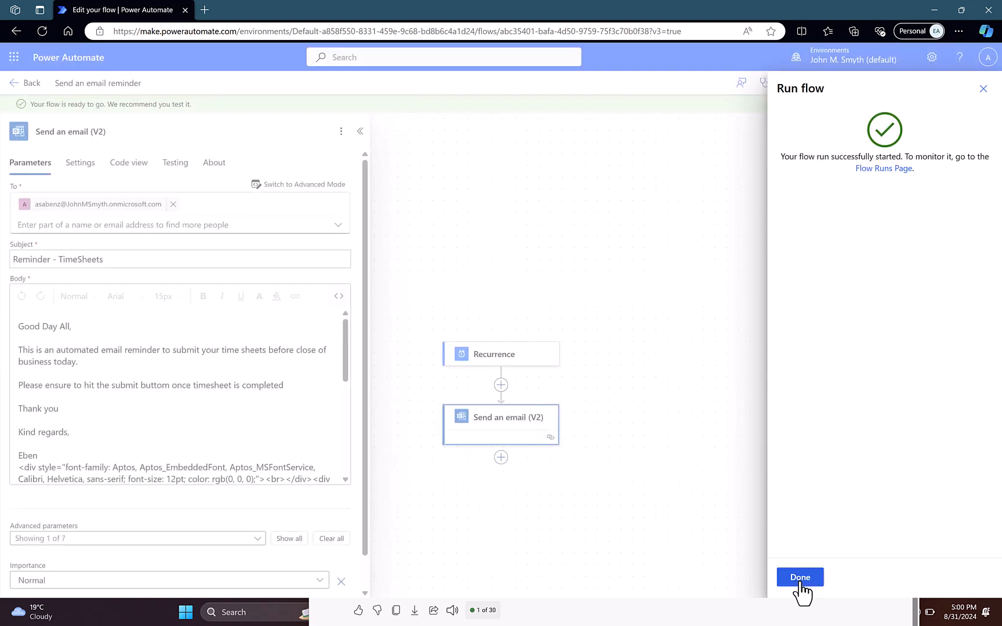
mouse_move(859, 540)
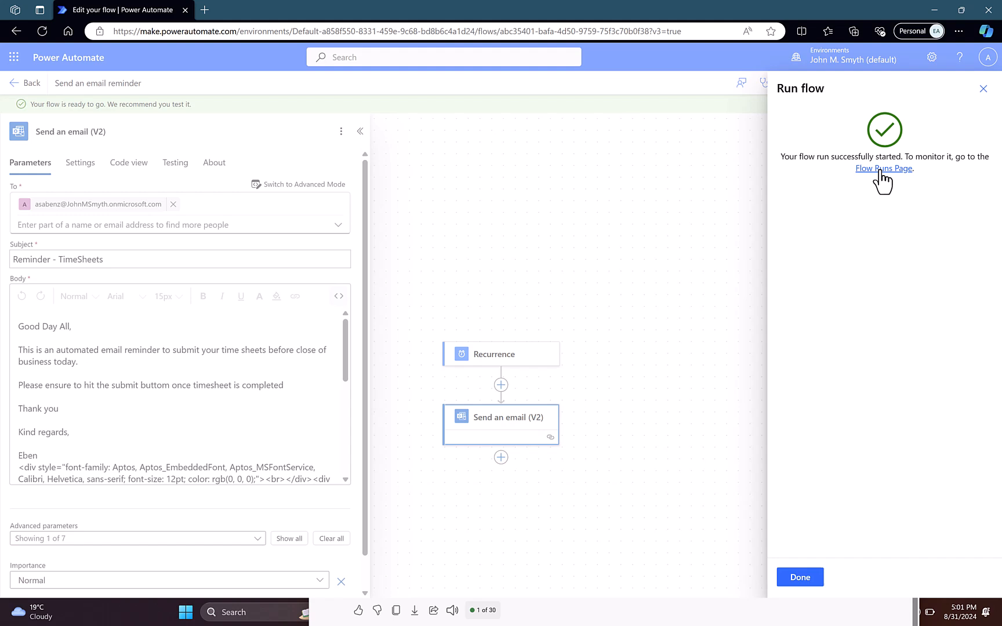
mouse_move(775, 229)
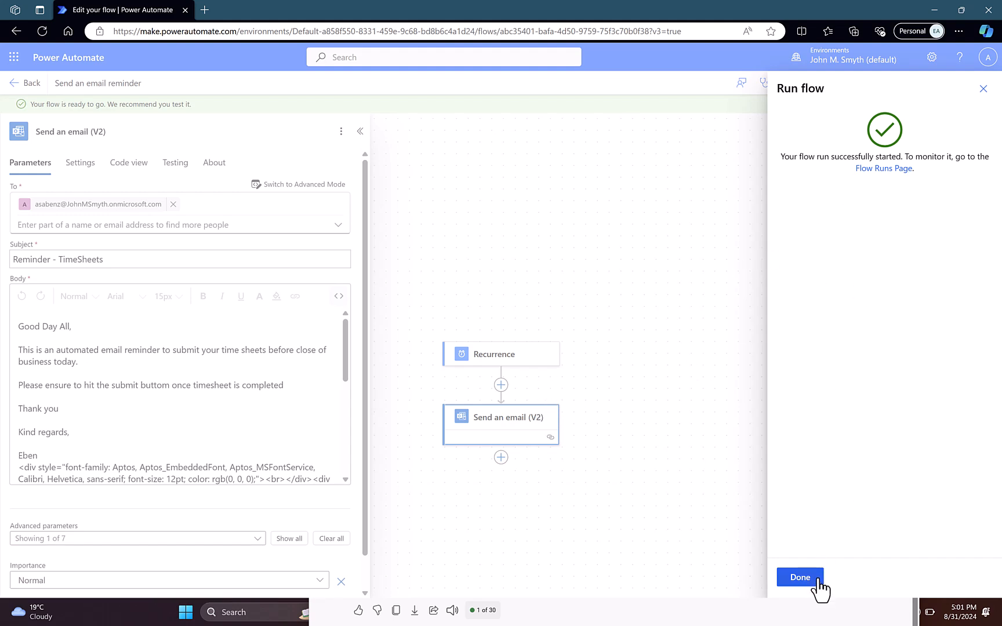
click(799, 578)
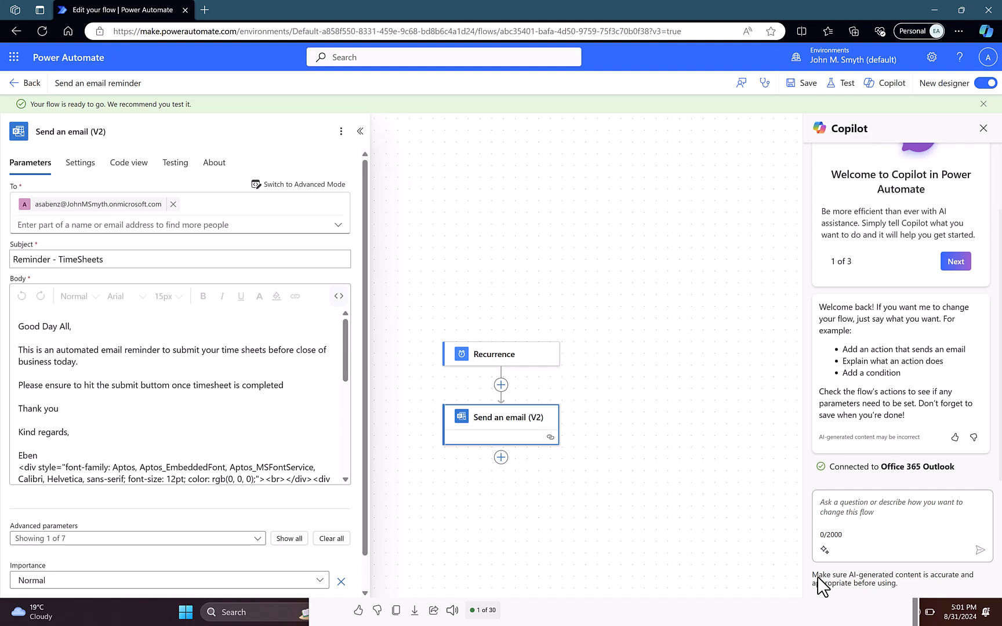
click(844, 82)
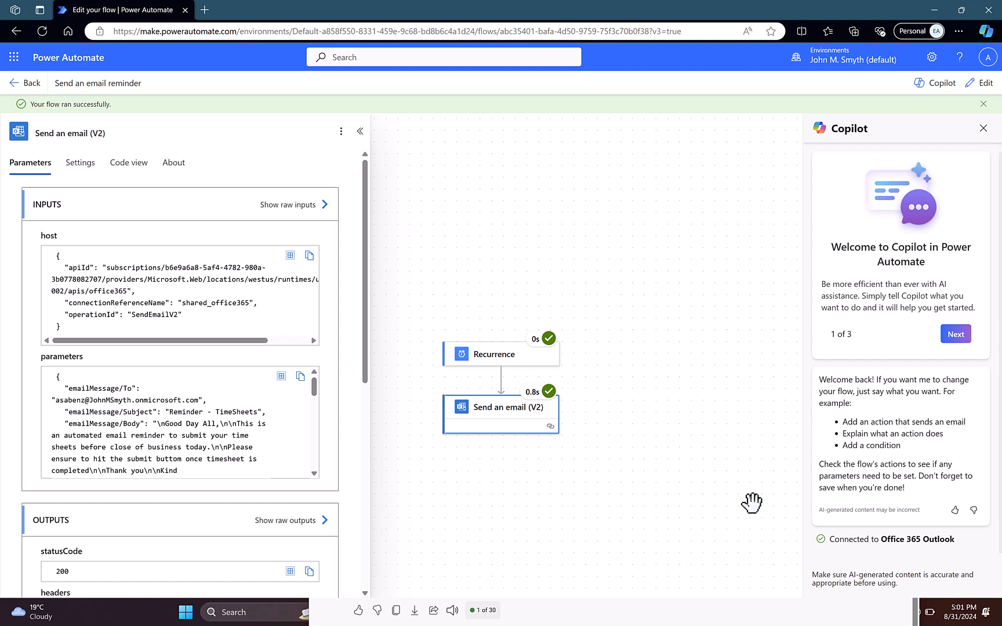
mouse_move(936, 565)
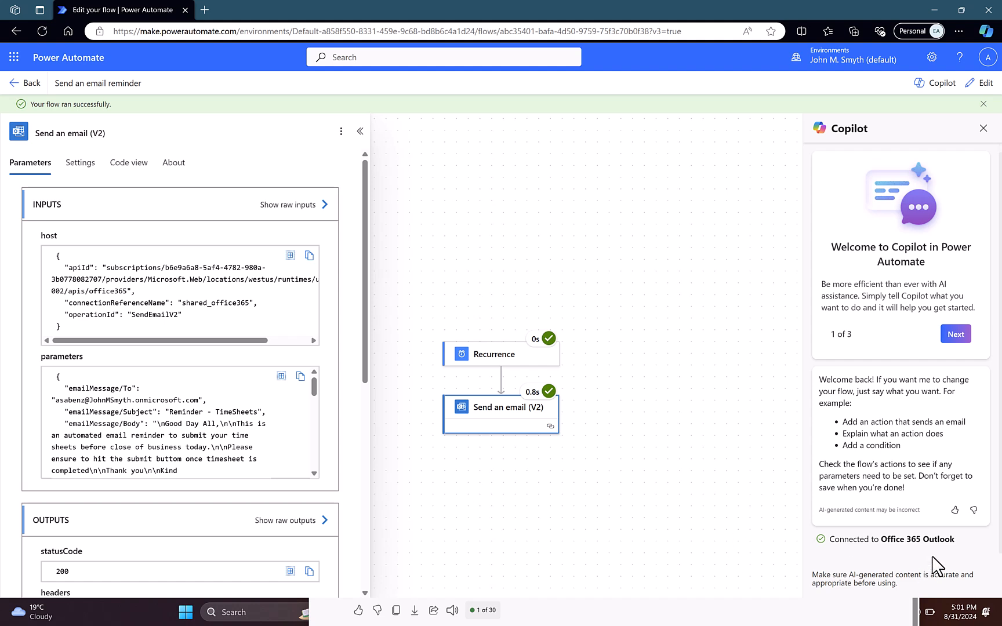
mouse_move(205, 617)
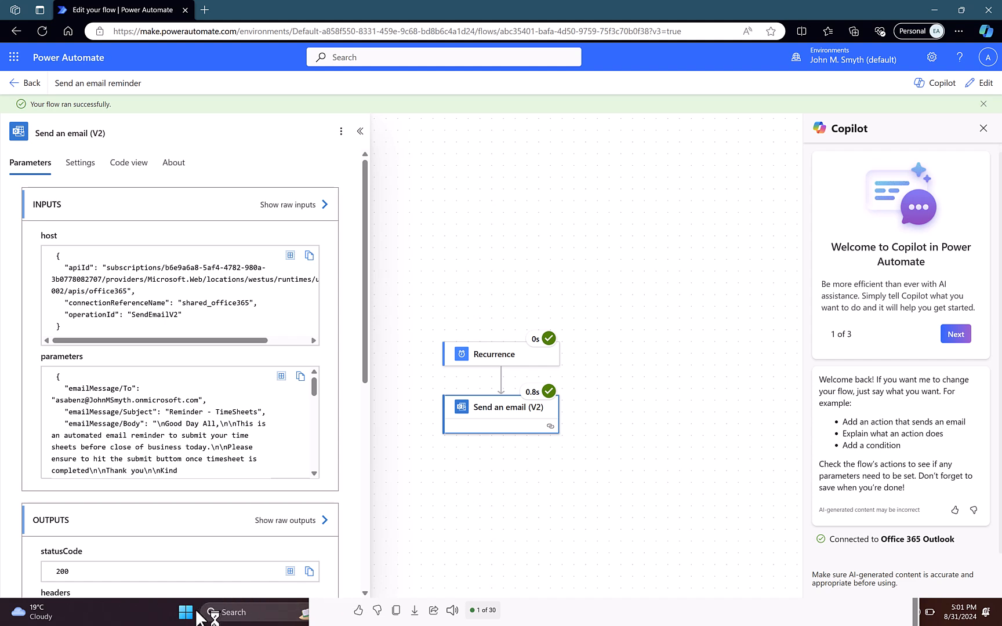
mouse_move(774, 154)
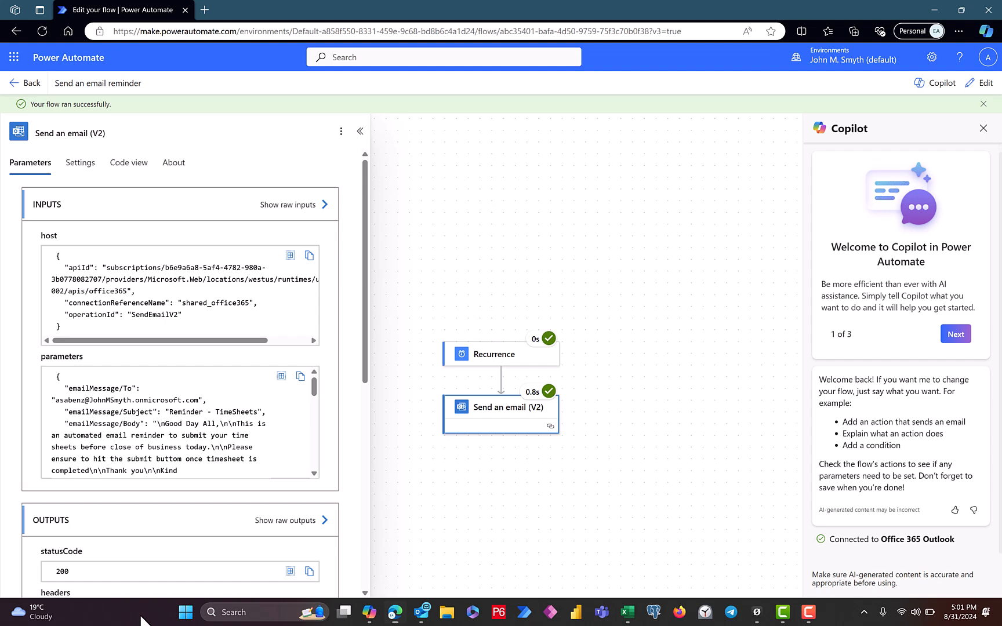
mouse_move(421, 612)
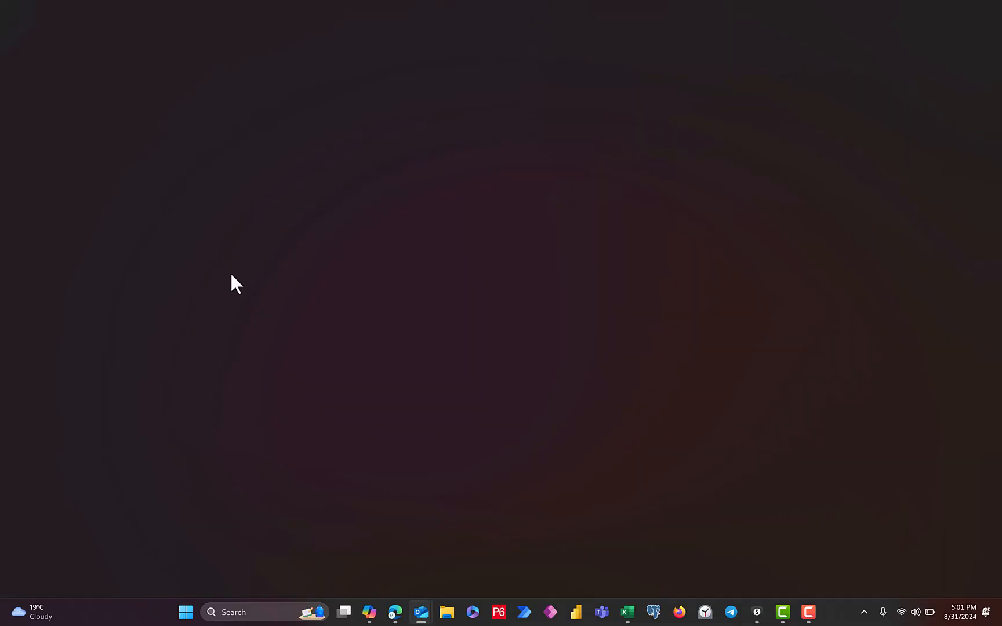
click(421, 613)
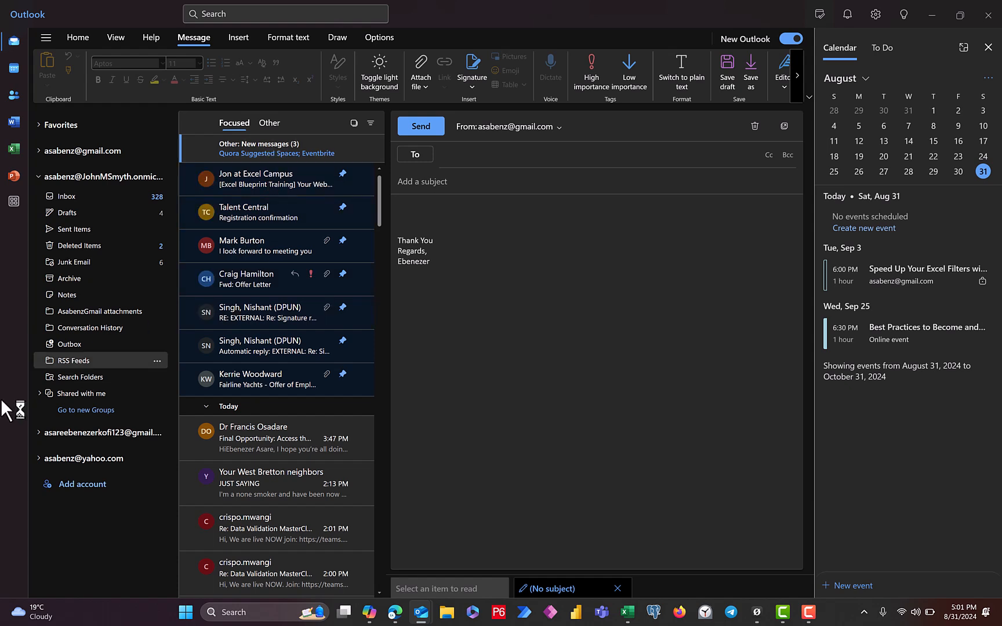
mouse_move(83, 229)
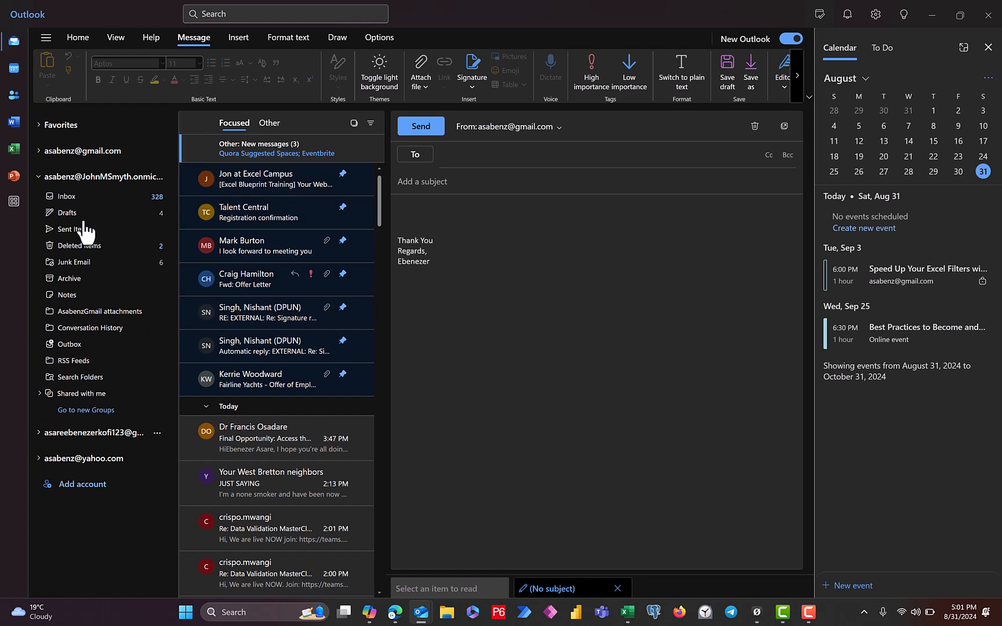
click(40, 176)
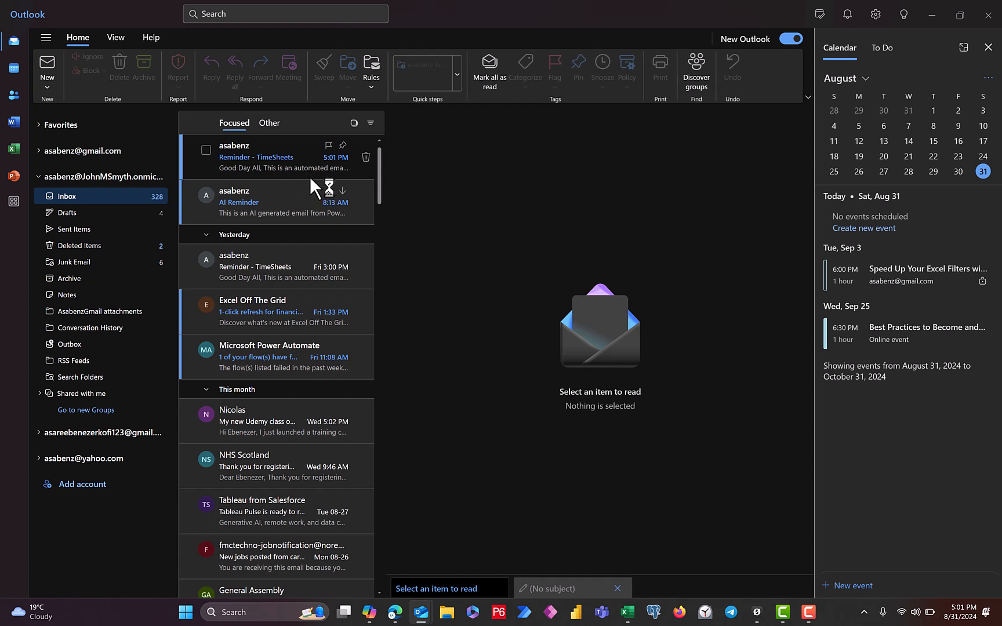
mouse_move(305, 174)
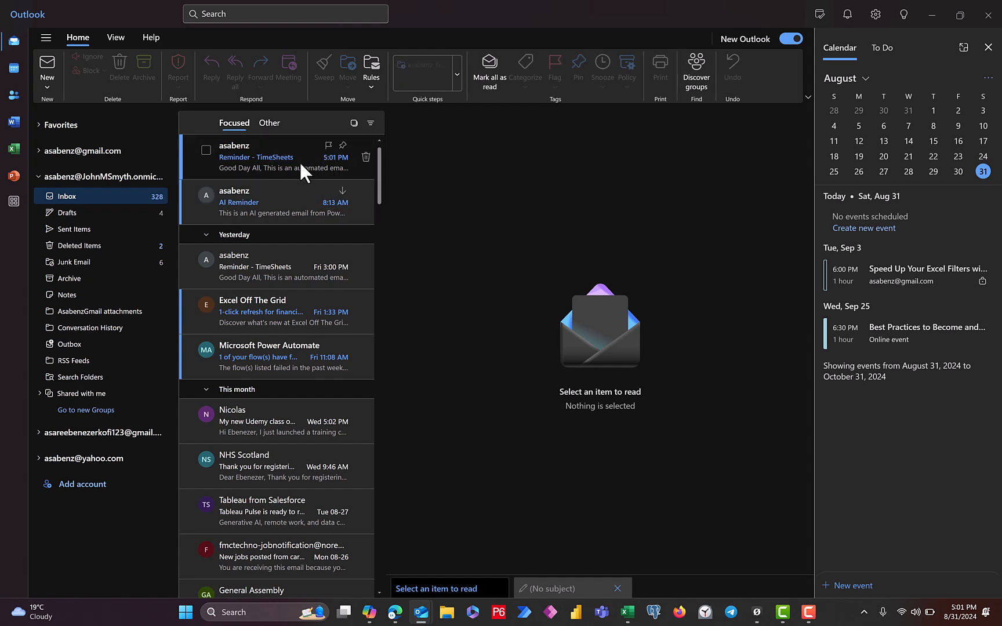
click(275, 156)
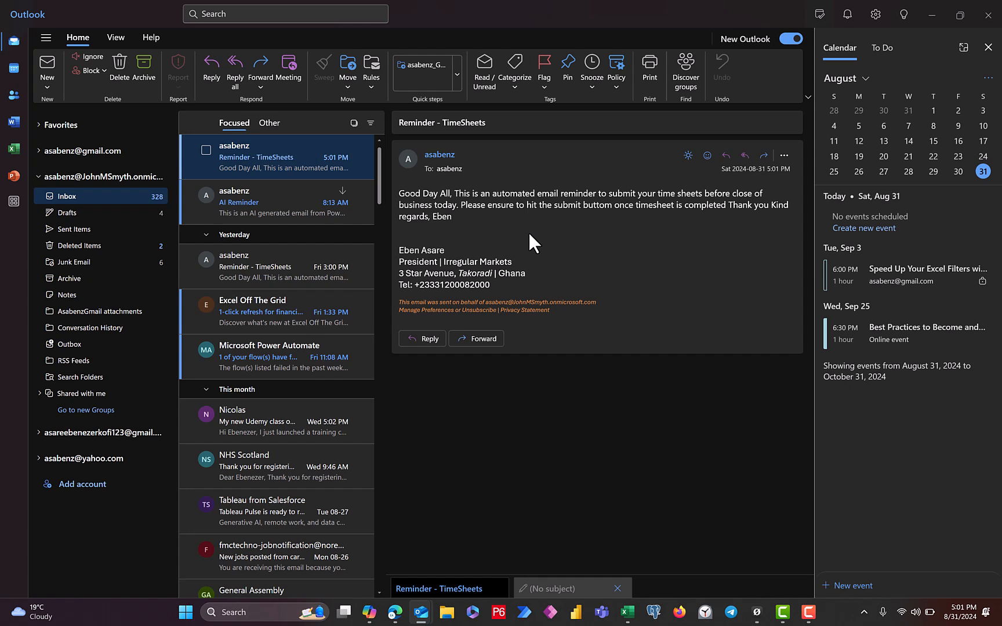
mouse_move(523, 254)
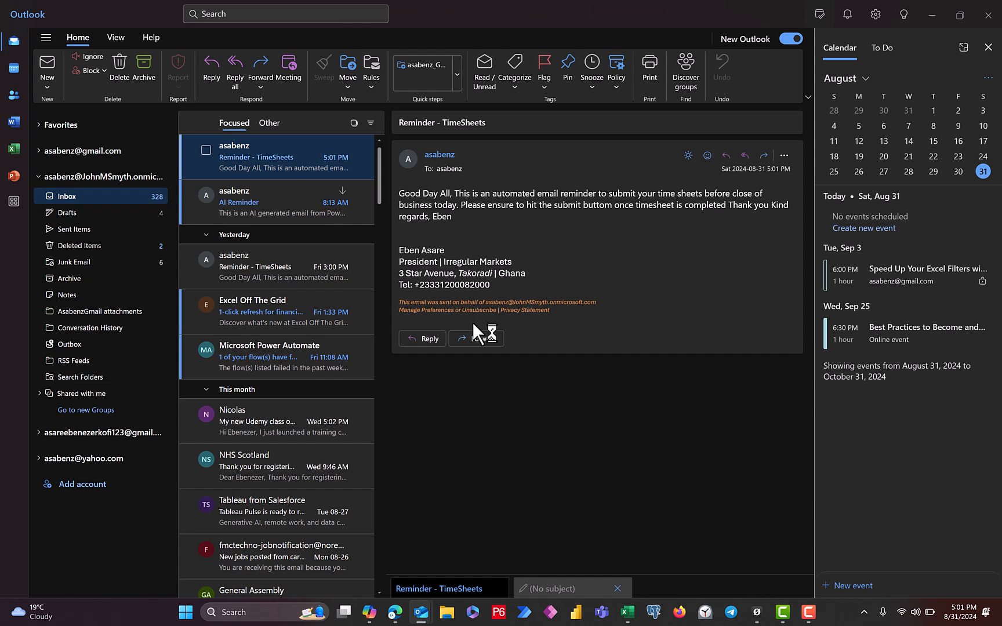
mouse_move(530, 335)
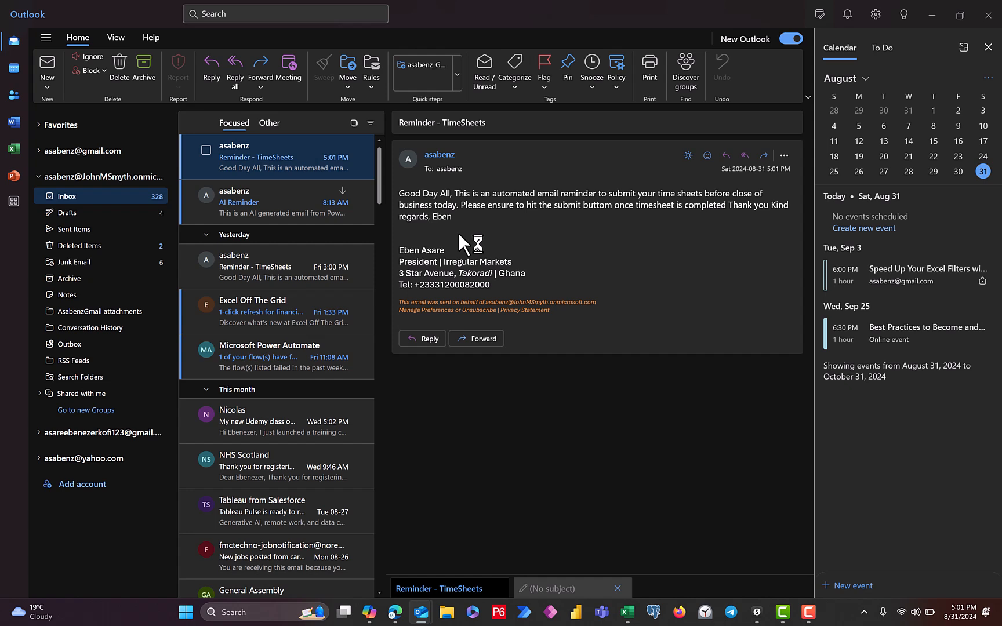
mouse_move(435, 302)
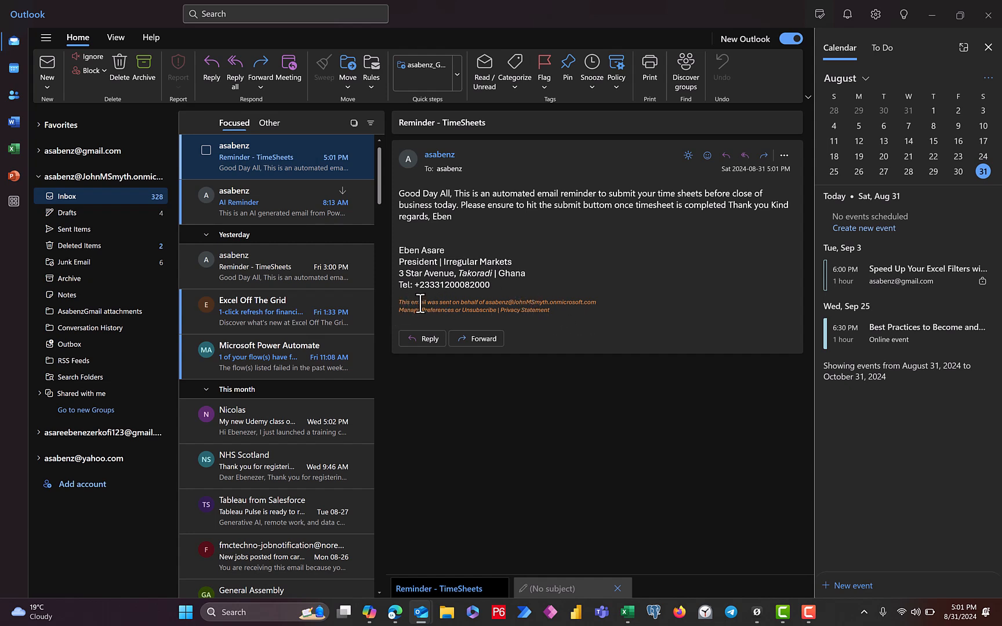
mouse_move(565, 322)
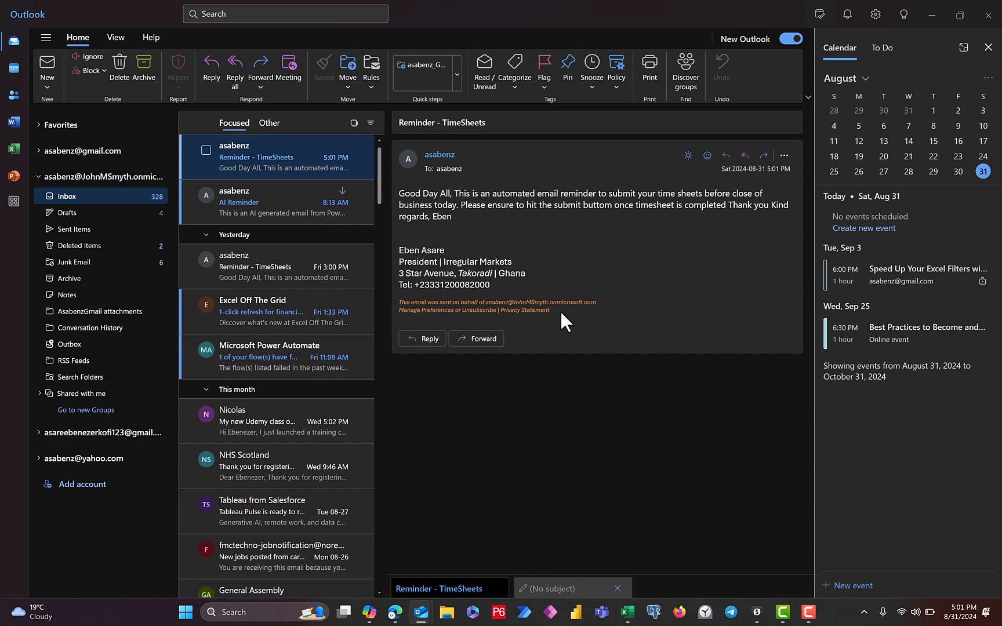
mouse_move(444, 184)
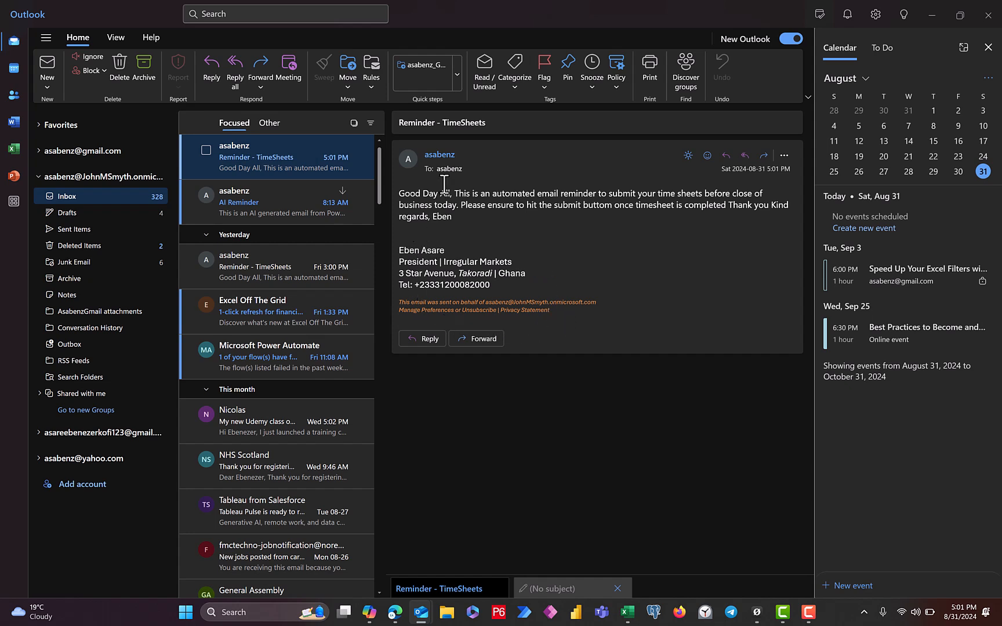
mouse_move(661, 175)
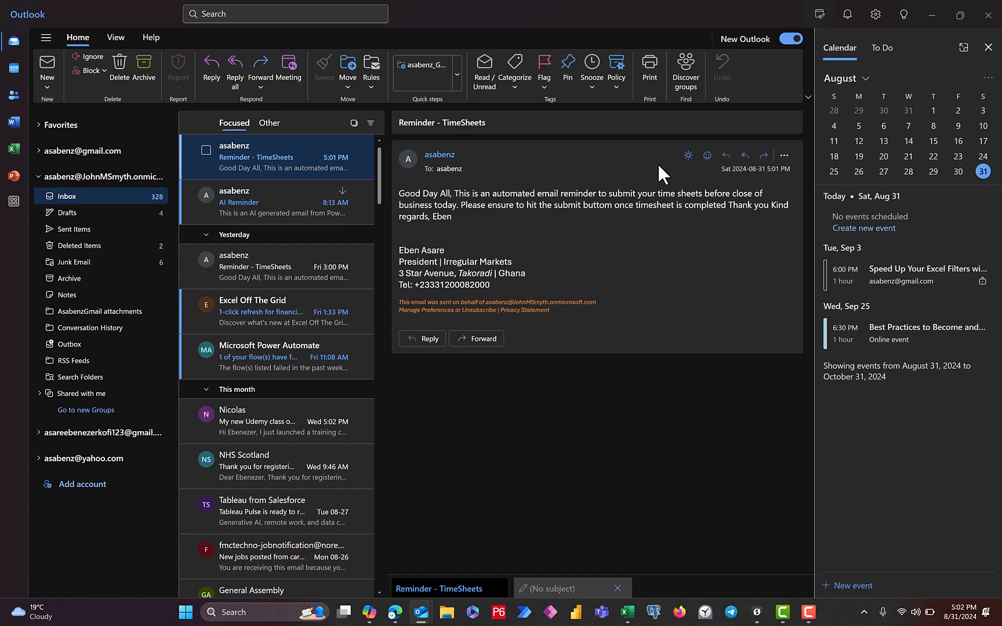
click(394, 613)
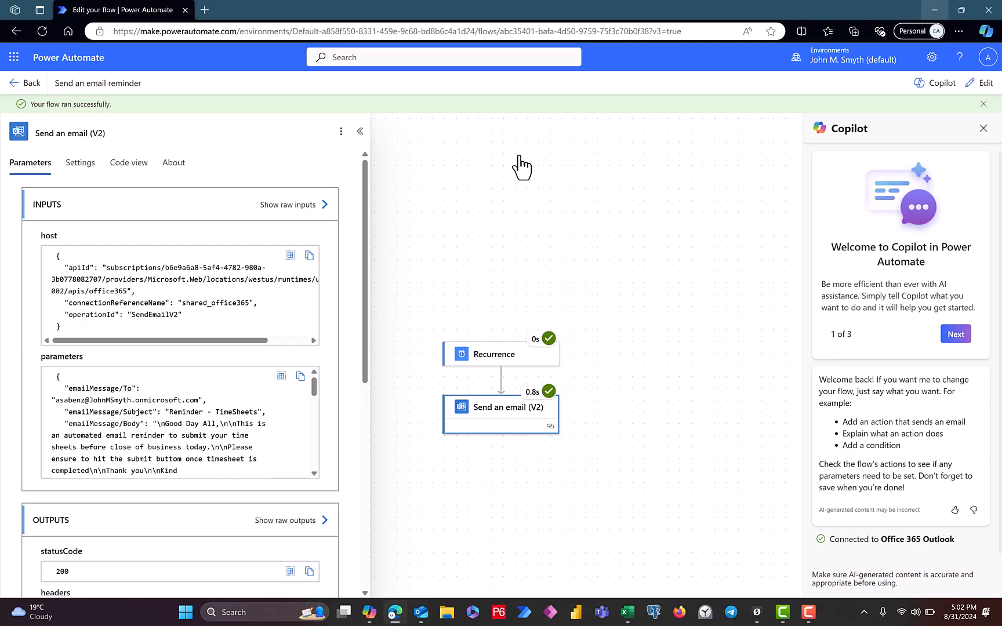
mouse_move(51, 101)
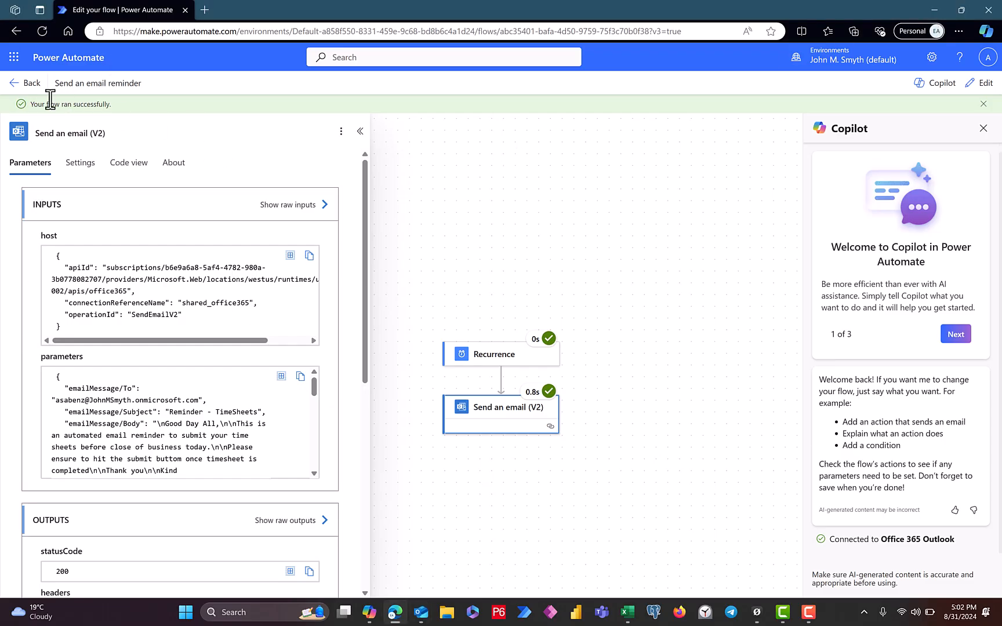
mouse_move(536, 335)
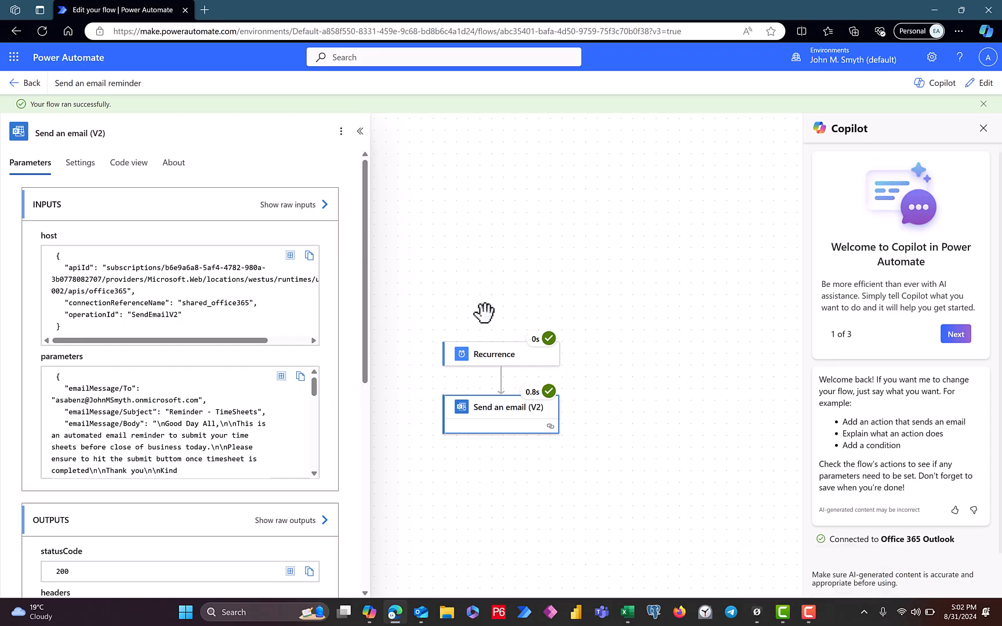
mouse_move(784, 612)
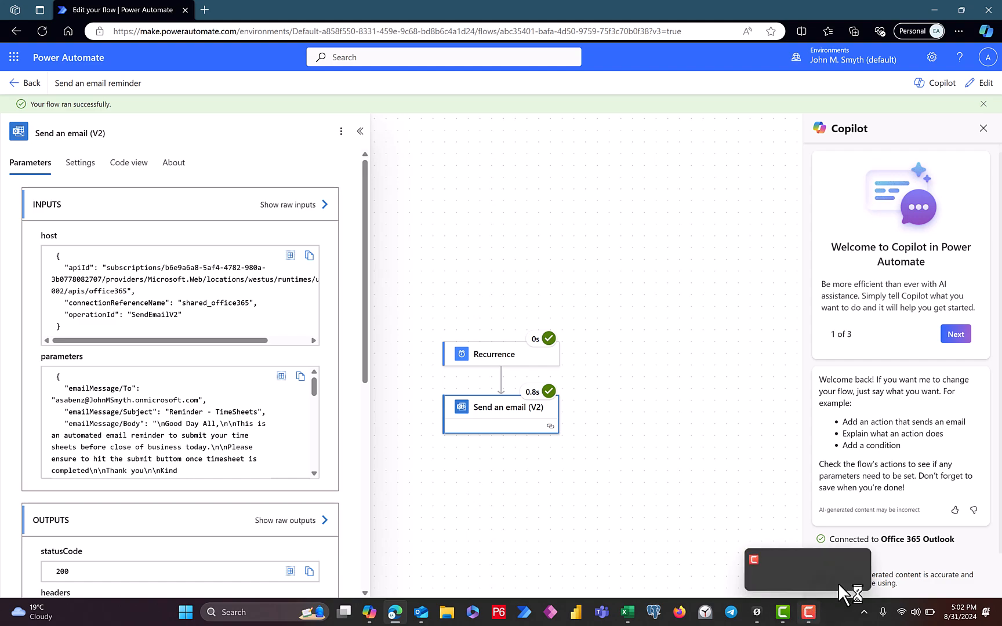
Show the Windows desktop, putting away the successful run view.
click(935, 9)
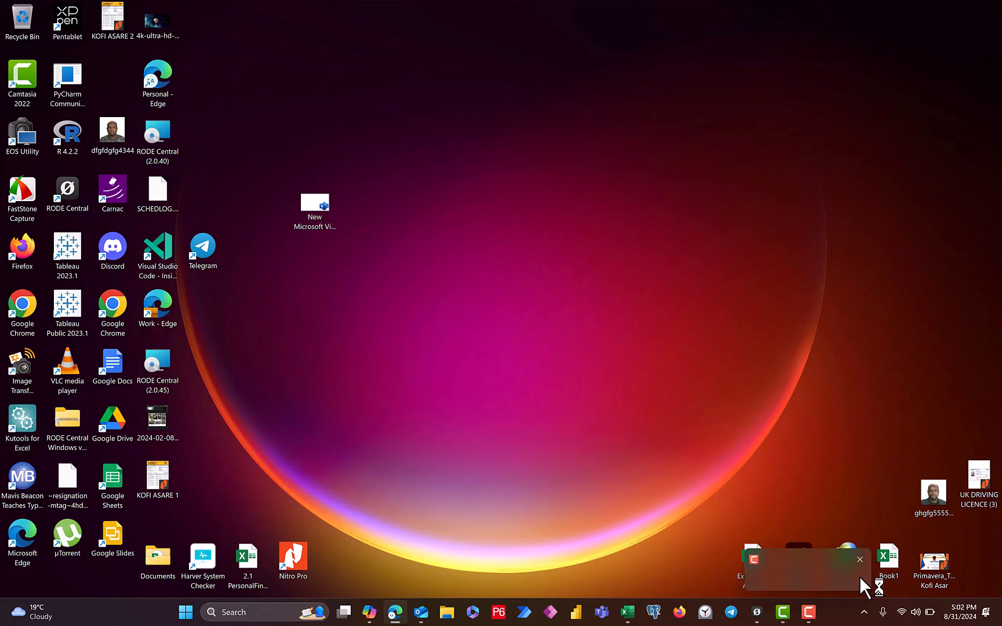